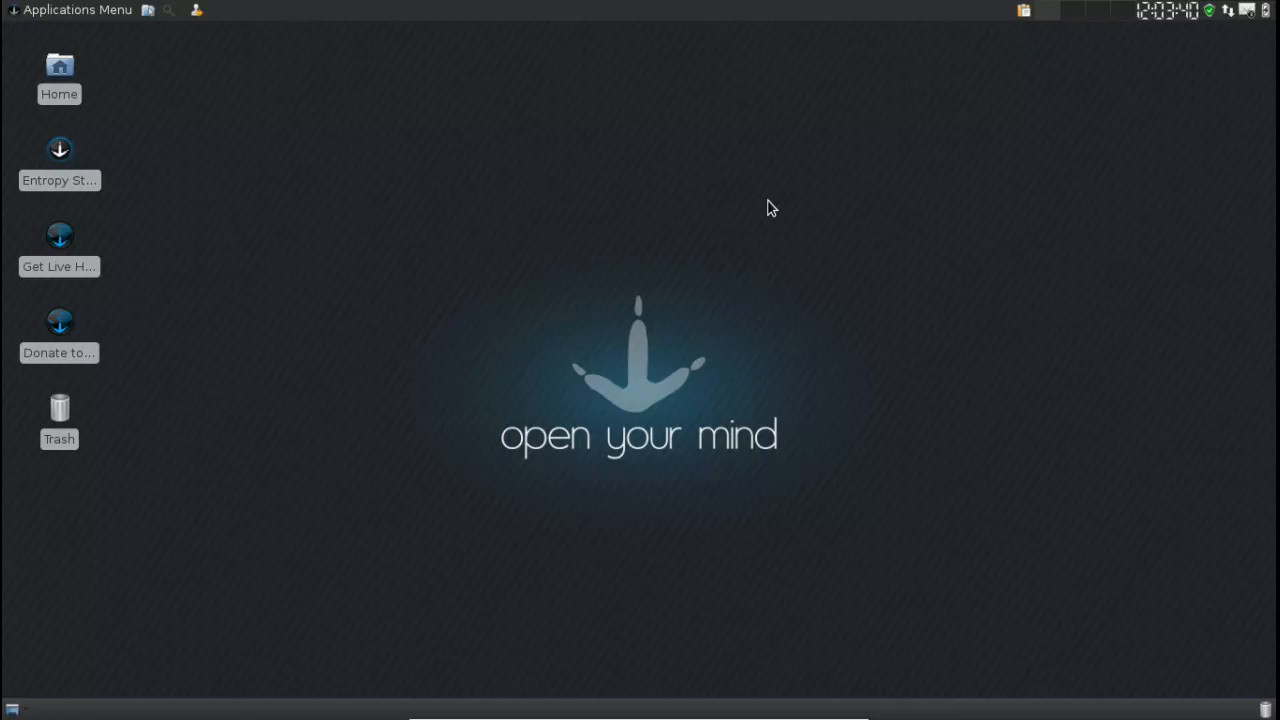
{"action": "mouse_move", "coordinate": [756, 232]}
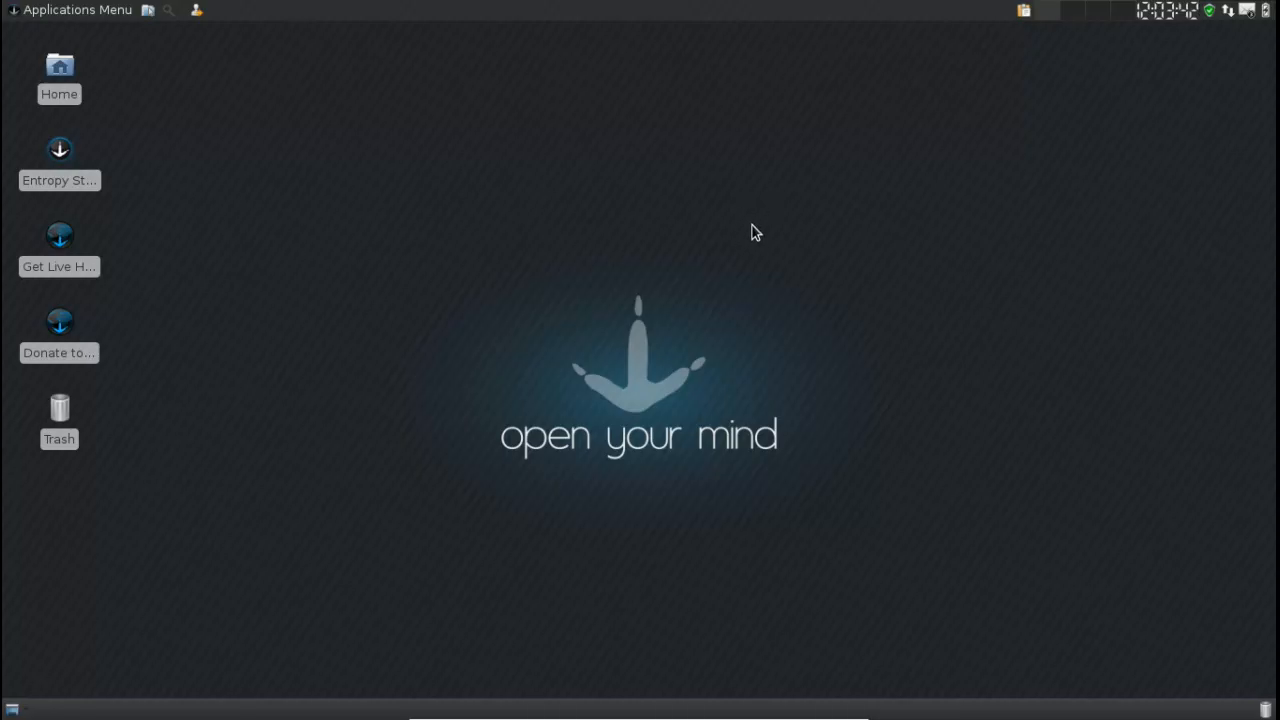
{"action": "mouse_move", "coordinate": [560, 206]}
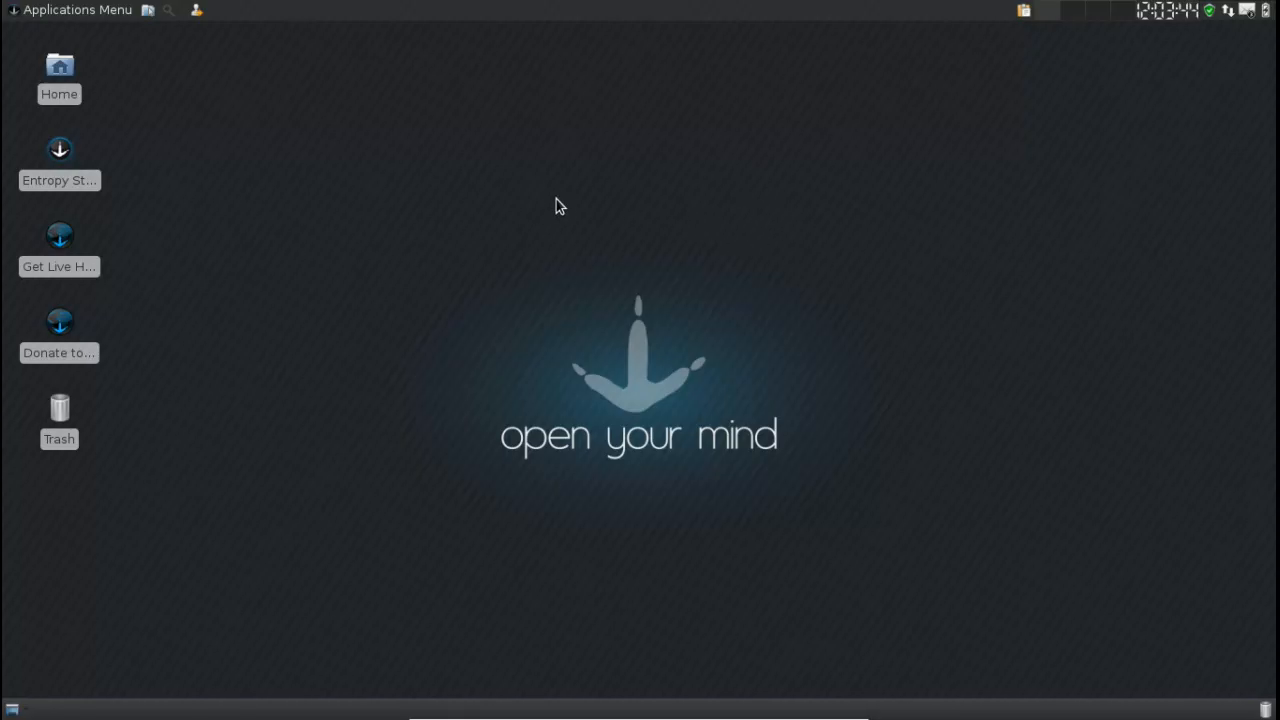
{"action": "mouse_move", "coordinate": [564, 204]}
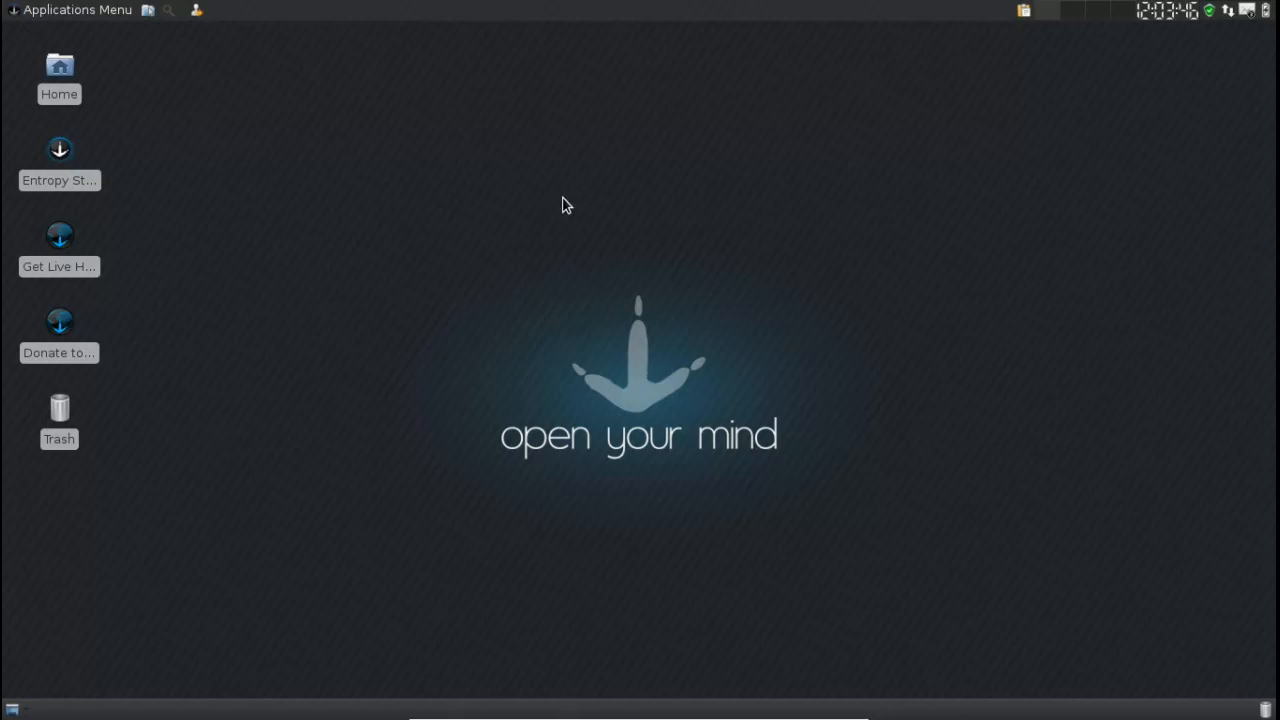
{"action": "mouse_move", "coordinate": [500, 254]}
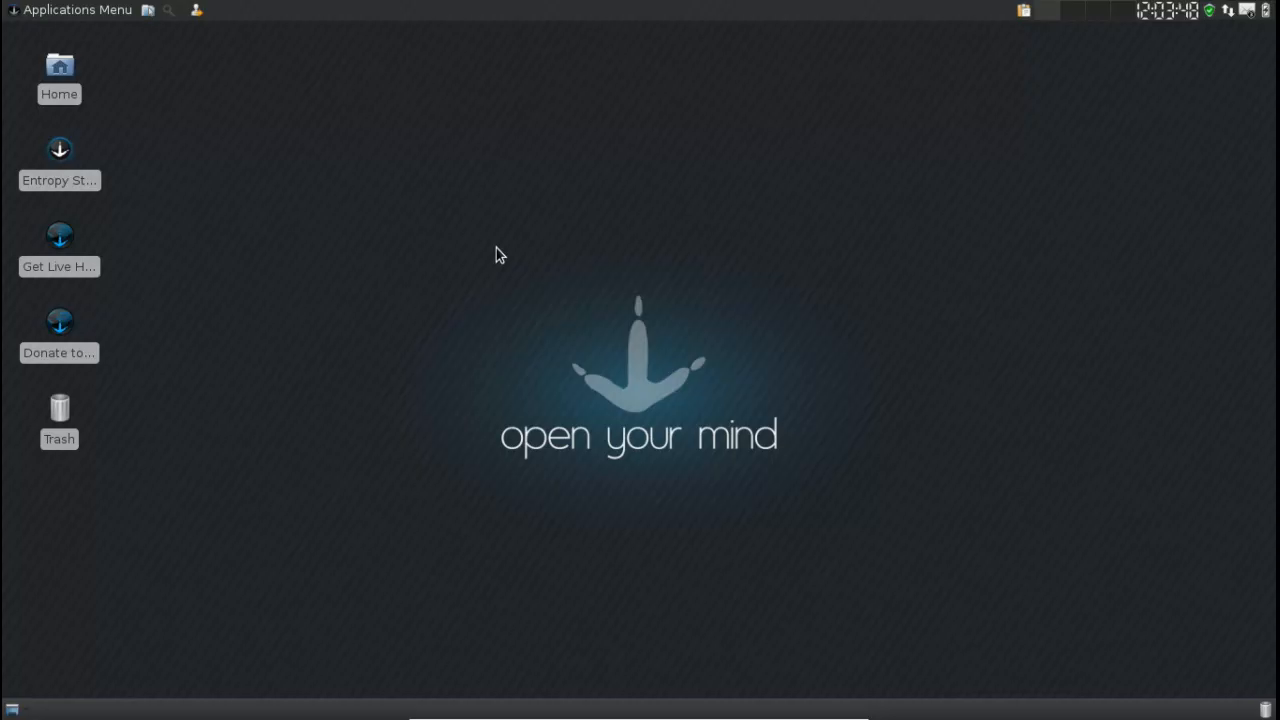
Step: Authenticate with the administrator password from the Applications Menu
{"action": "left_click_drag", "start_coordinate": [500, 254], "coordinate": [758, 478]}
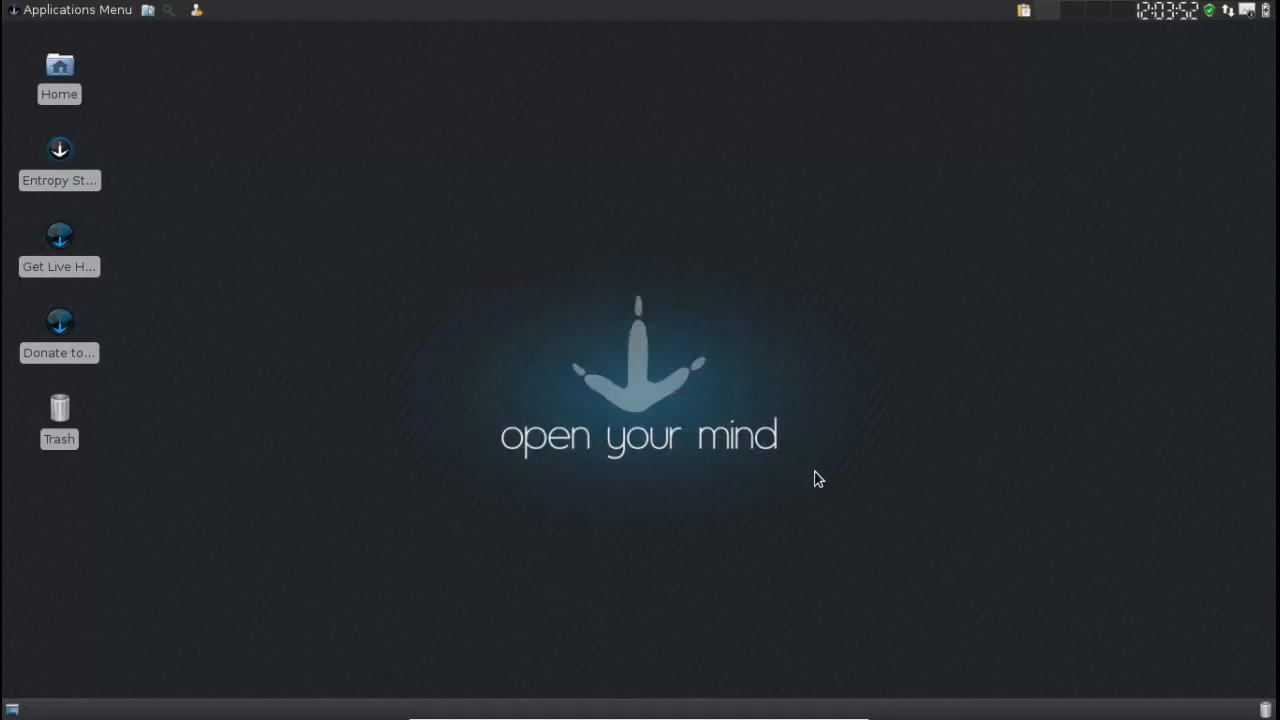
{"action": "mouse_move", "coordinate": [804, 488]}
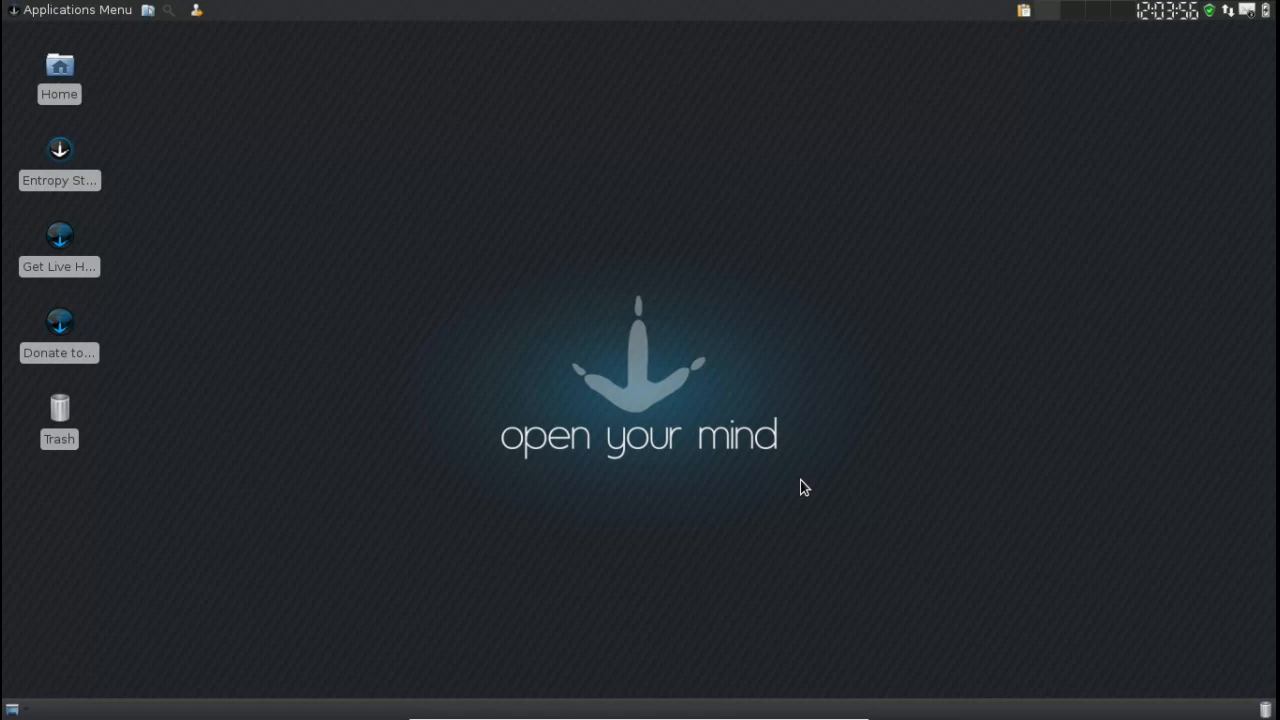
{"action": "mouse_move", "coordinate": [796, 404]}
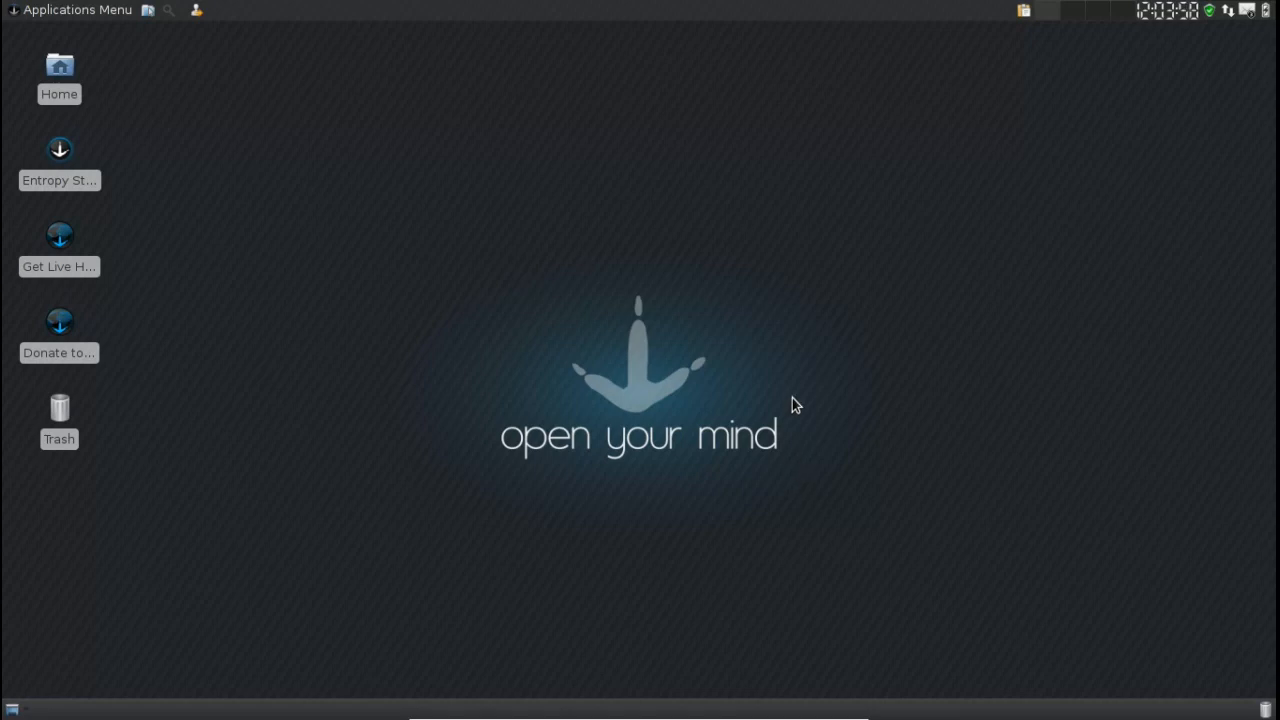
{"action": "mouse_move", "coordinate": [808, 452]}
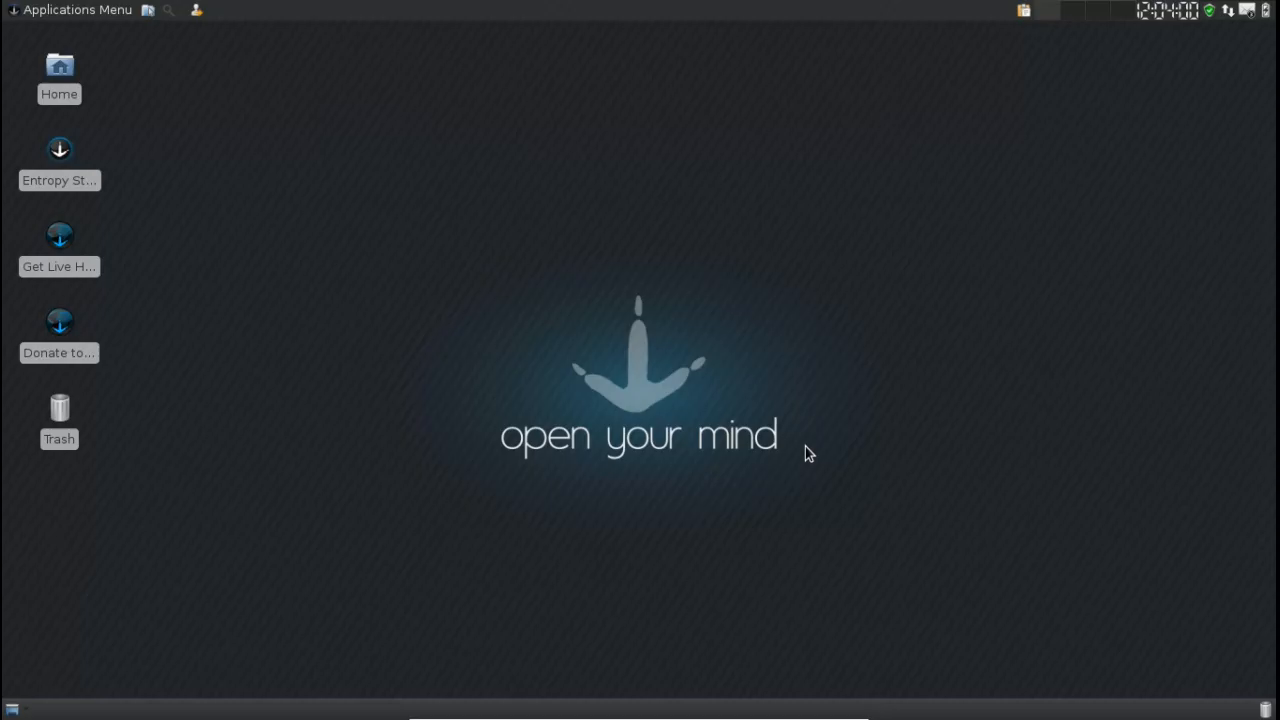
{"action": "mouse_move", "coordinate": [800, 456]}
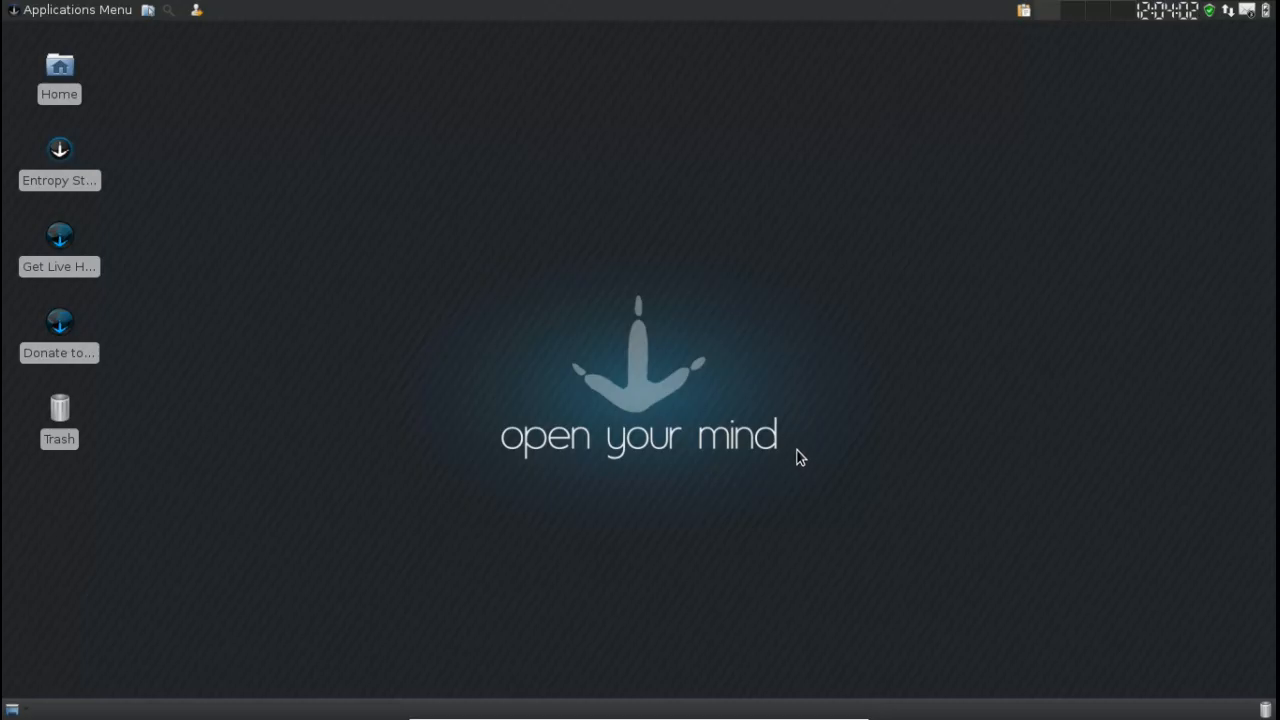
{"action": "mouse_move", "coordinate": [420, 308]}
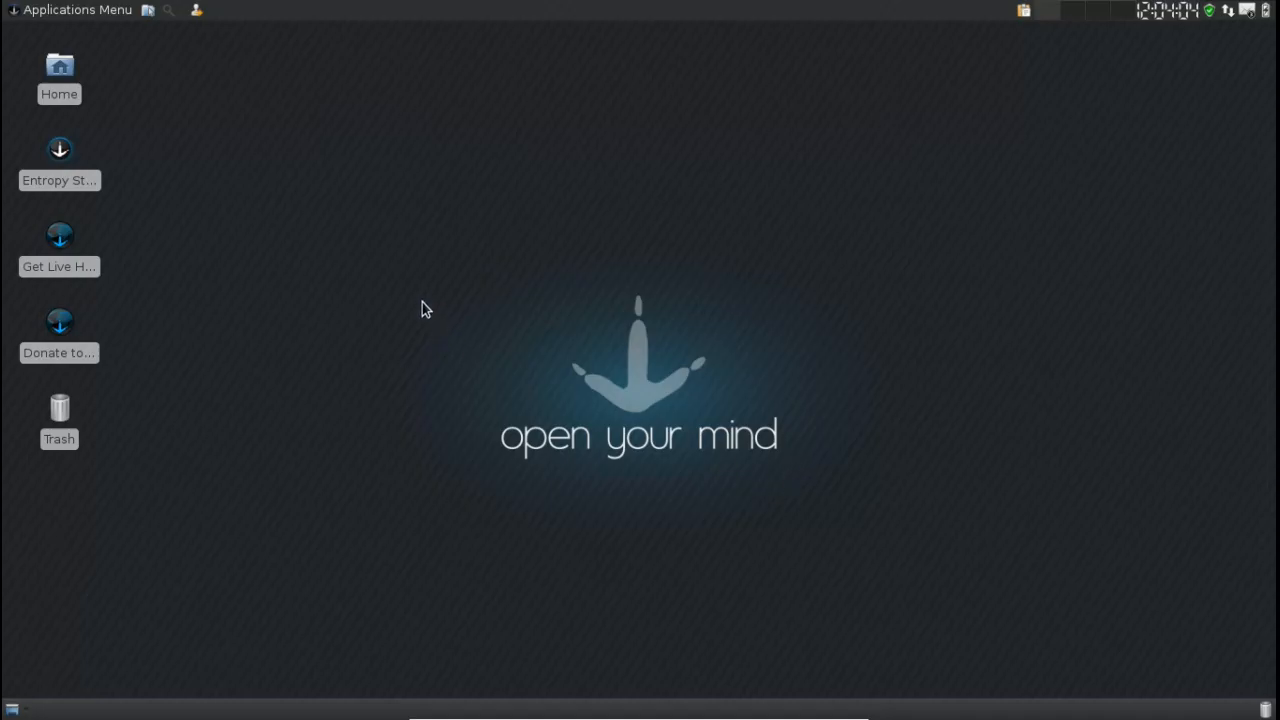
{"action": "mouse_move", "coordinate": [480, 320]}
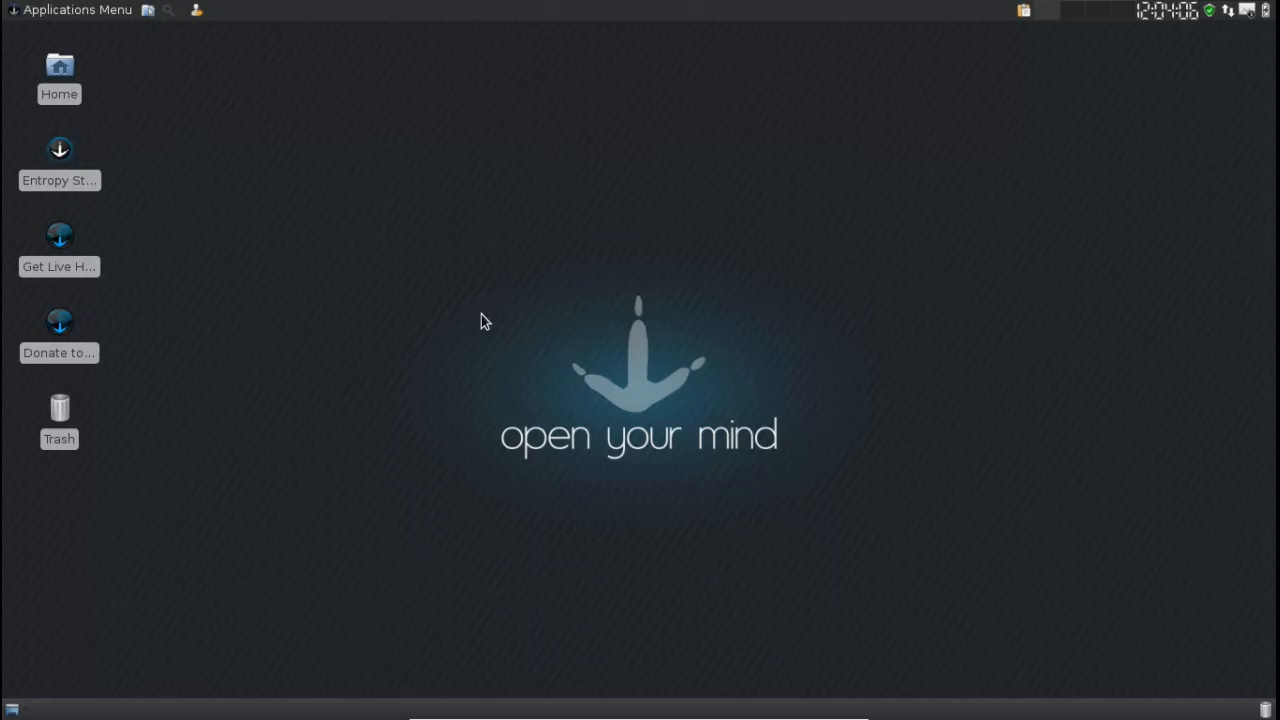
{"action": "mouse_move", "coordinate": [390, 284]}
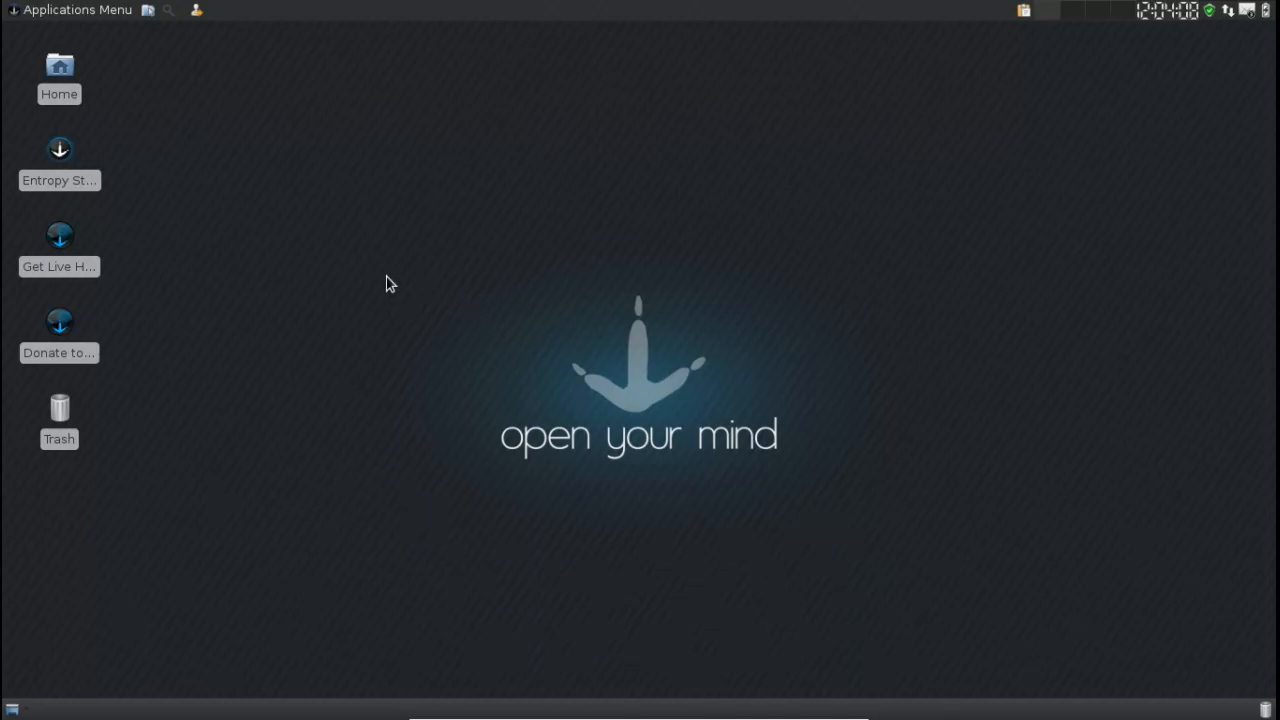
{"action": "mouse_move", "coordinate": [418, 276]}
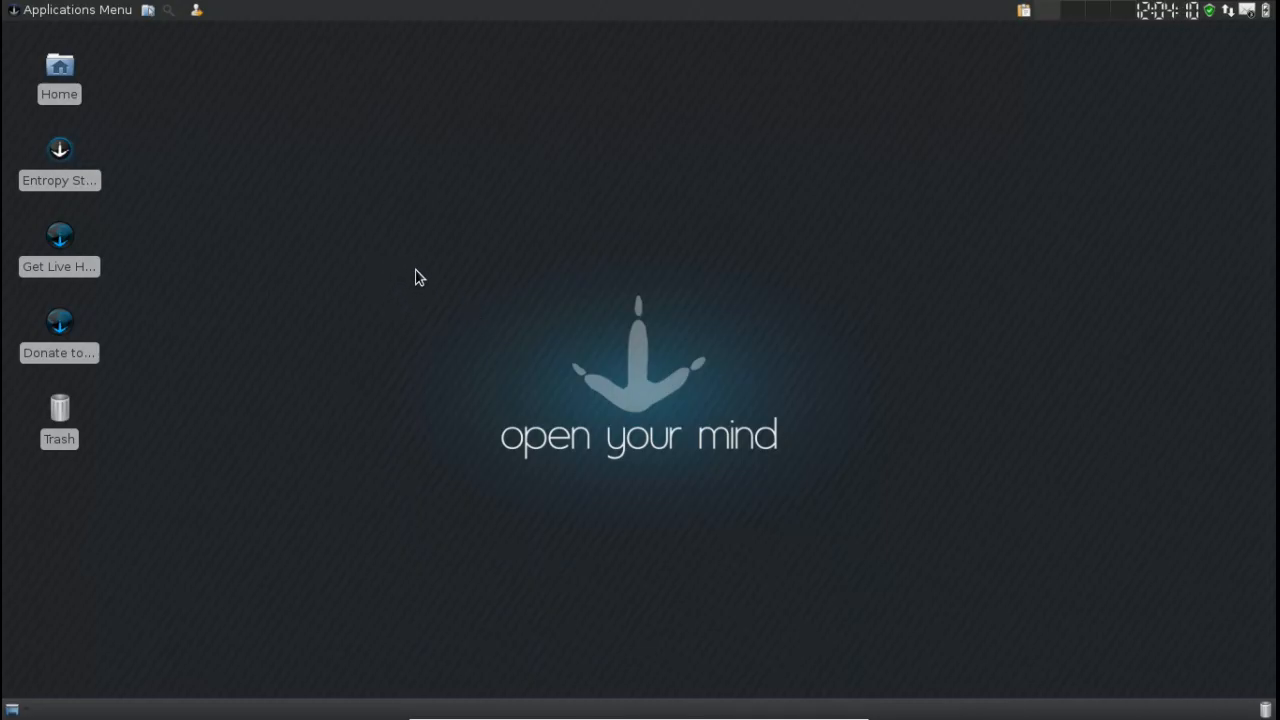
{"action": "mouse_move", "coordinate": [192, 76]}
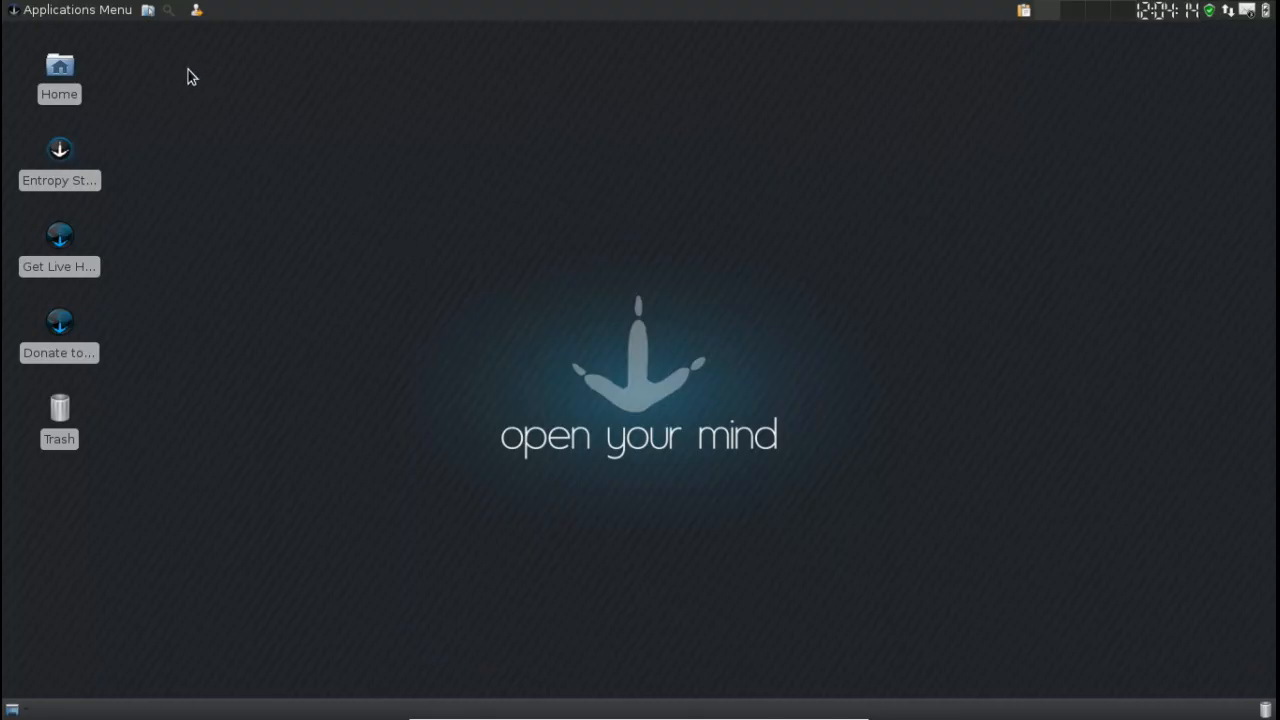
{"action": "mouse_move", "coordinate": [136, 108]}
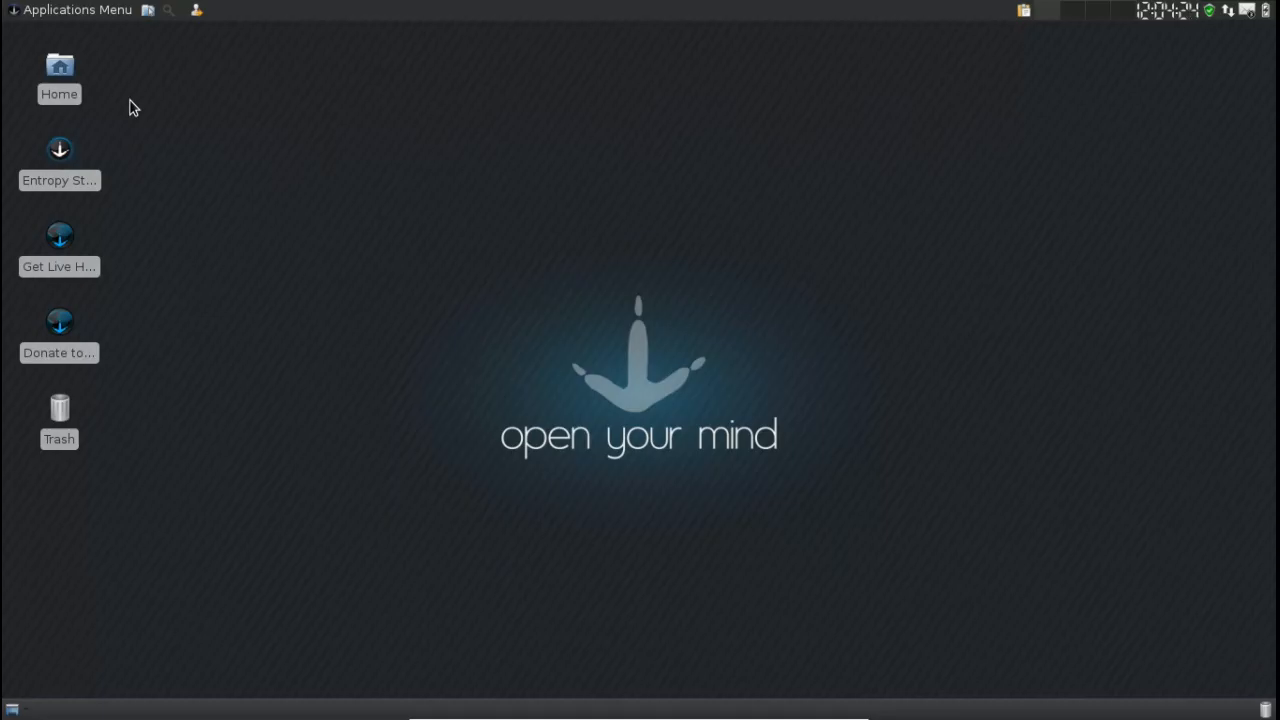
{"action": "mouse_move", "coordinate": [104, 68]}
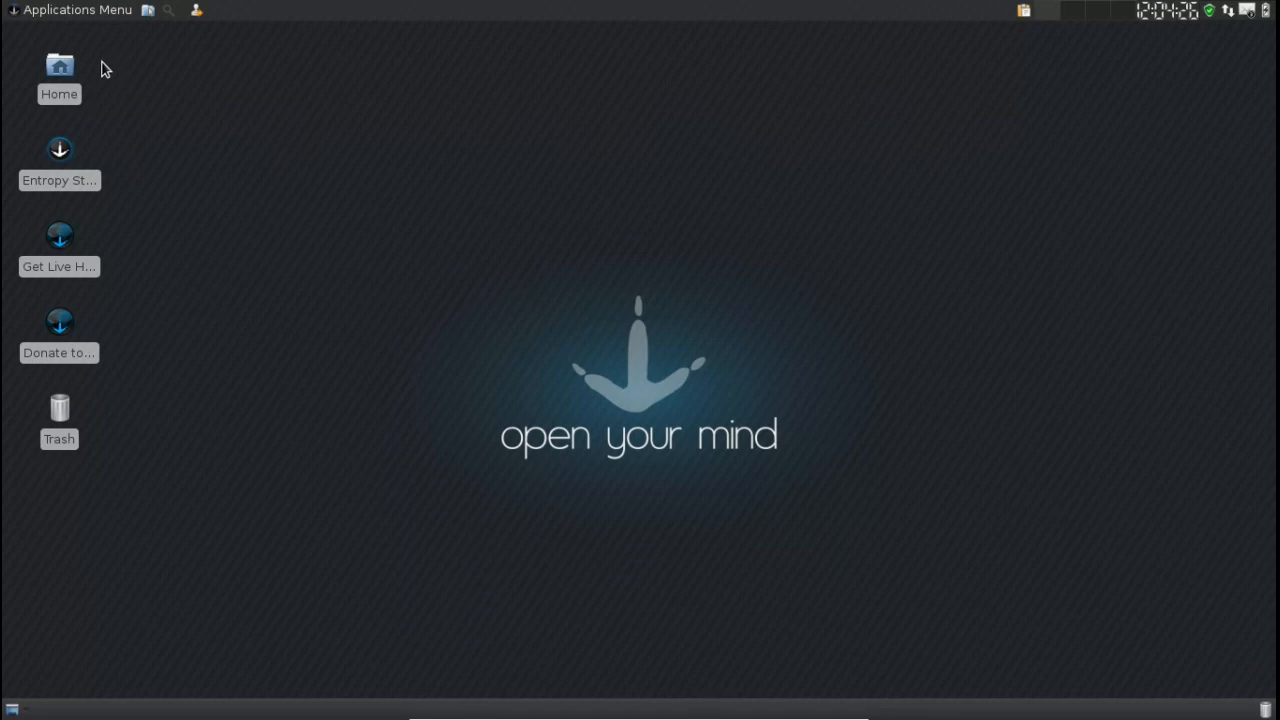
{"action": "left_click", "coordinate": [70, 10]}
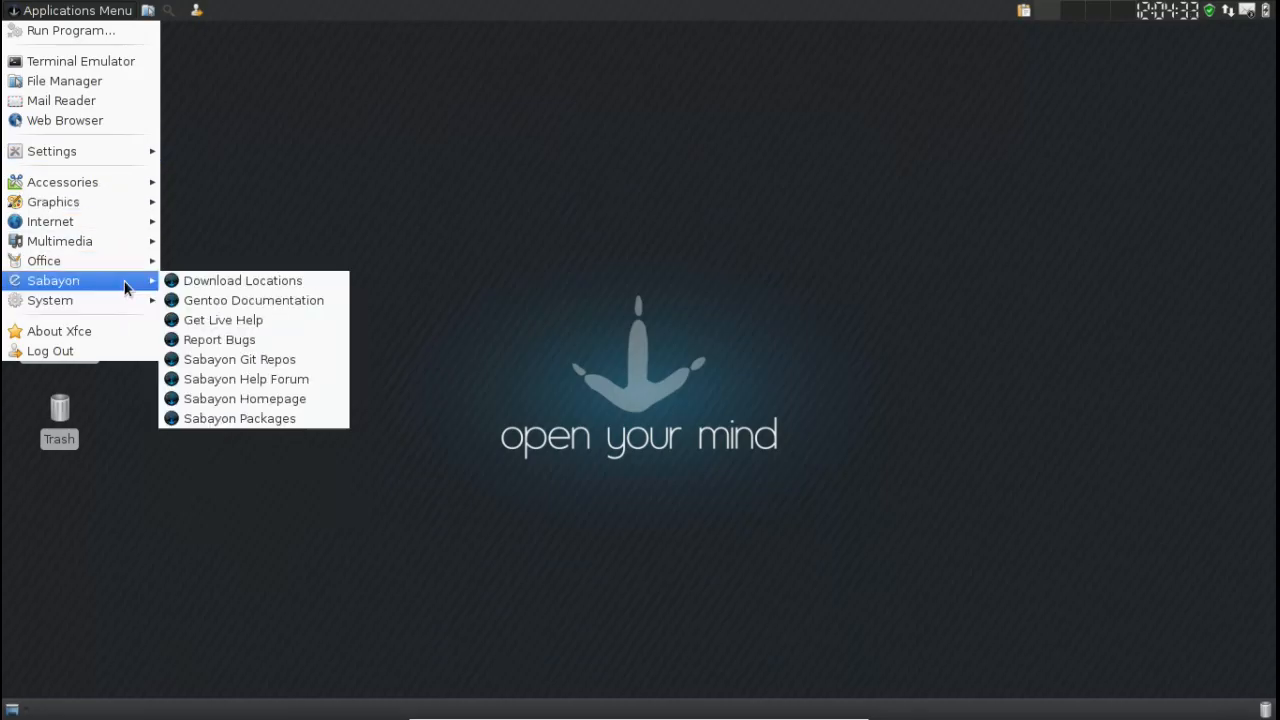
{"action": "left_click", "coordinate": [264, 346]}
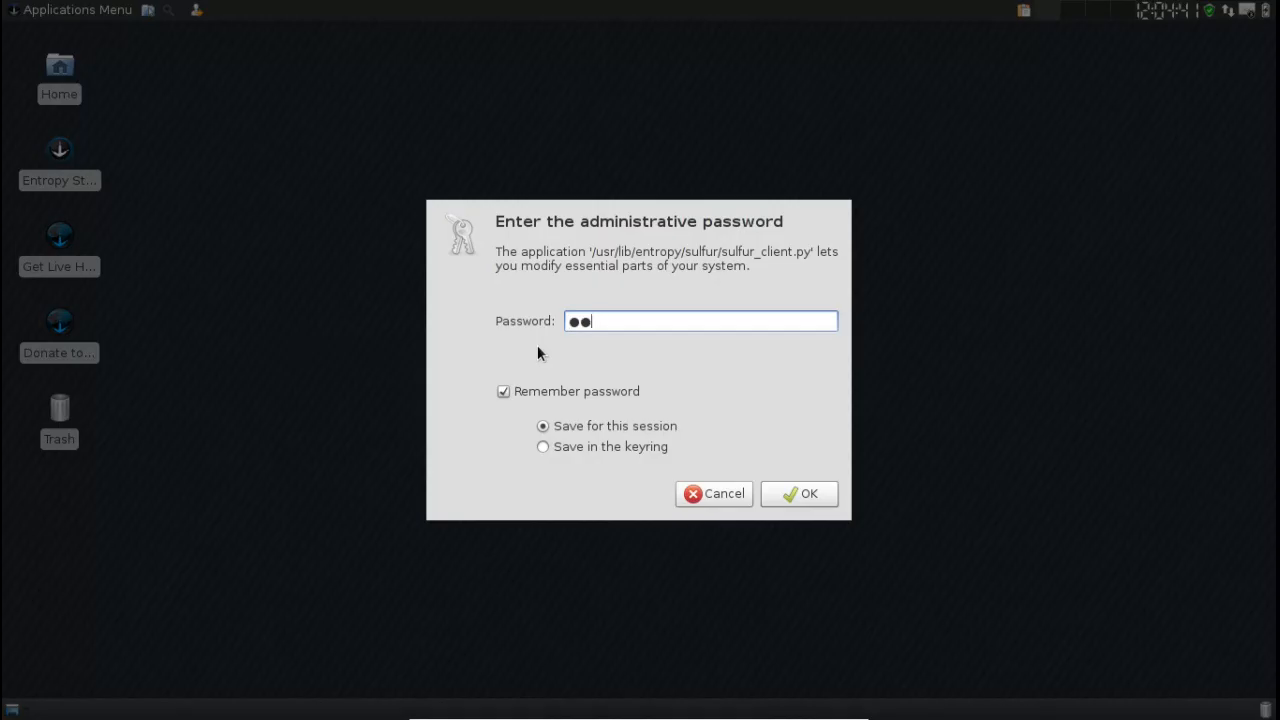
{"action": "left_click", "coordinate": [798, 492]}
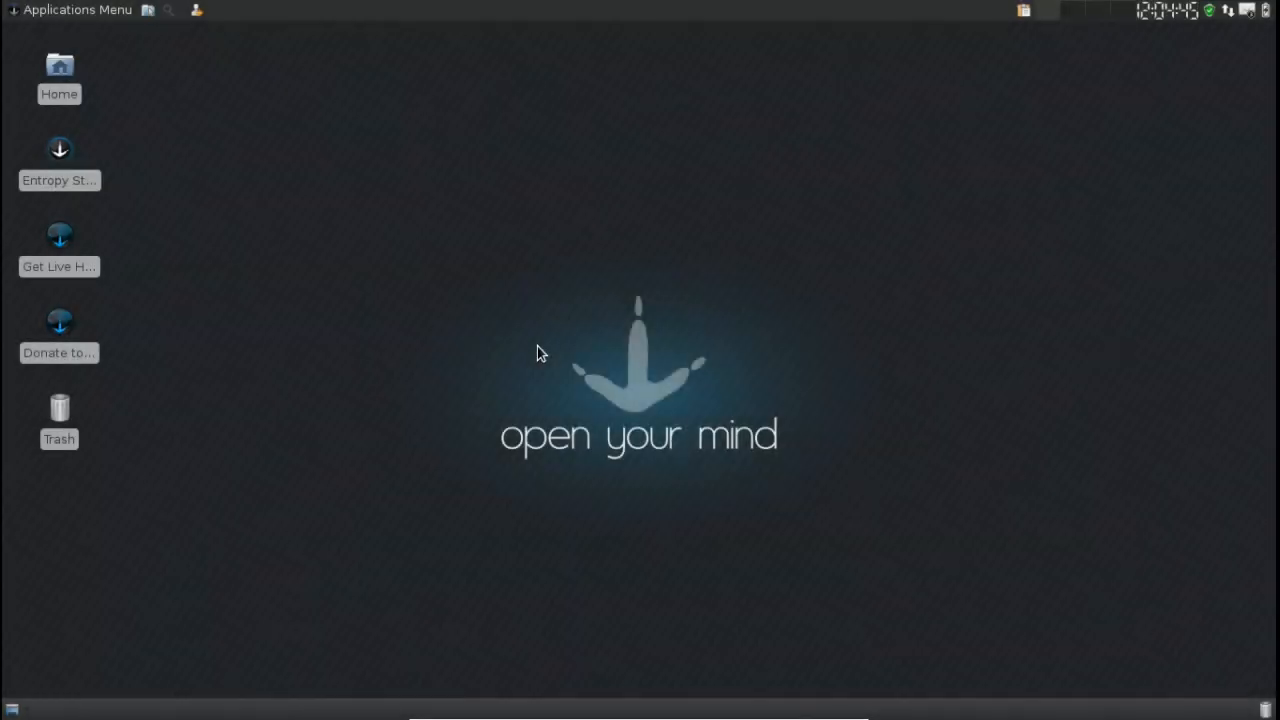
{"action": "mouse_move", "coordinate": [564, 290]}
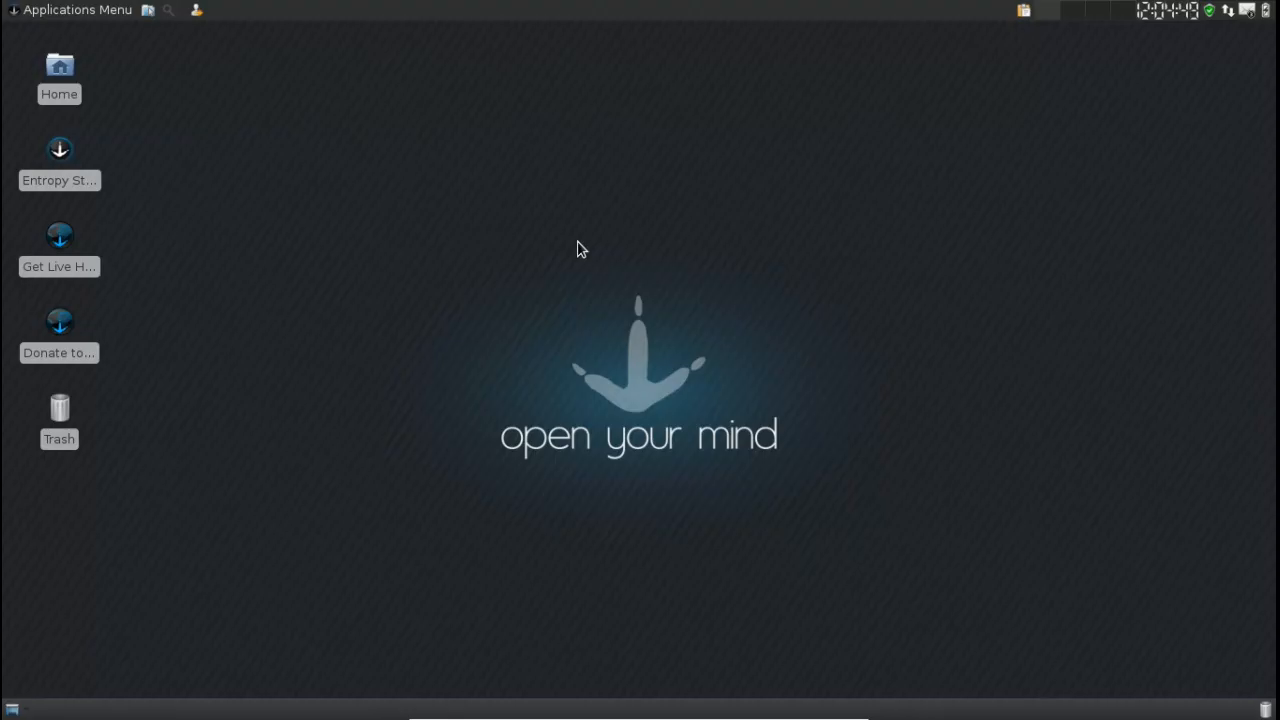
Step: Launch Entropy Store from the desktop and dismiss its Repositories Notice Board
{"action": "double_click", "coordinate": [60, 148]}
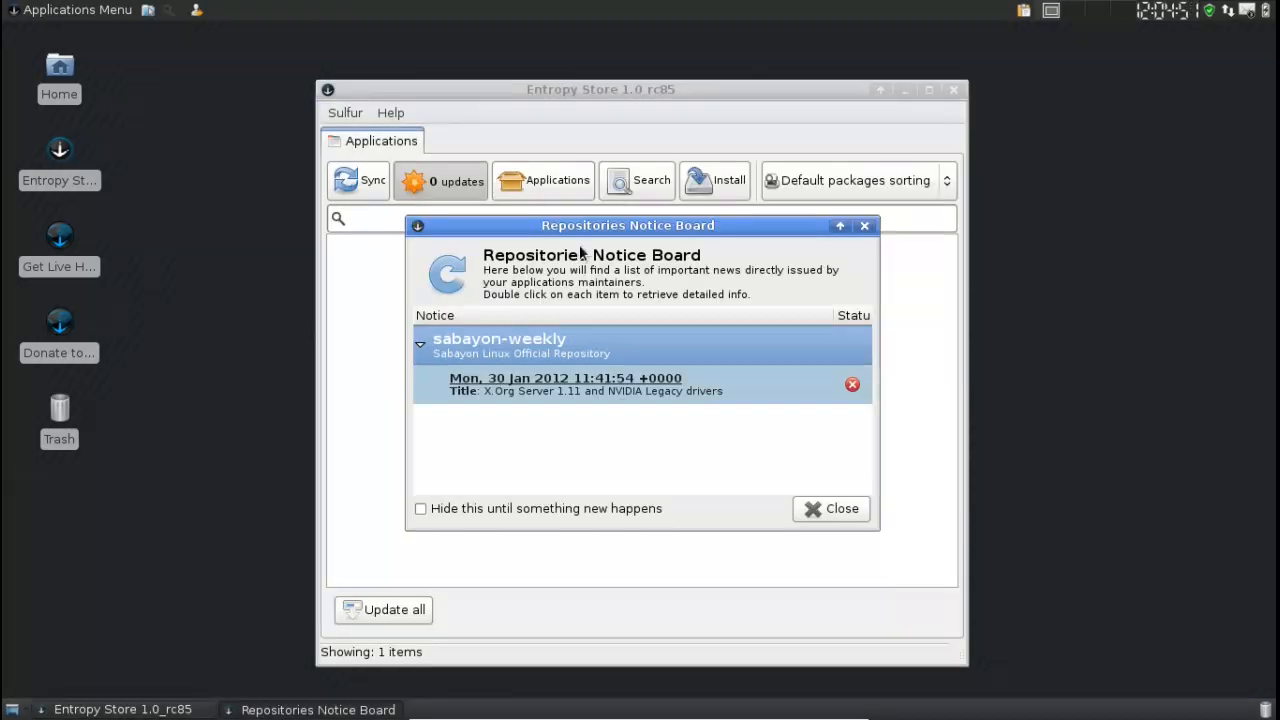
{"action": "mouse_move", "coordinate": [760, 428]}
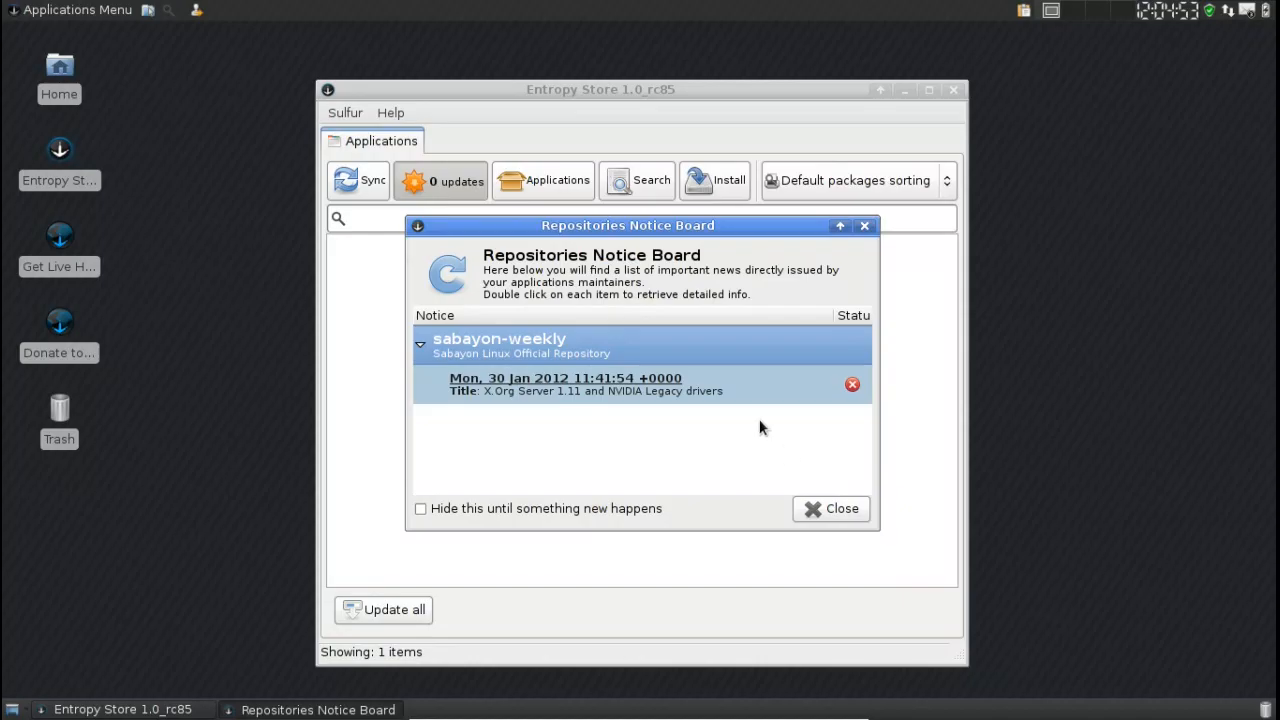
{"action": "mouse_move", "coordinate": [620, 264]}
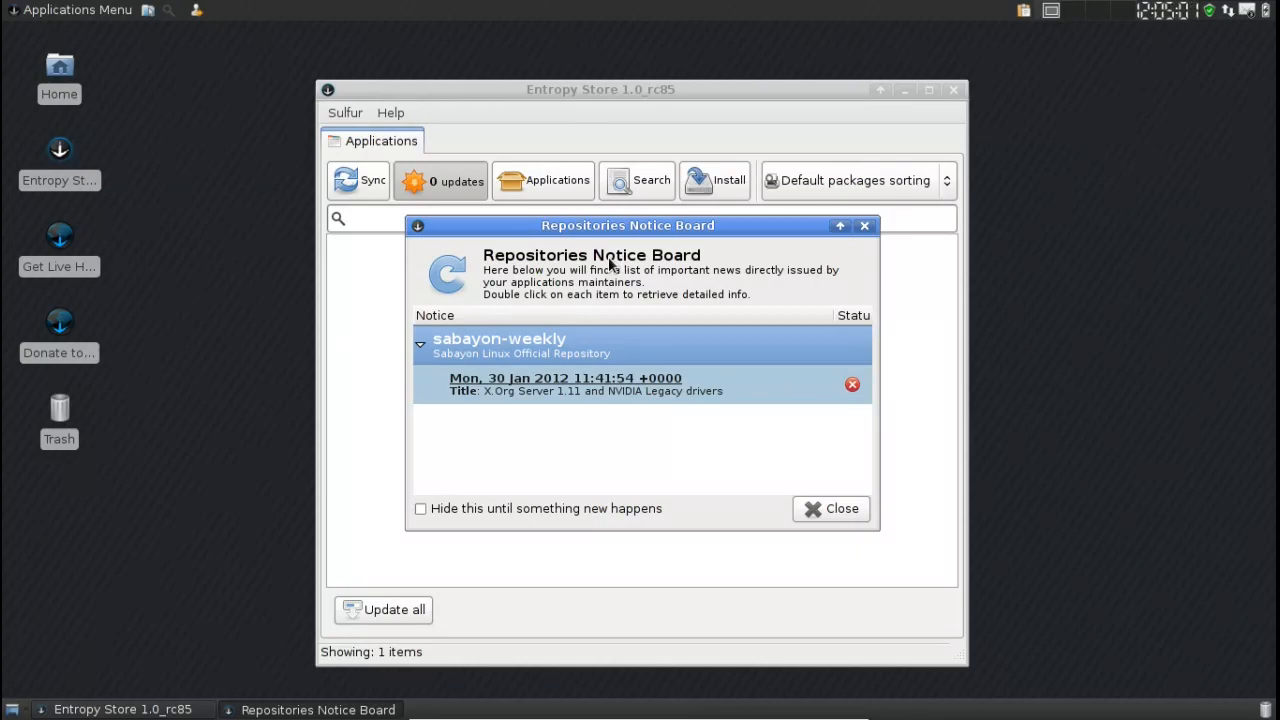
{"action": "left_click", "coordinate": [832, 508]}
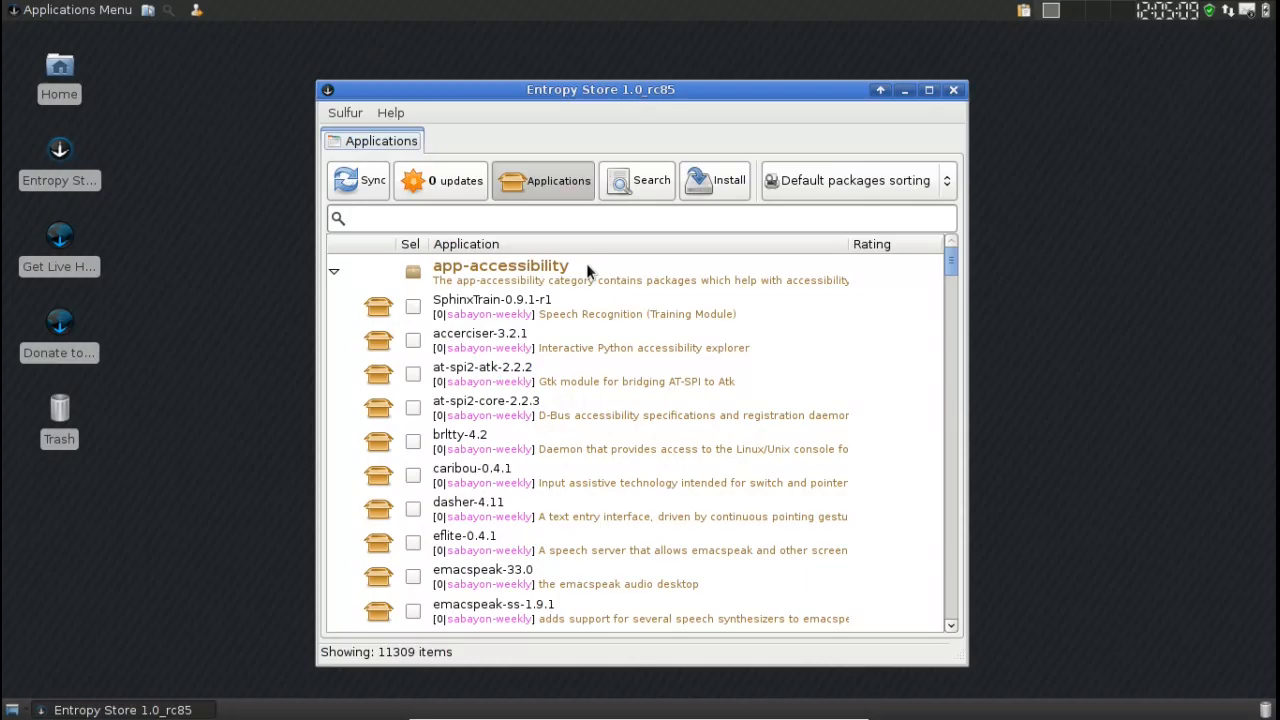
{"action": "mouse_move", "coordinate": [524, 198]}
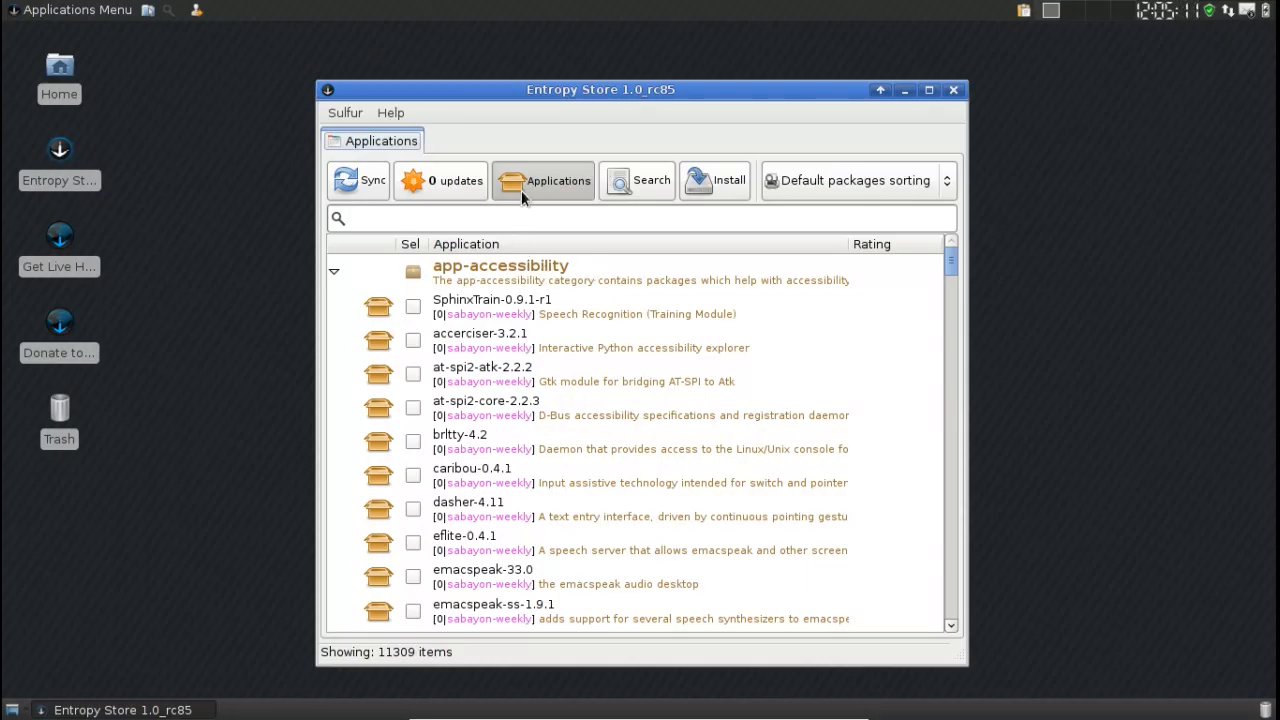
{"action": "mouse_move", "coordinate": [640, 216]}
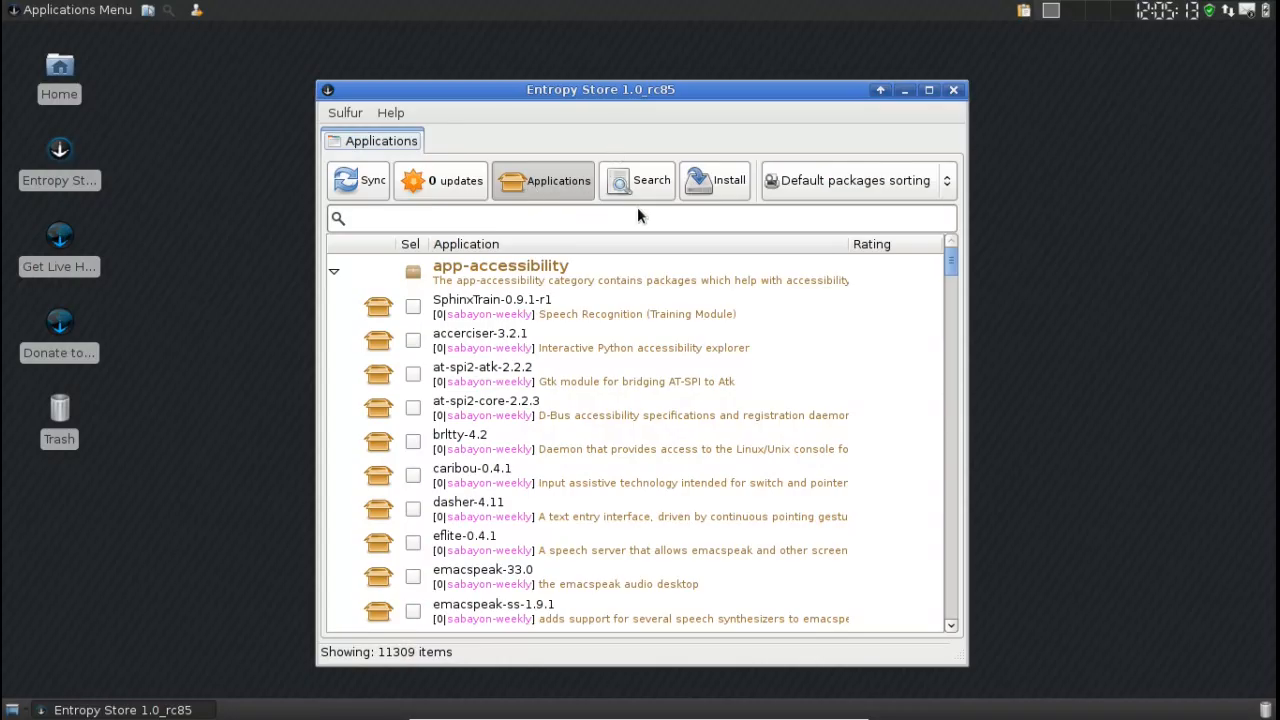
{"action": "mouse_move", "coordinate": [780, 118]}
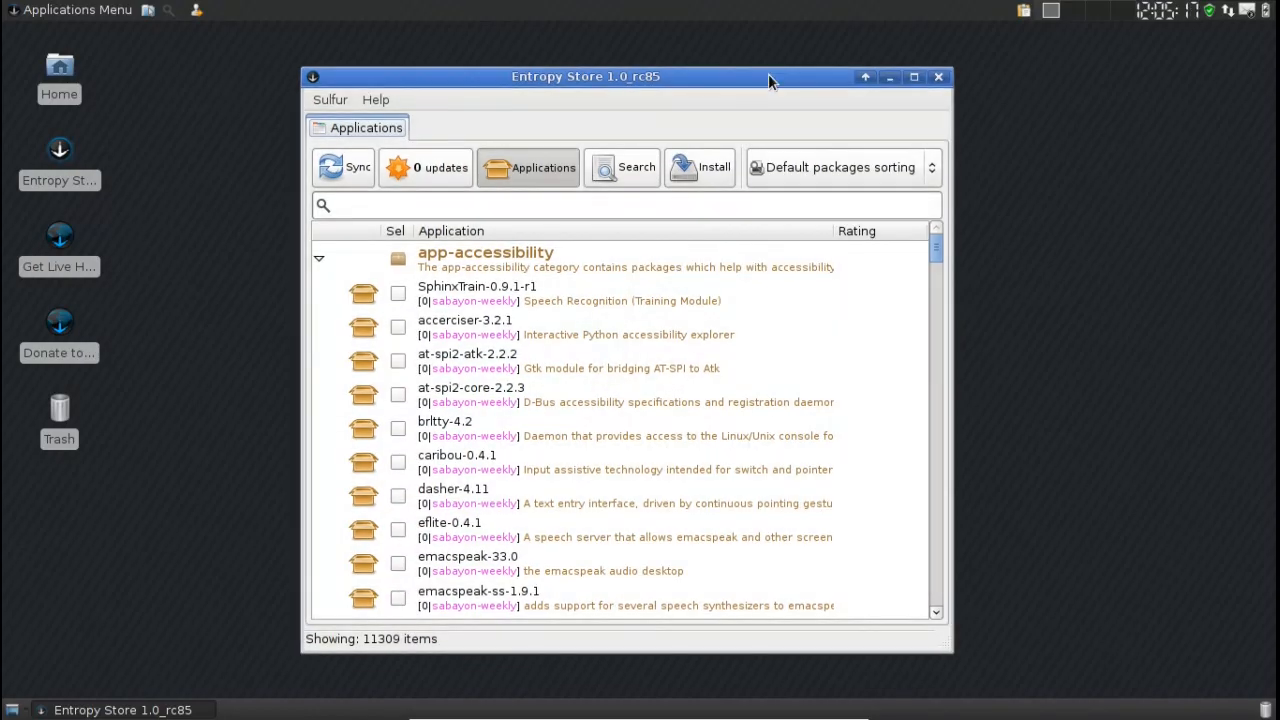
{"action": "mouse_move", "coordinate": [790, 58]}
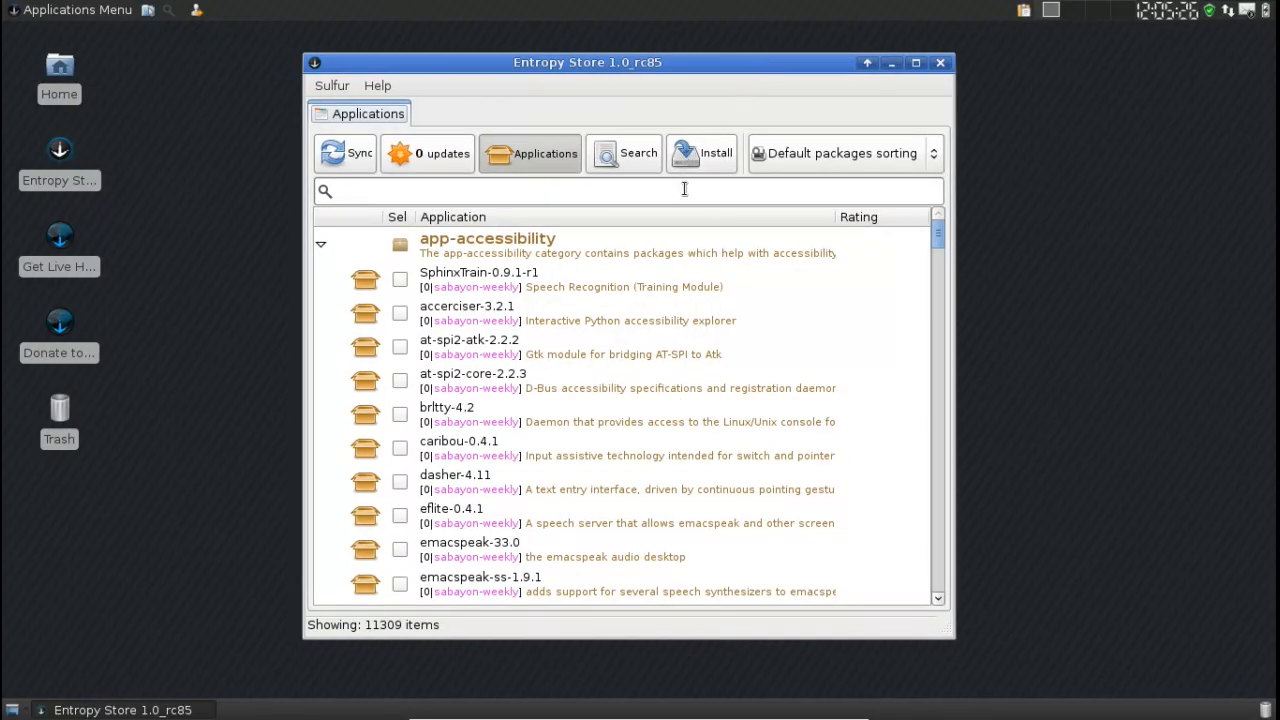
{"action": "mouse_move", "coordinate": [690, 190]}
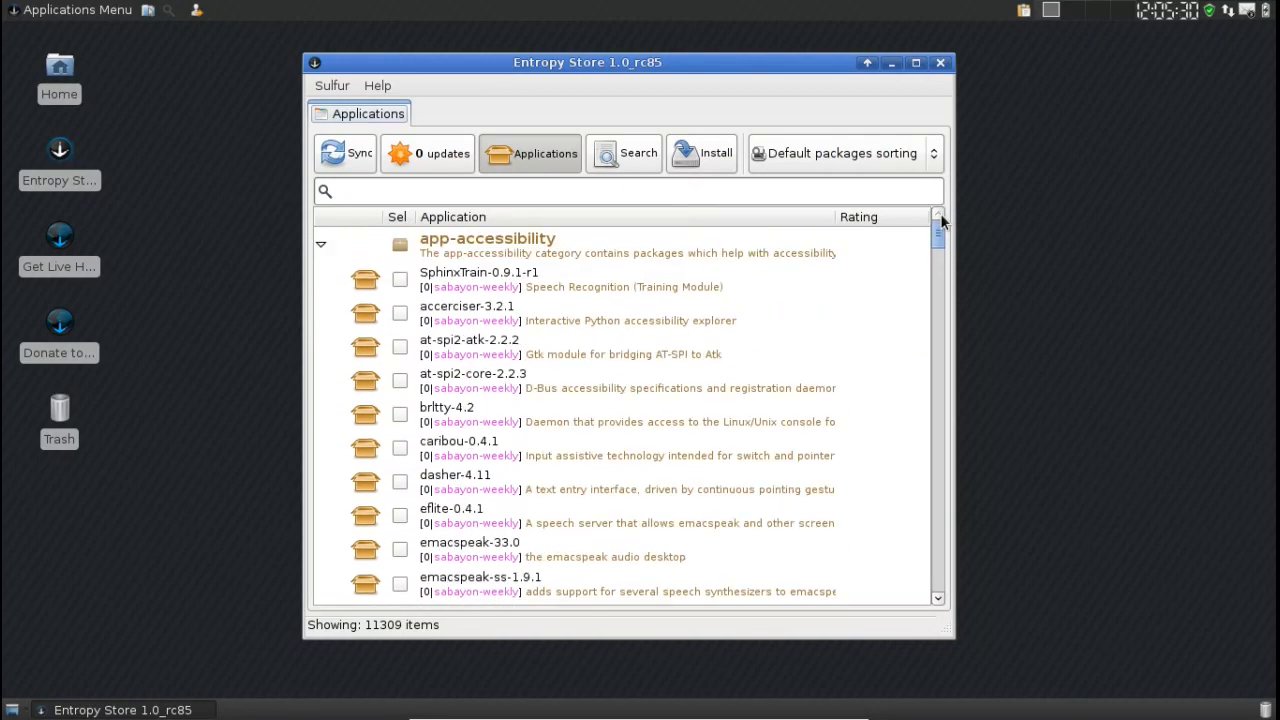
{"action": "scroll", "scroll_direction": "down", "scroll_amount": 3}
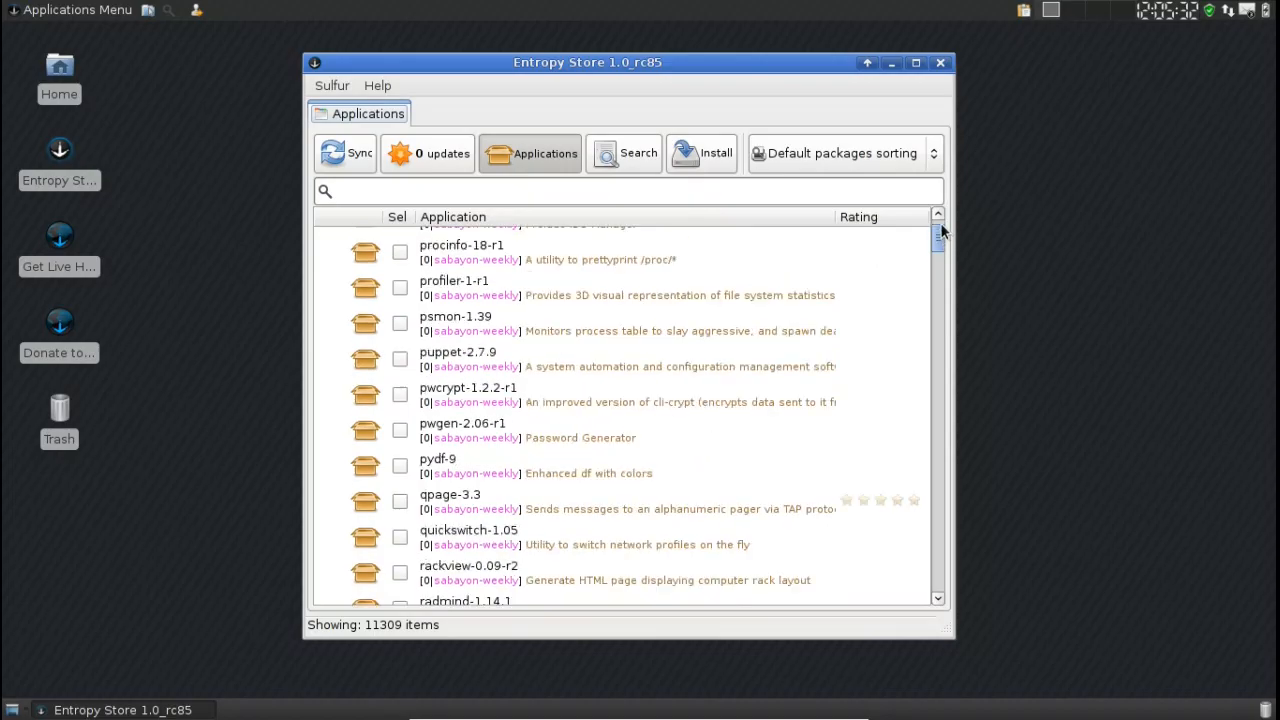
{"action": "scroll", "scroll_direction": "up", "scroll_amount": 3}
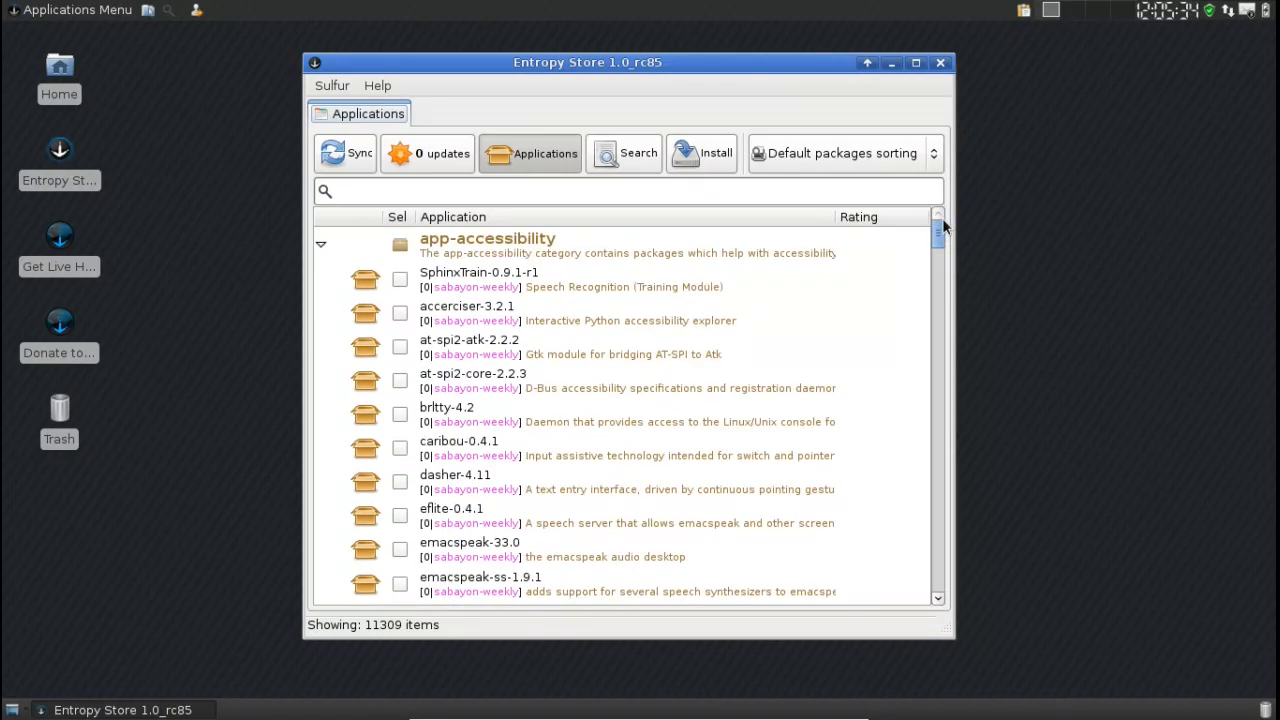
{"action": "mouse_move", "coordinate": [856, 102]}
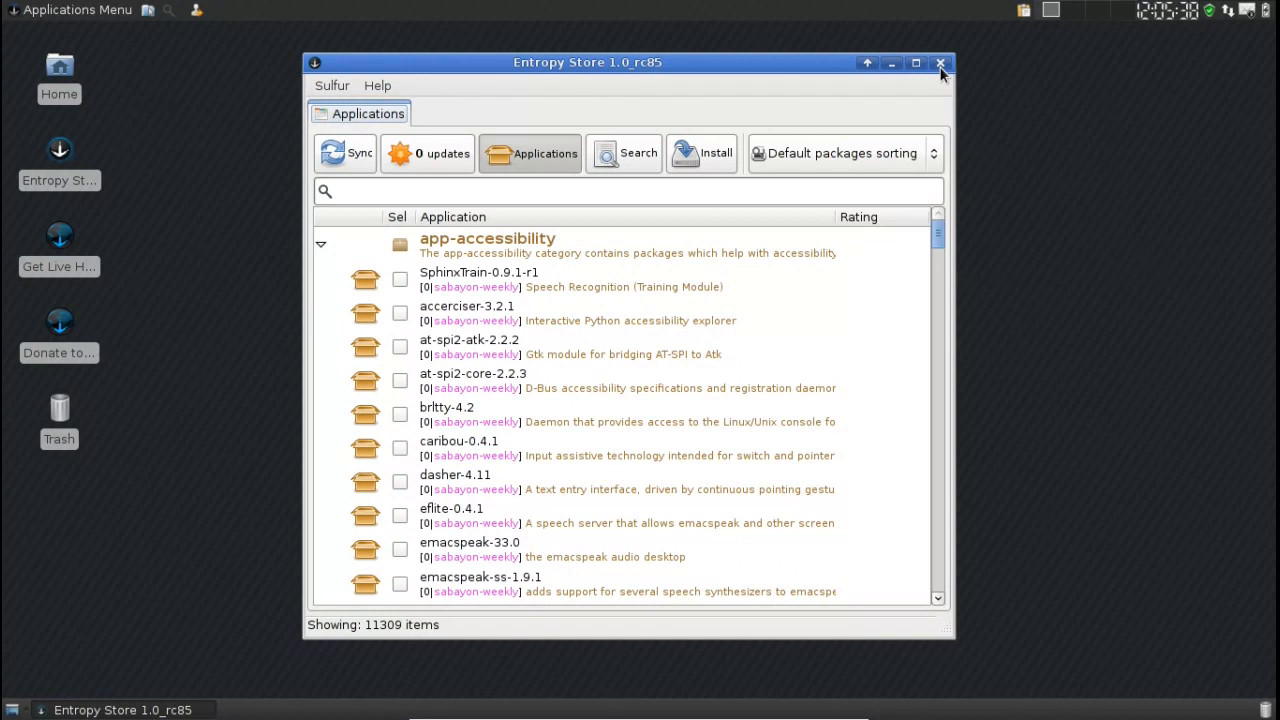
Step: Close Entropy Store, leaving the empty desktop
{"action": "left_click", "coordinate": [940, 62]}
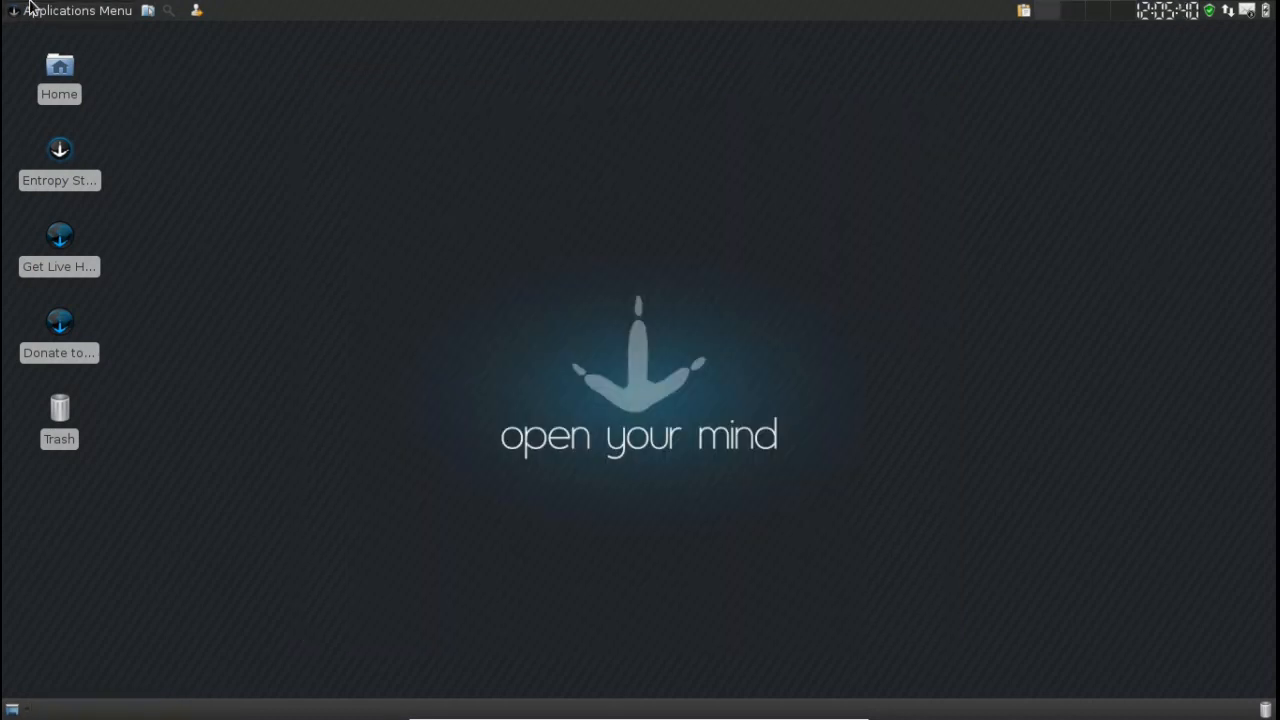
{"action": "mouse_move", "coordinate": [608, 228]}
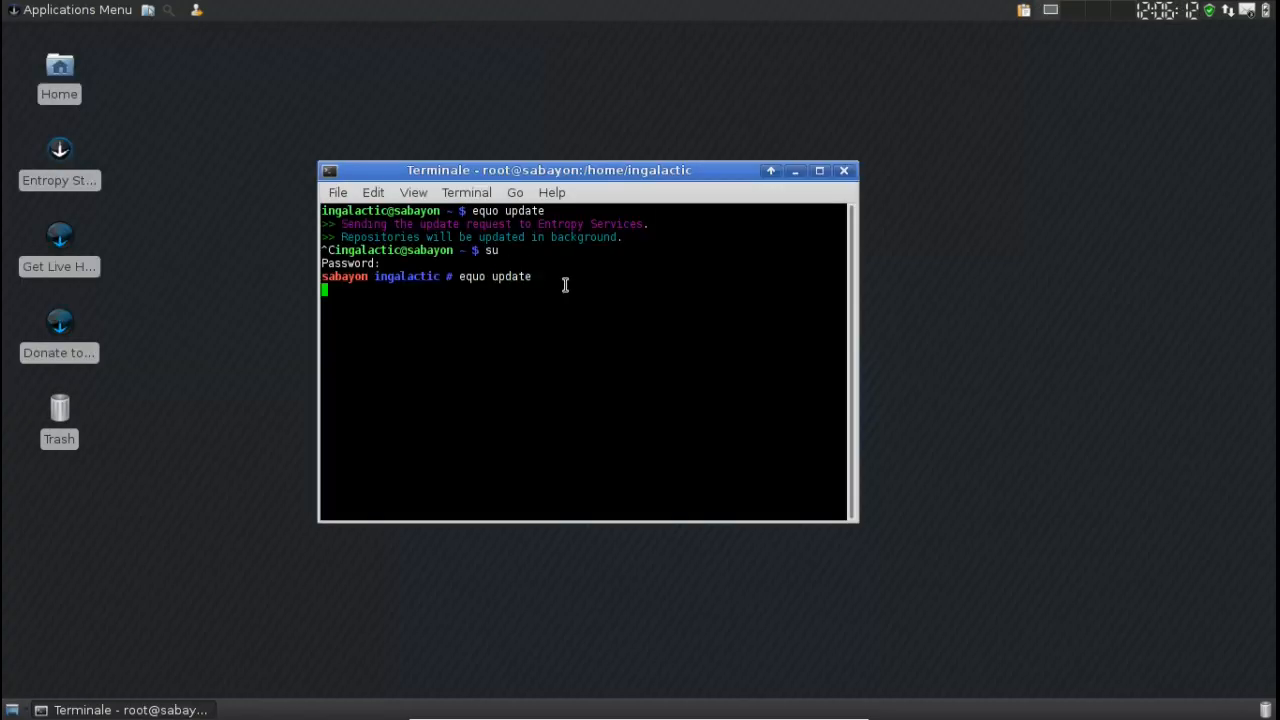
{"action": "mouse_move", "coordinate": [548, 292]}
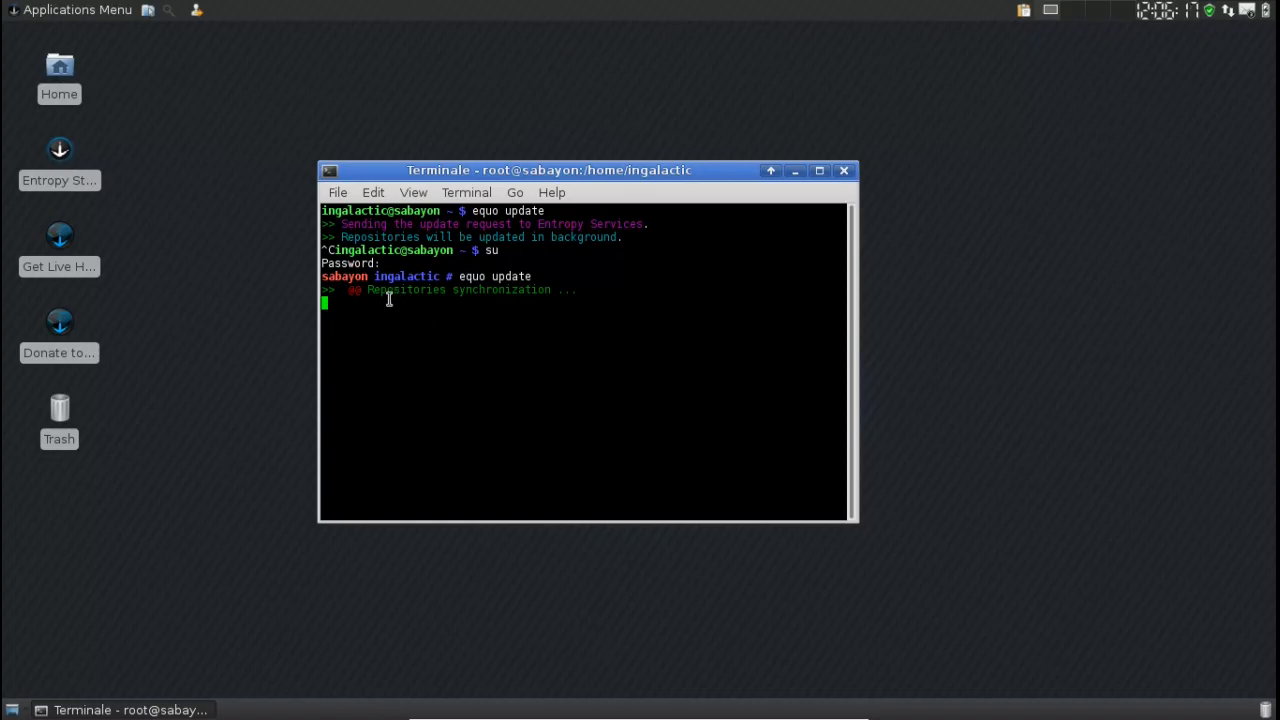
{"action": "mouse_move", "coordinate": [588, 312]}
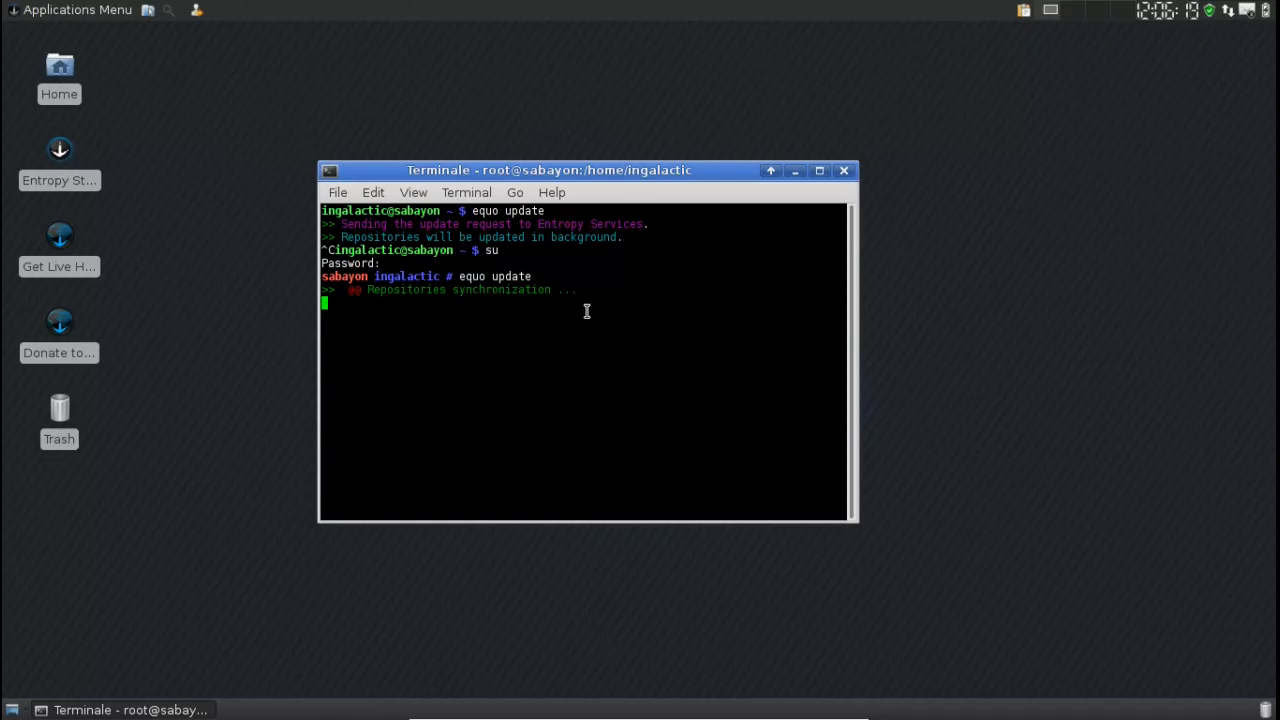
{"action": "mouse_move", "coordinate": [608, 286]}
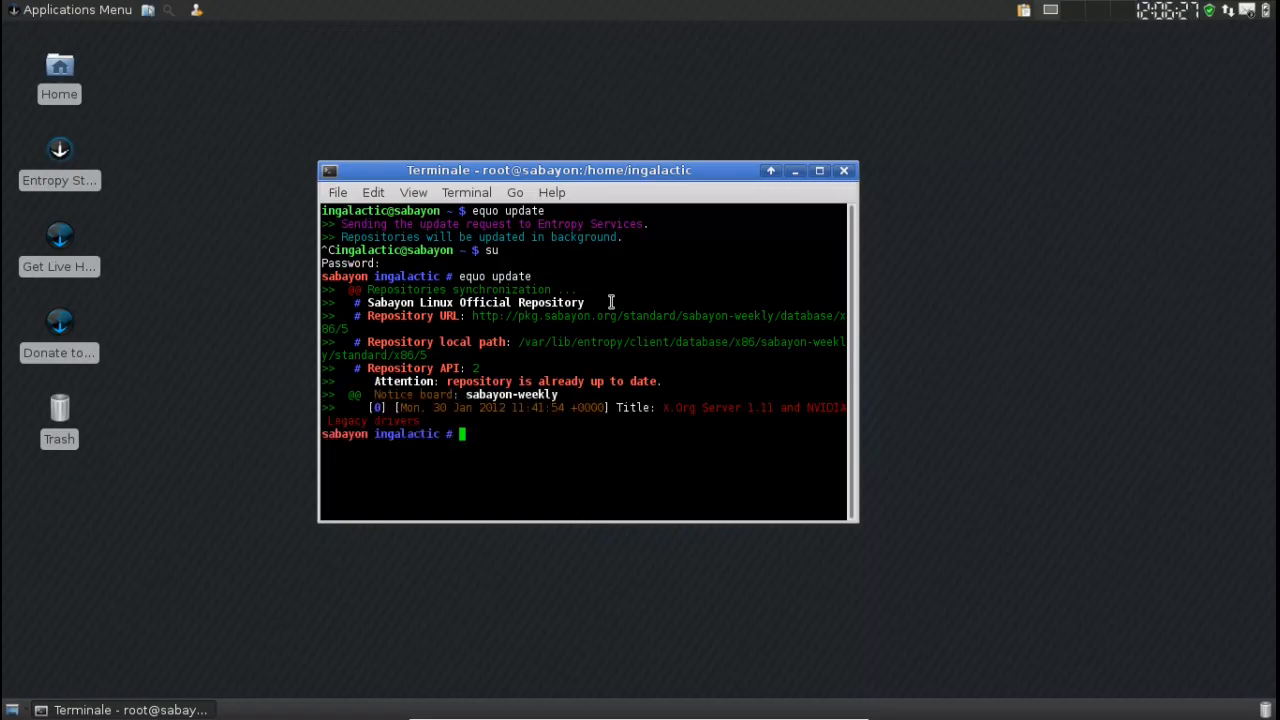
{"action": "mouse_move", "coordinate": [490, 340]}
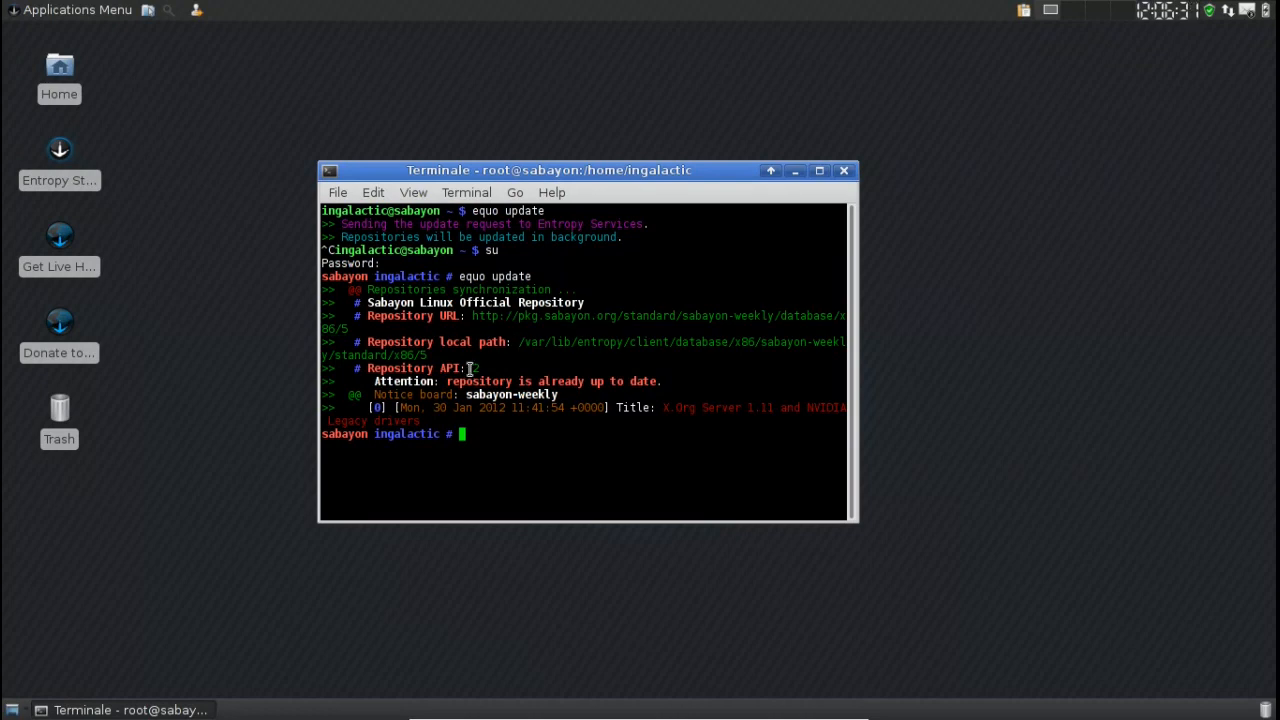
{"action": "mouse_move", "coordinate": [410, 316]}
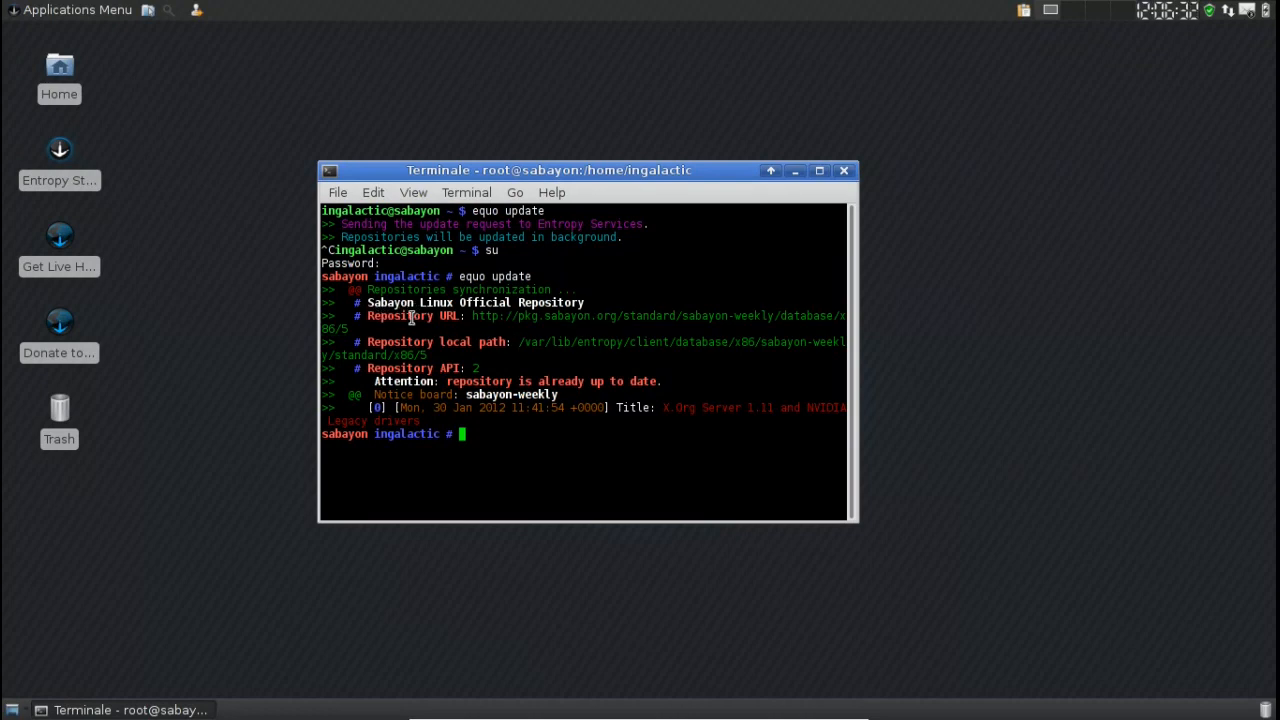
{"action": "mouse_move", "coordinate": [440, 384]}
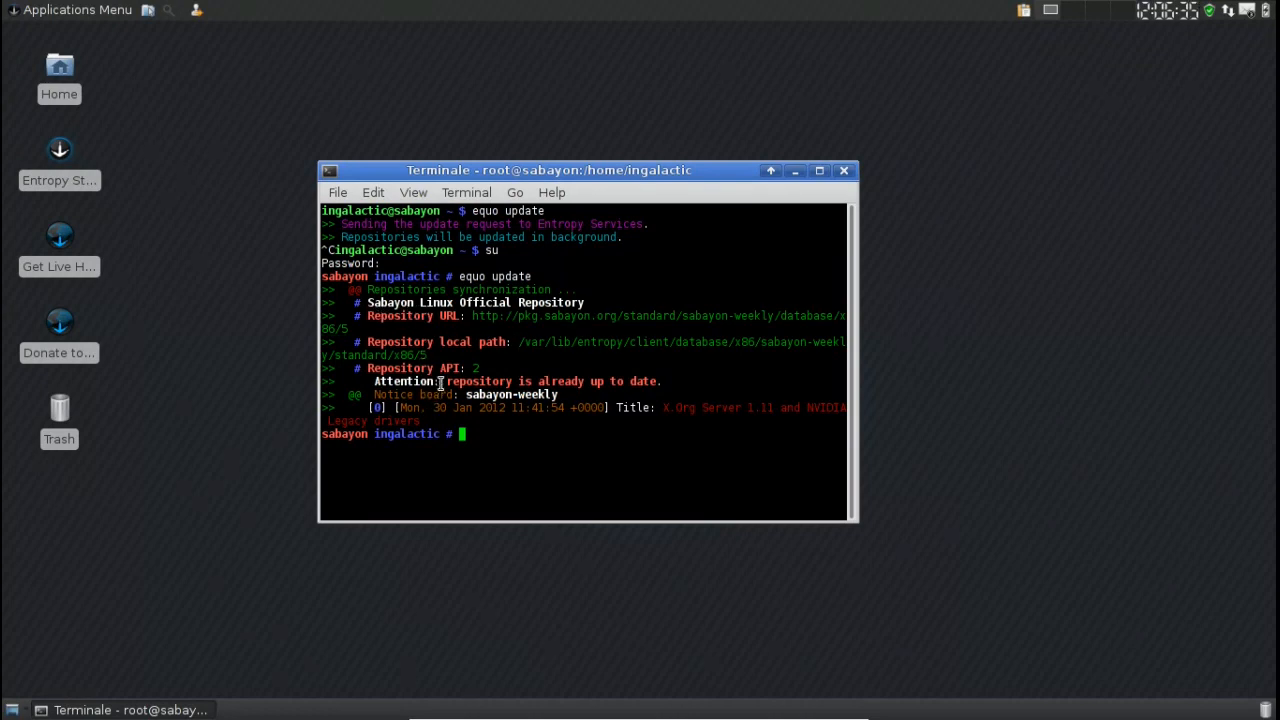
{"action": "mouse_move", "coordinate": [540, 176]}
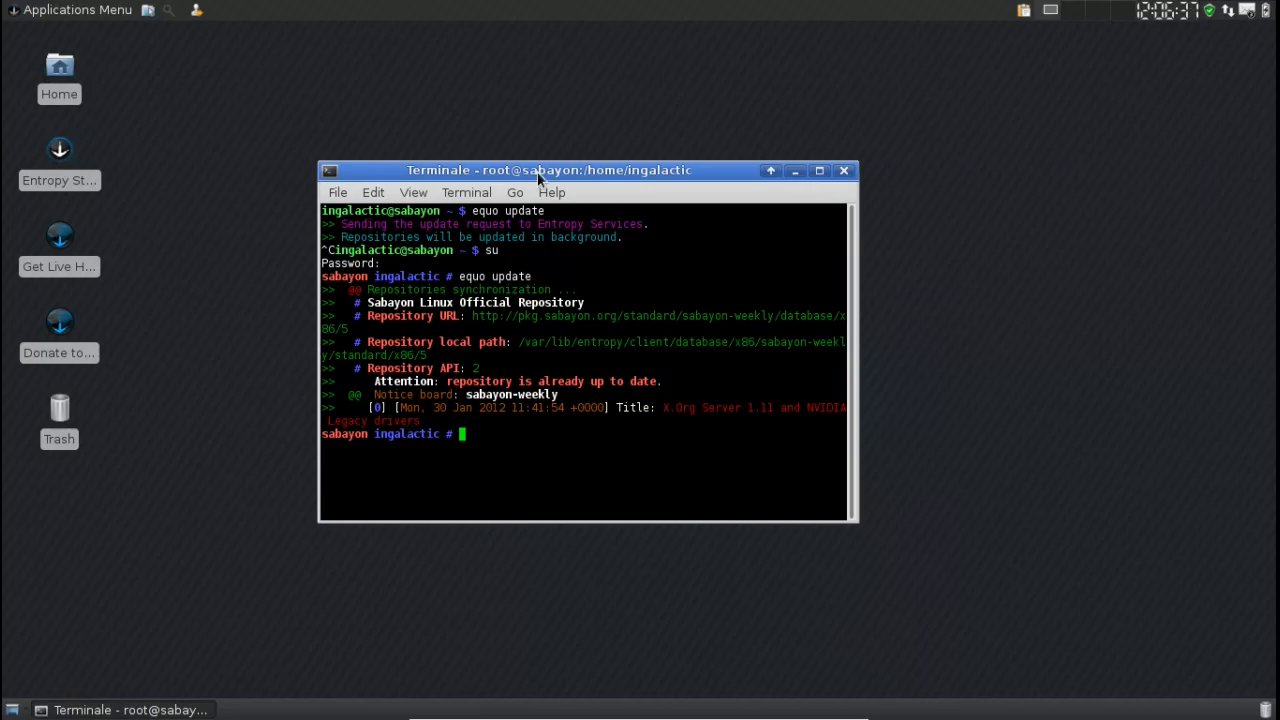
Step: Reposition the root terminal showing the equo update result and return to the Applications Menu
{"action": "left_click_drag", "start_coordinate": [548, 168], "coordinate": [530, 148]}
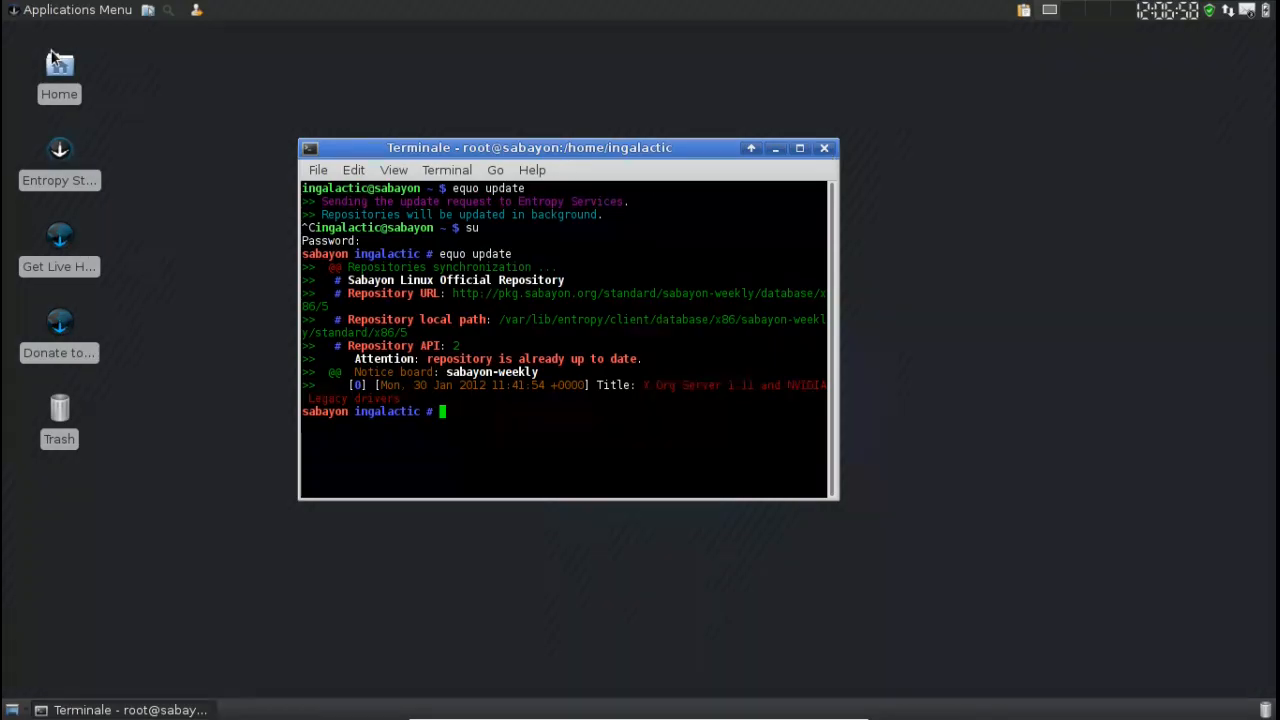
{"action": "left_click", "coordinate": [70, 10]}
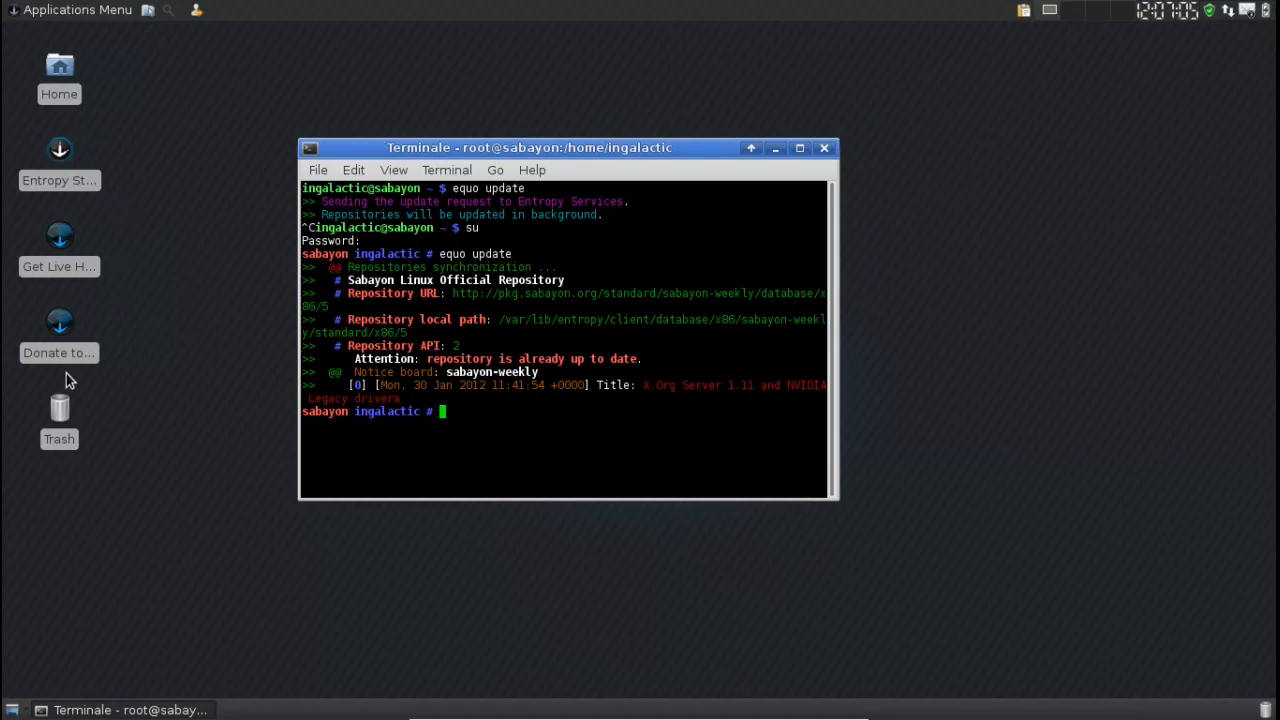
Step: Browse the Applications Menu categories and launch Task Manager from Accessories
{"action": "left_click", "coordinate": [70, 10]}
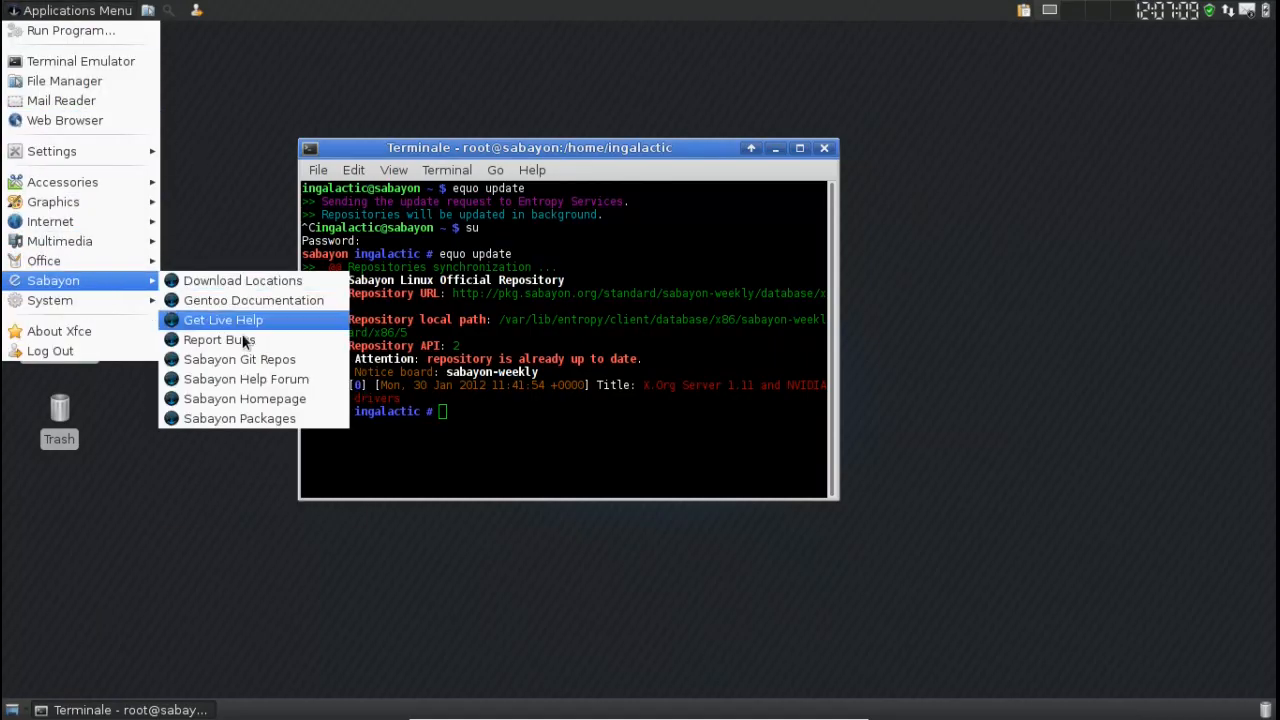
{"action": "mouse_move", "coordinate": [240, 418]}
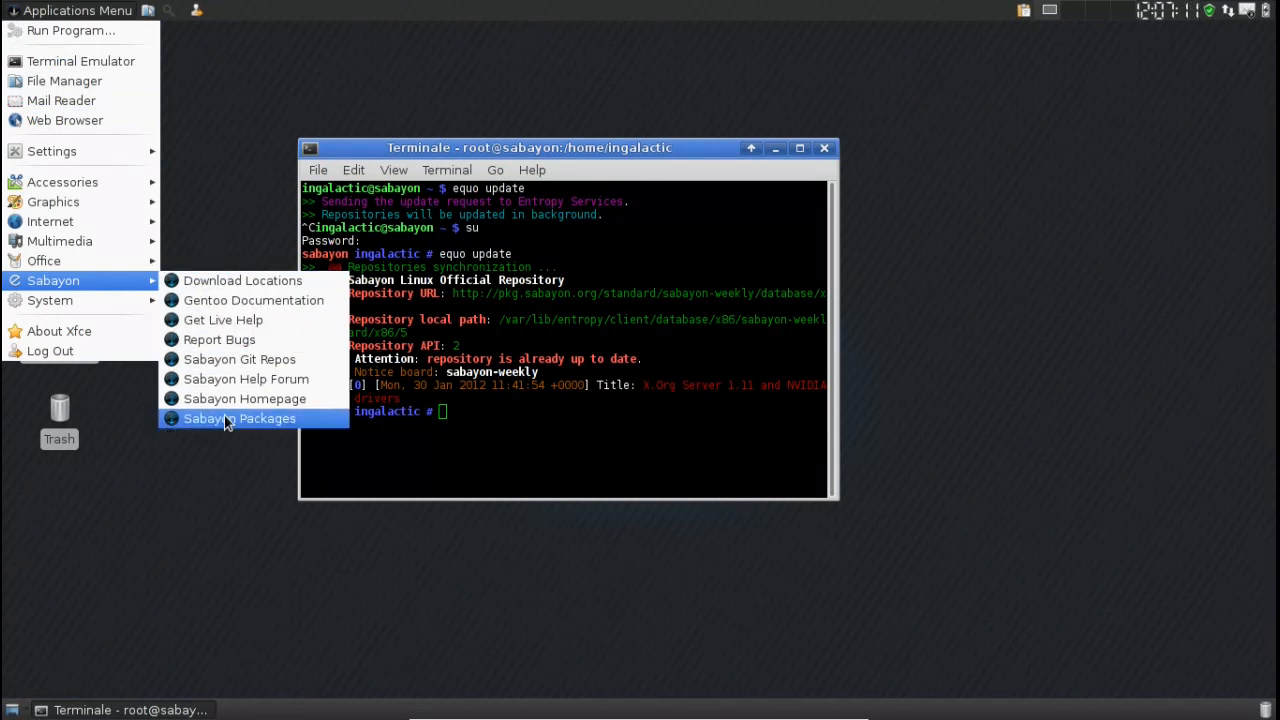
{"action": "mouse_move", "coordinate": [130, 288]}
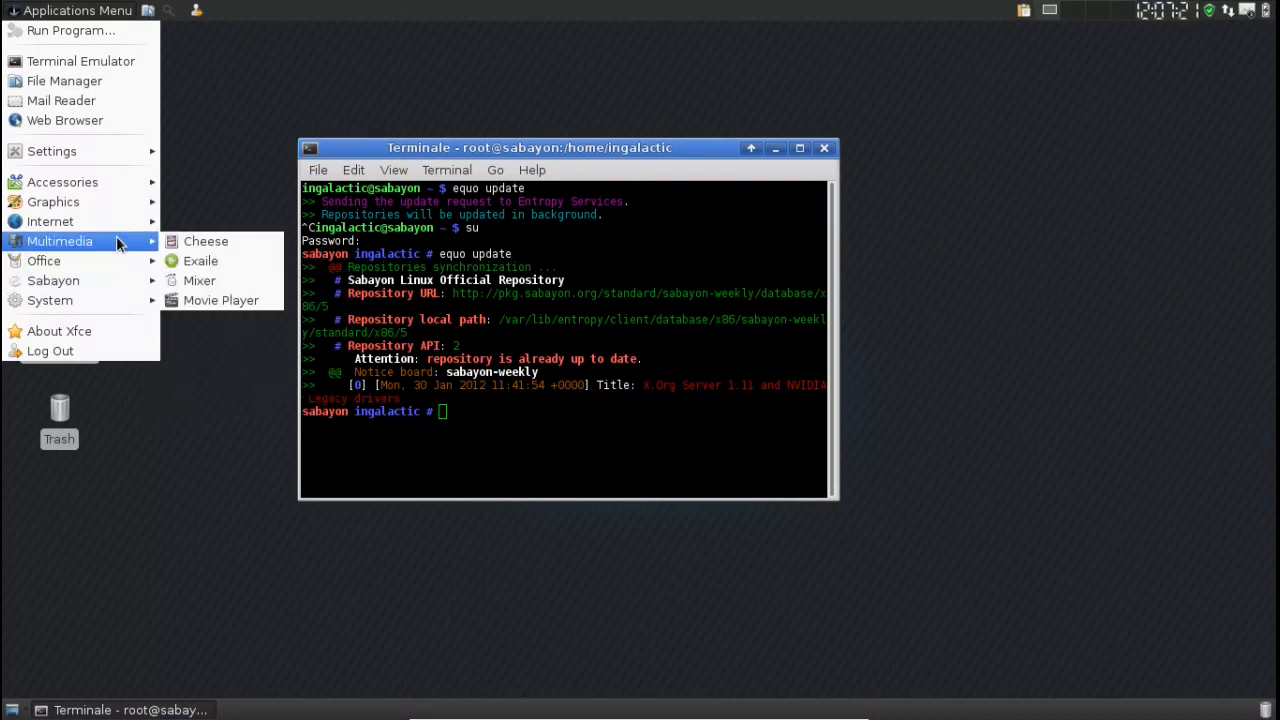
{"action": "mouse_move", "coordinate": [200, 260]}
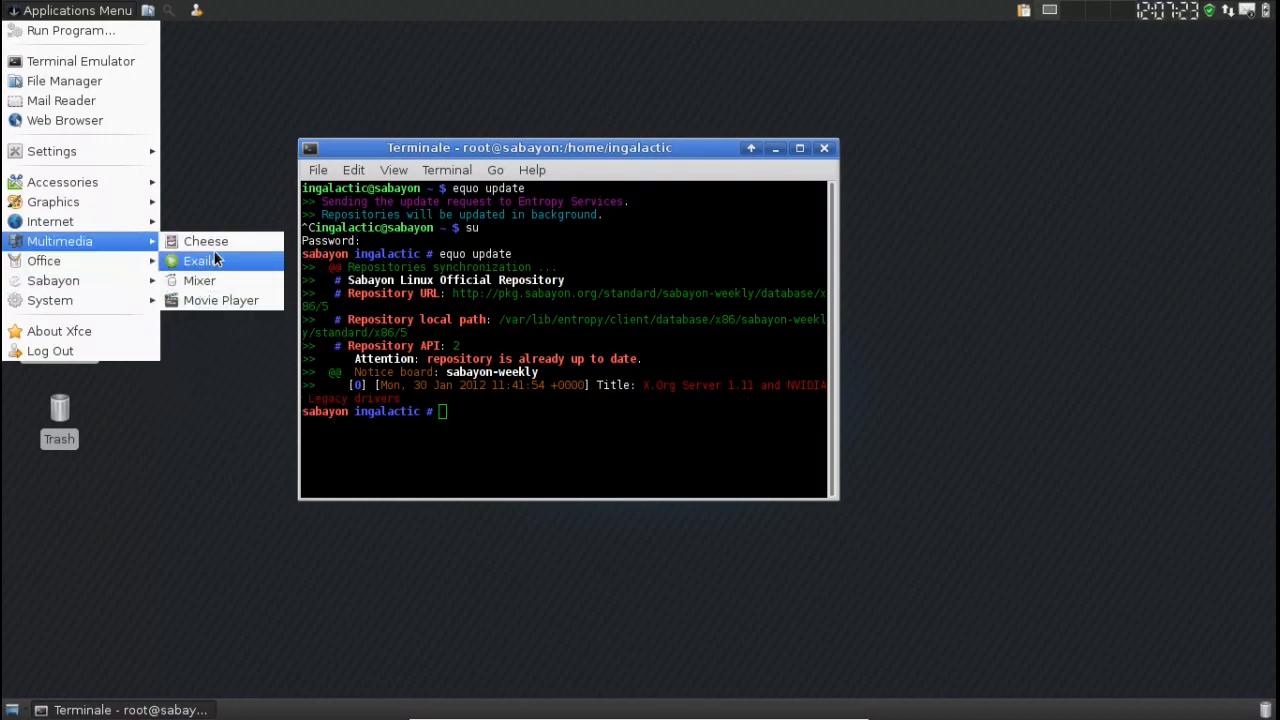
{"action": "mouse_move", "coordinate": [200, 280]}
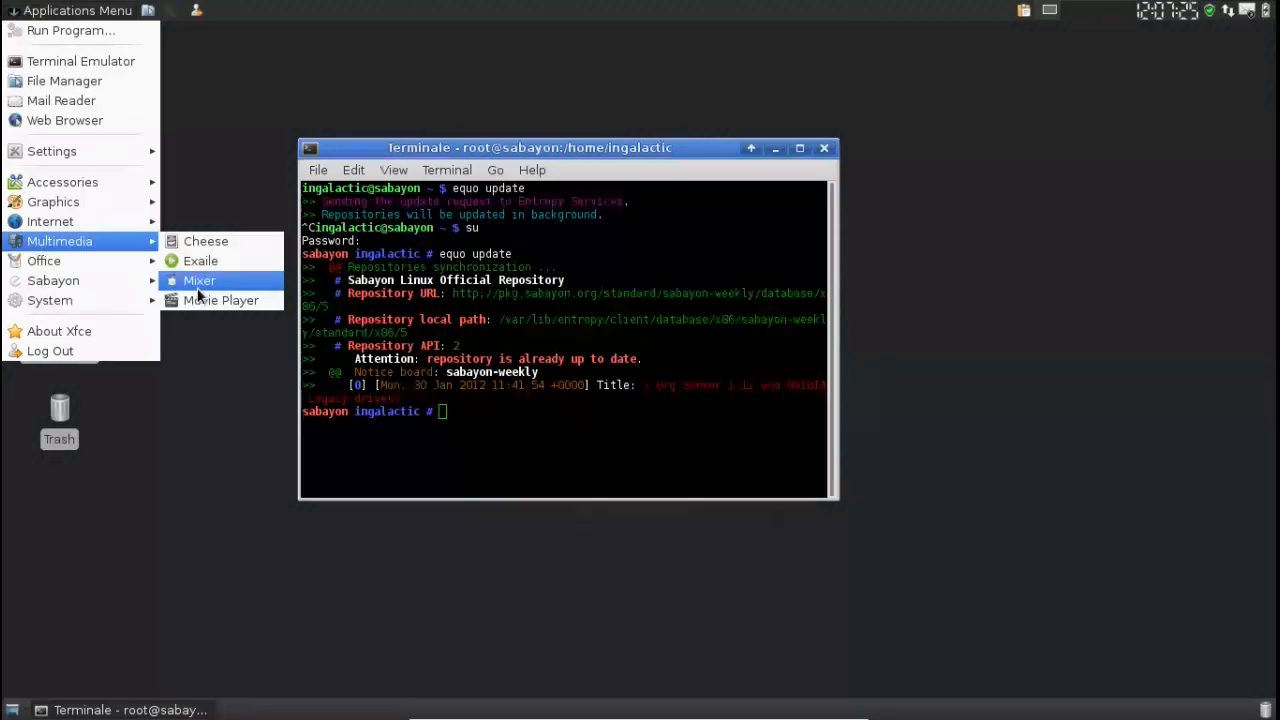
{"action": "mouse_move", "coordinate": [220, 300]}
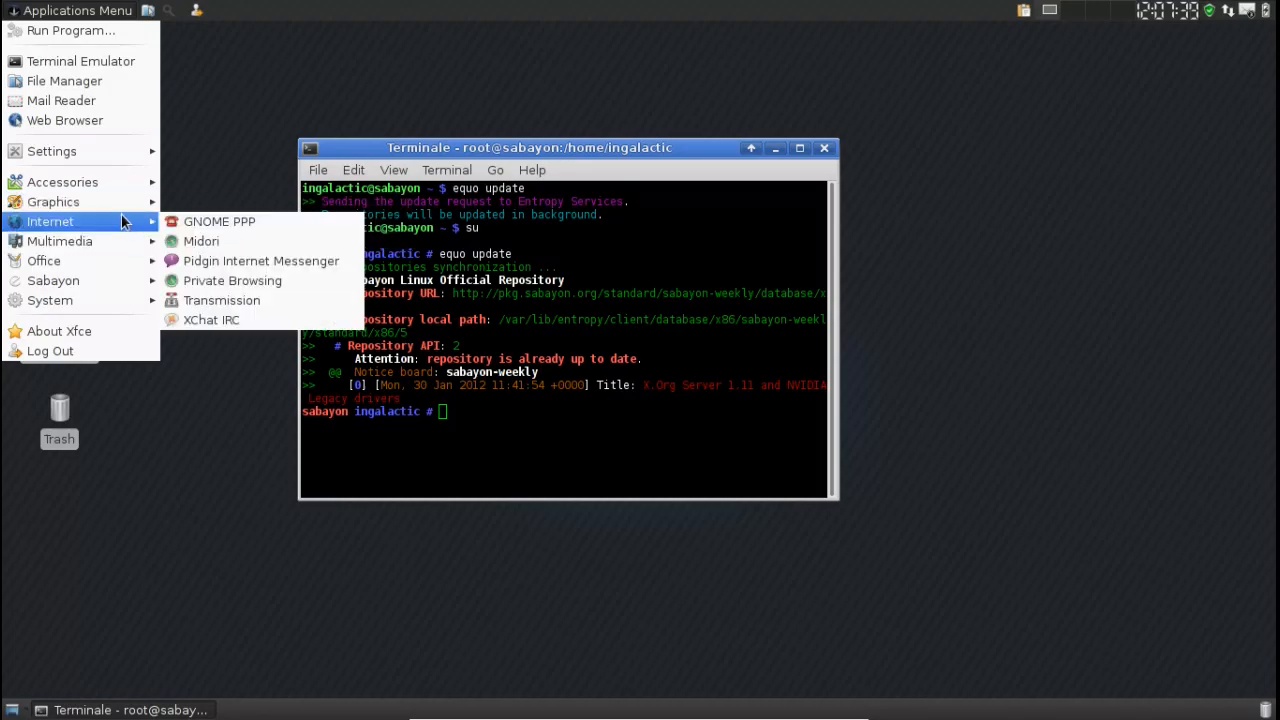
{"action": "mouse_move", "coordinate": [220, 300]}
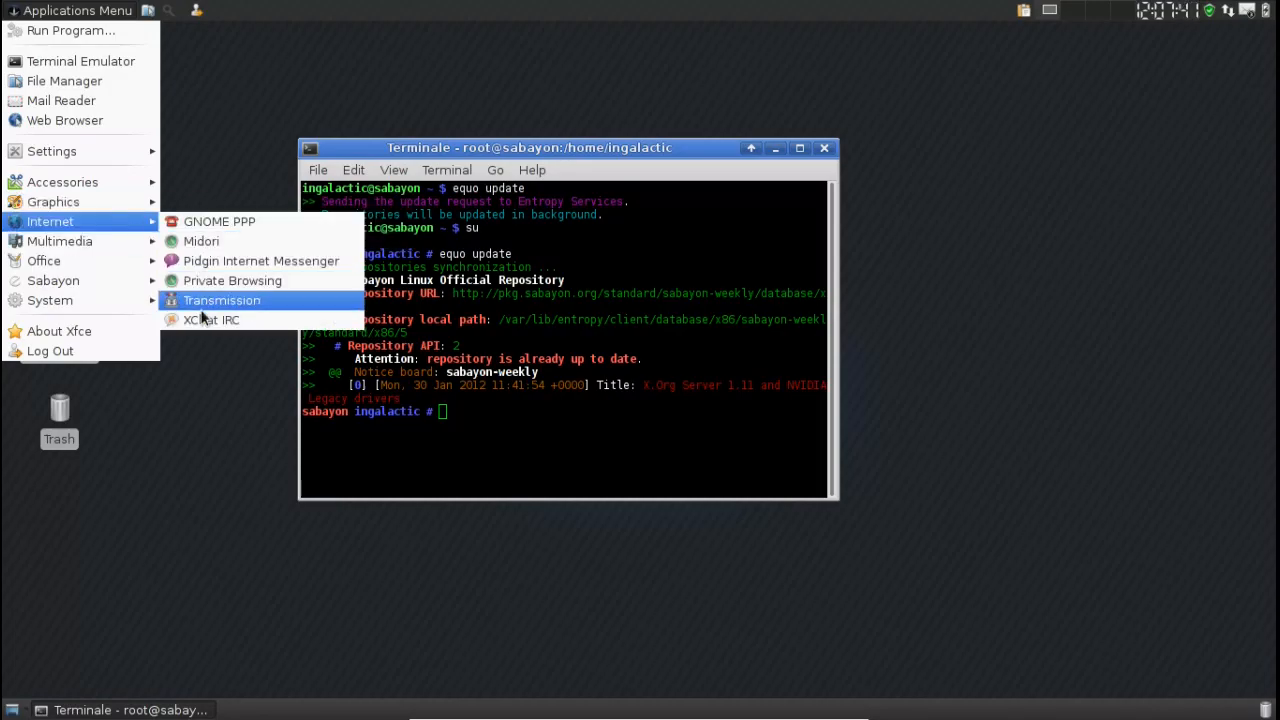
{"action": "mouse_move", "coordinate": [220, 220]}
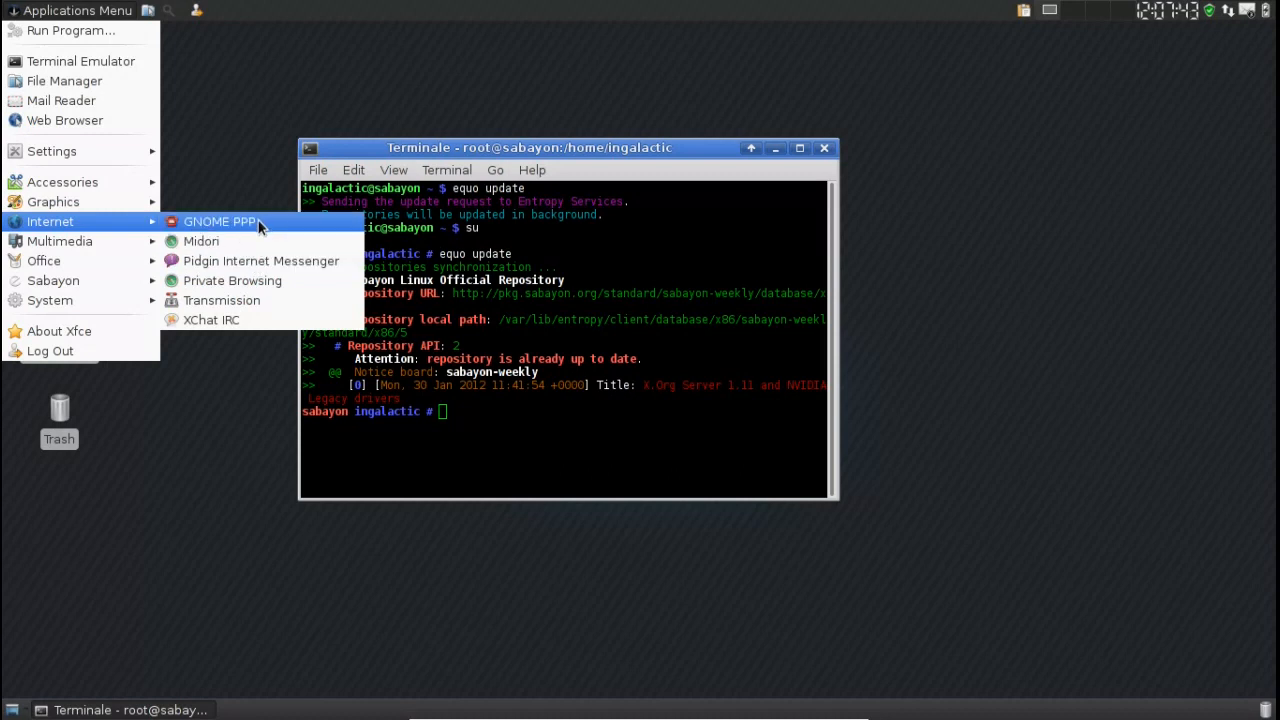
{"action": "mouse_move", "coordinate": [156, 216]}
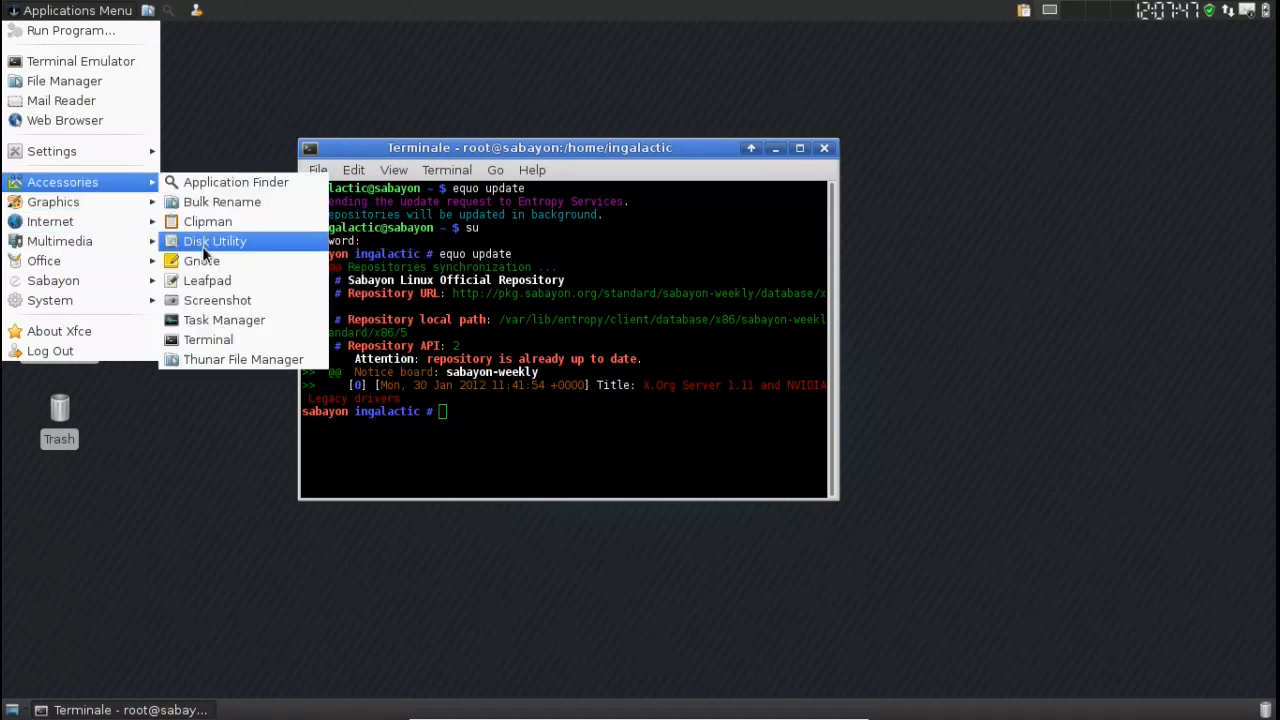
{"action": "mouse_move", "coordinate": [202, 260]}
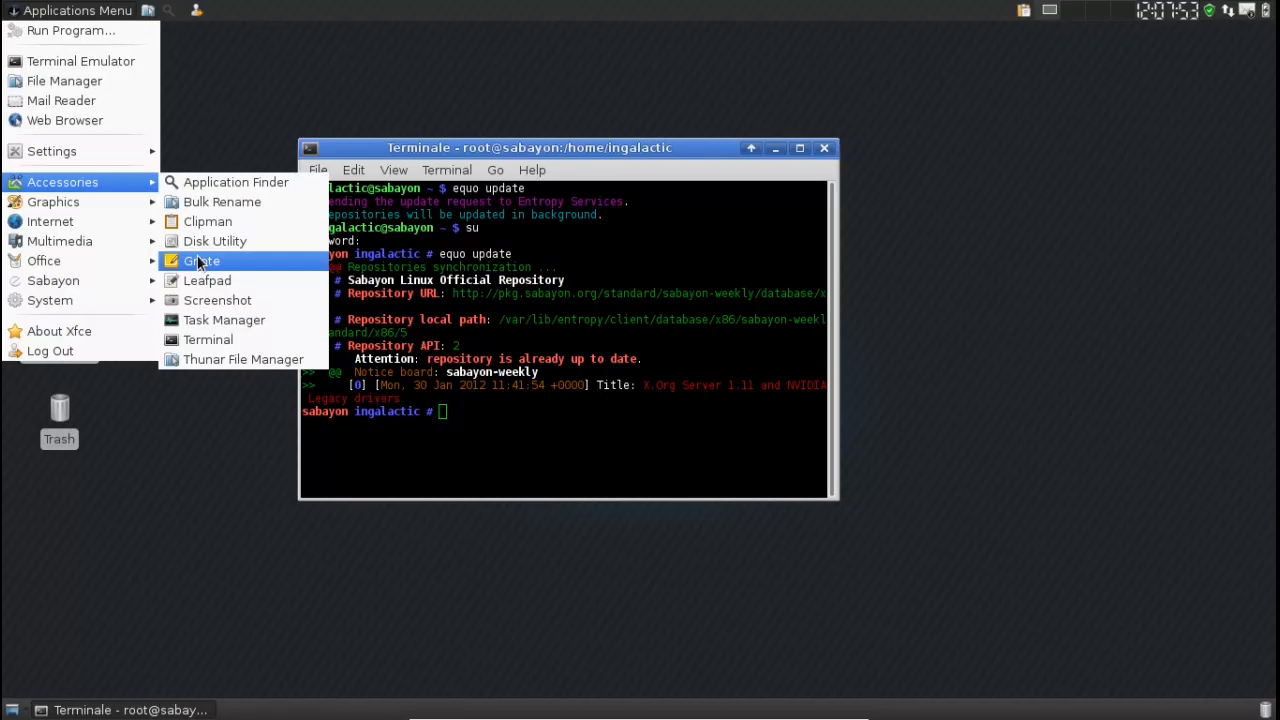
{"action": "mouse_move", "coordinate": [200, 270]}
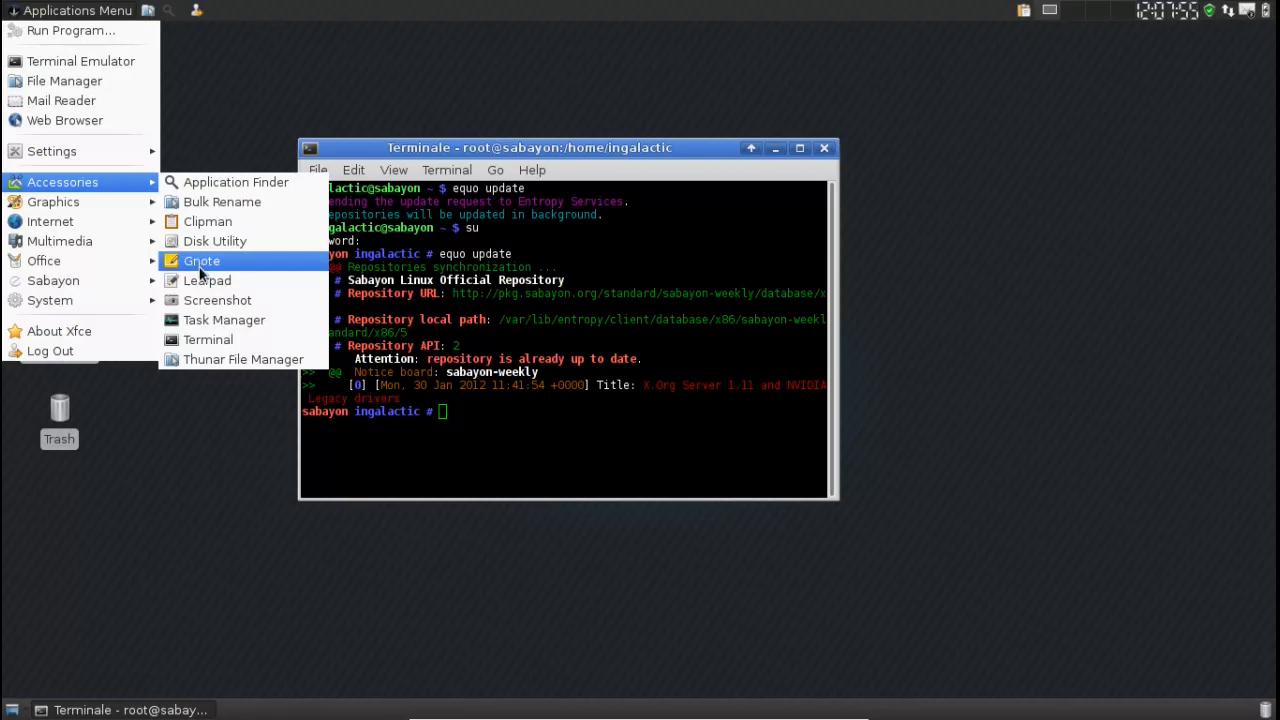
{"action": "mouse_move", "coordinate": [244, 360]}
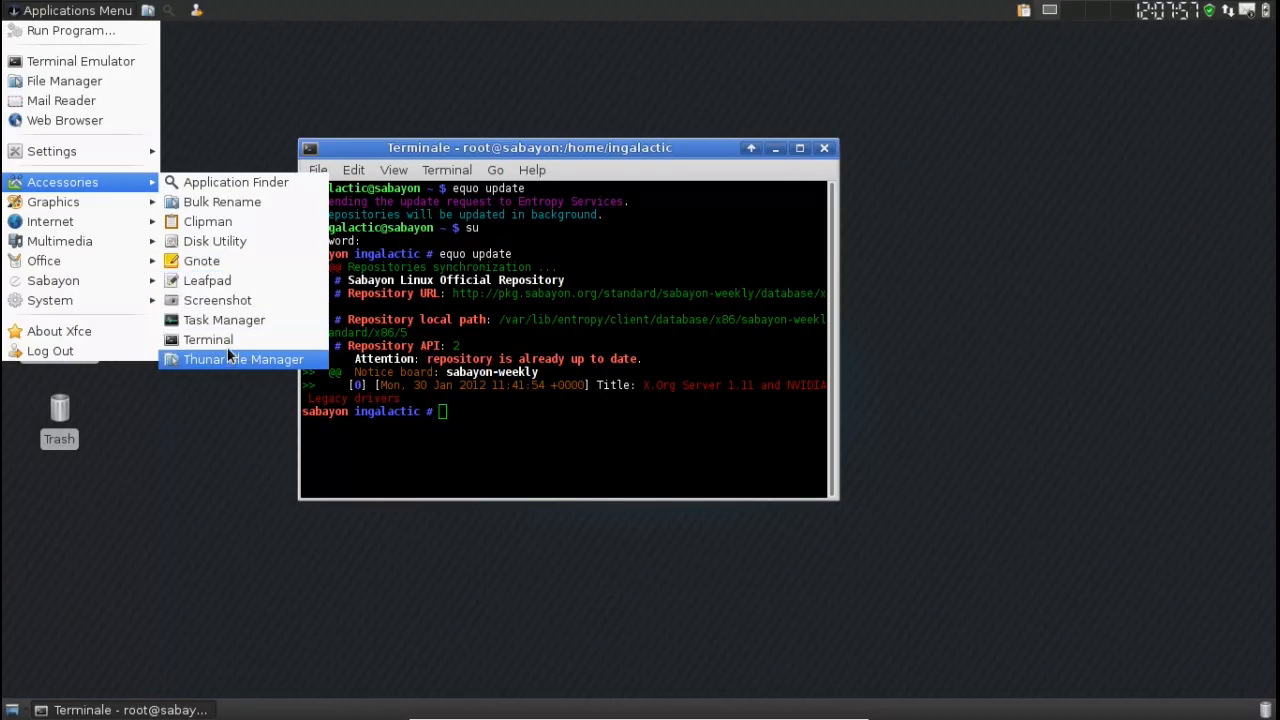
{"action": "left_click", "coordinate": [224, 320]}
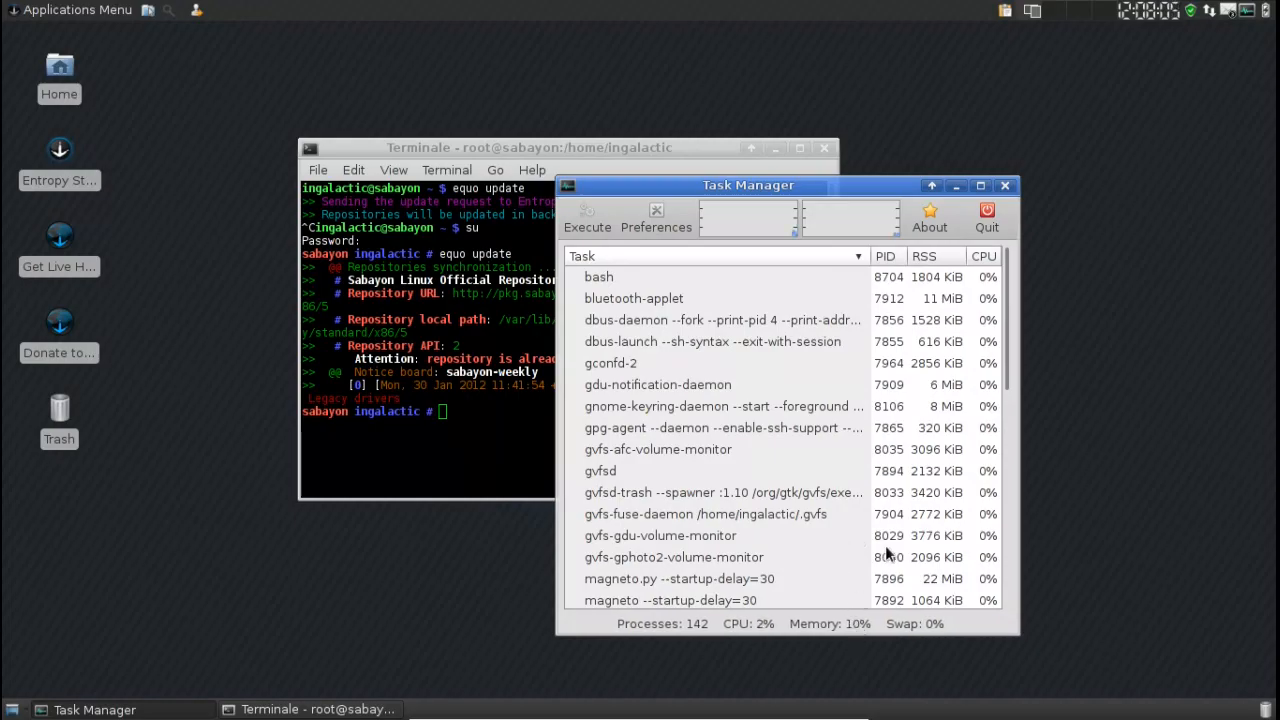
Step: Quit the Task Manager after reviewing its process list
{"action": "left_click", "coordinate": [924, 256]}
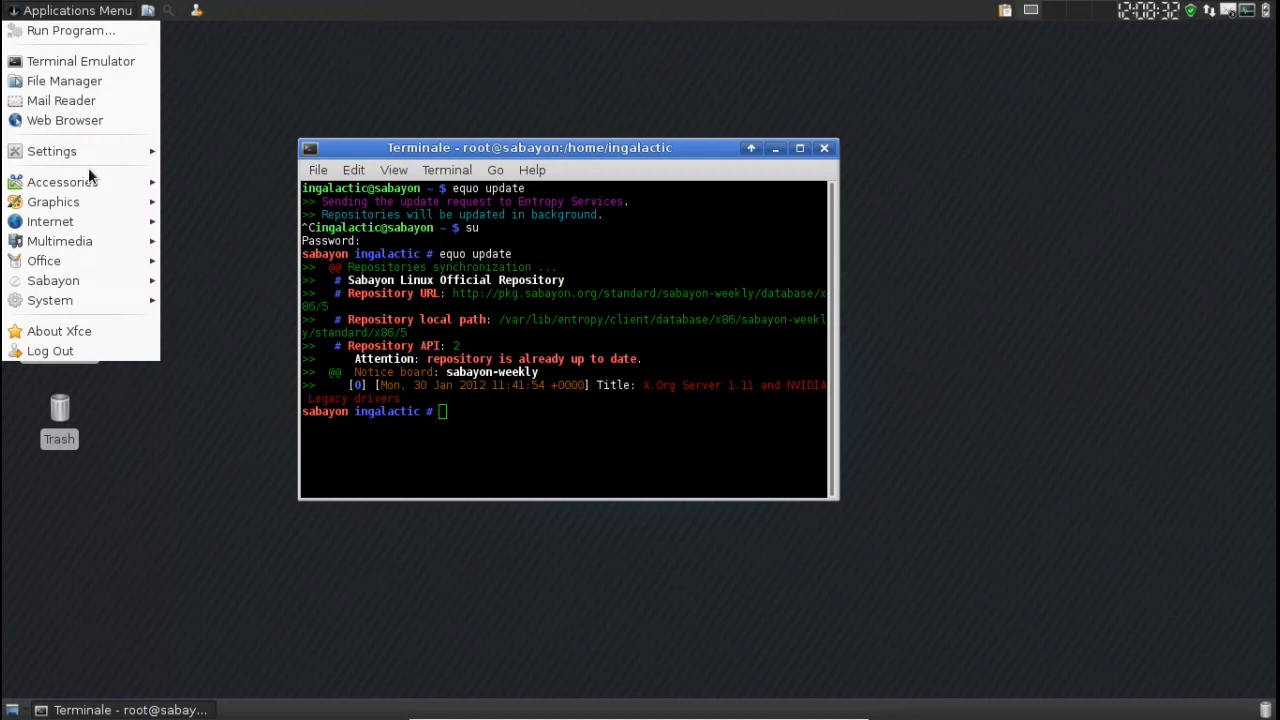
{"action": "mouse_move", "coordinate": [52, 200]}
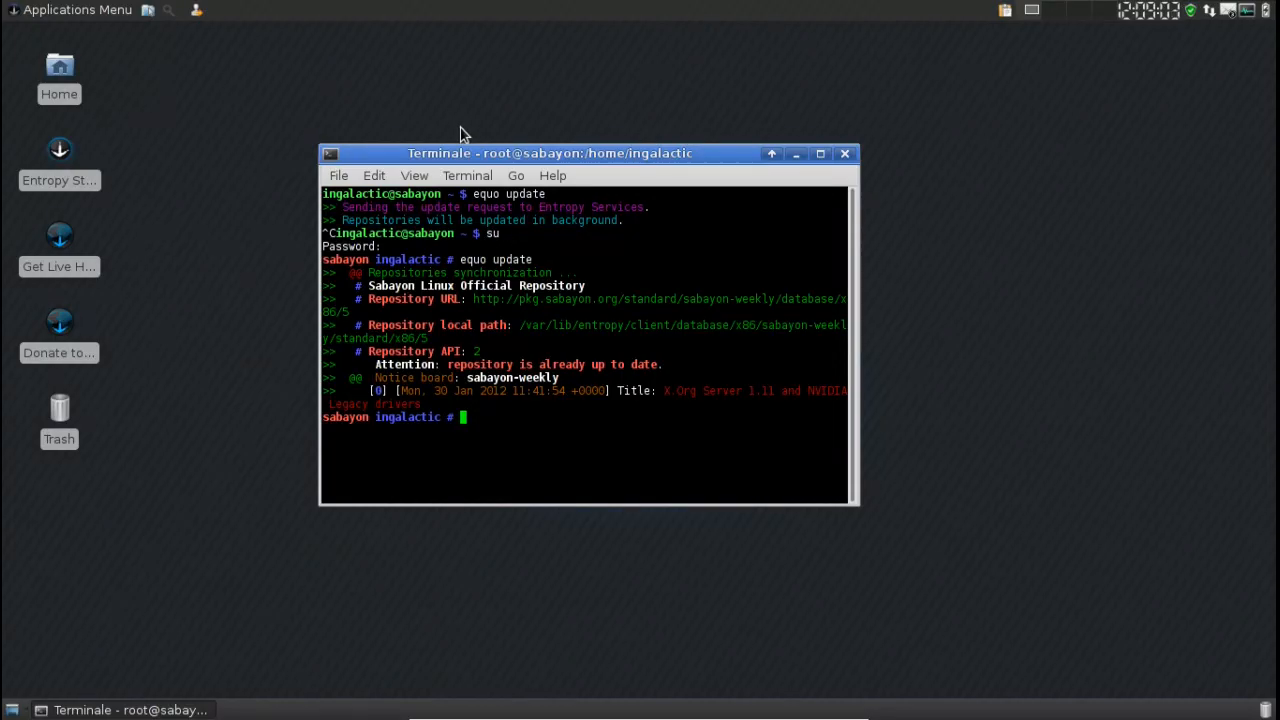
{"action": "mouse_move", "coordinate": [472, 162]}
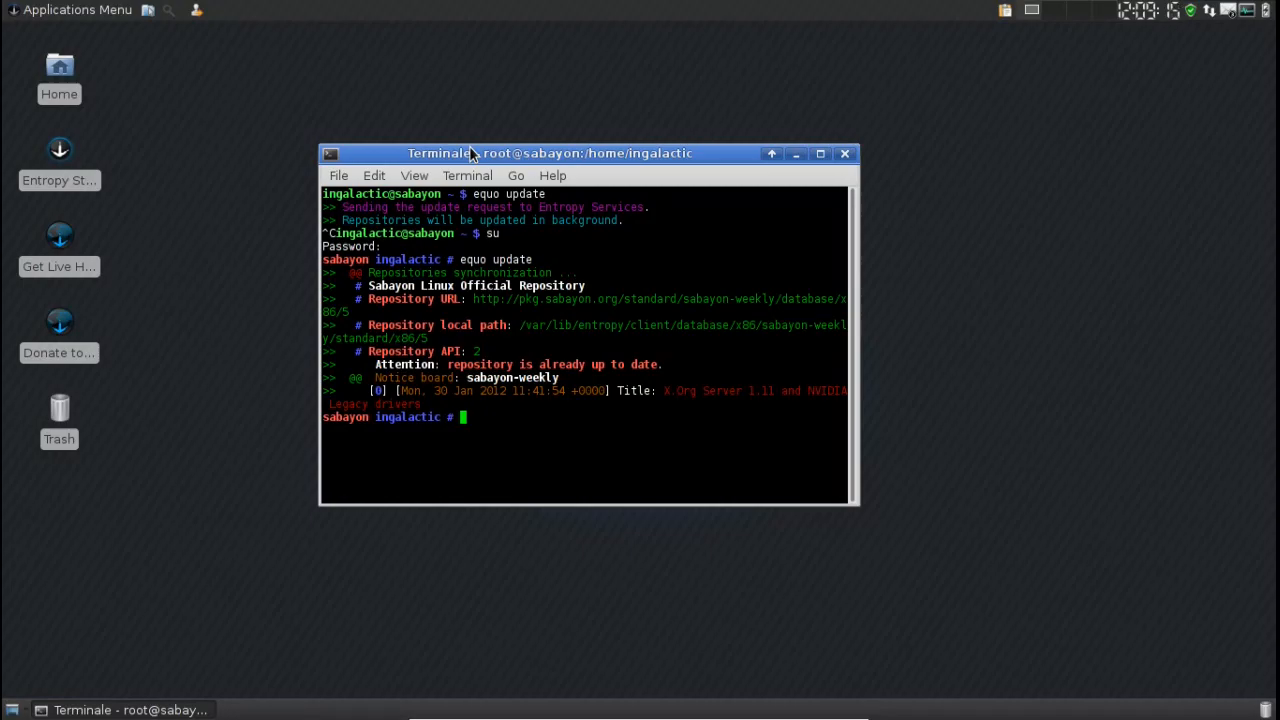
{"action": "mouse_move", "coordinate": [690, 160]}
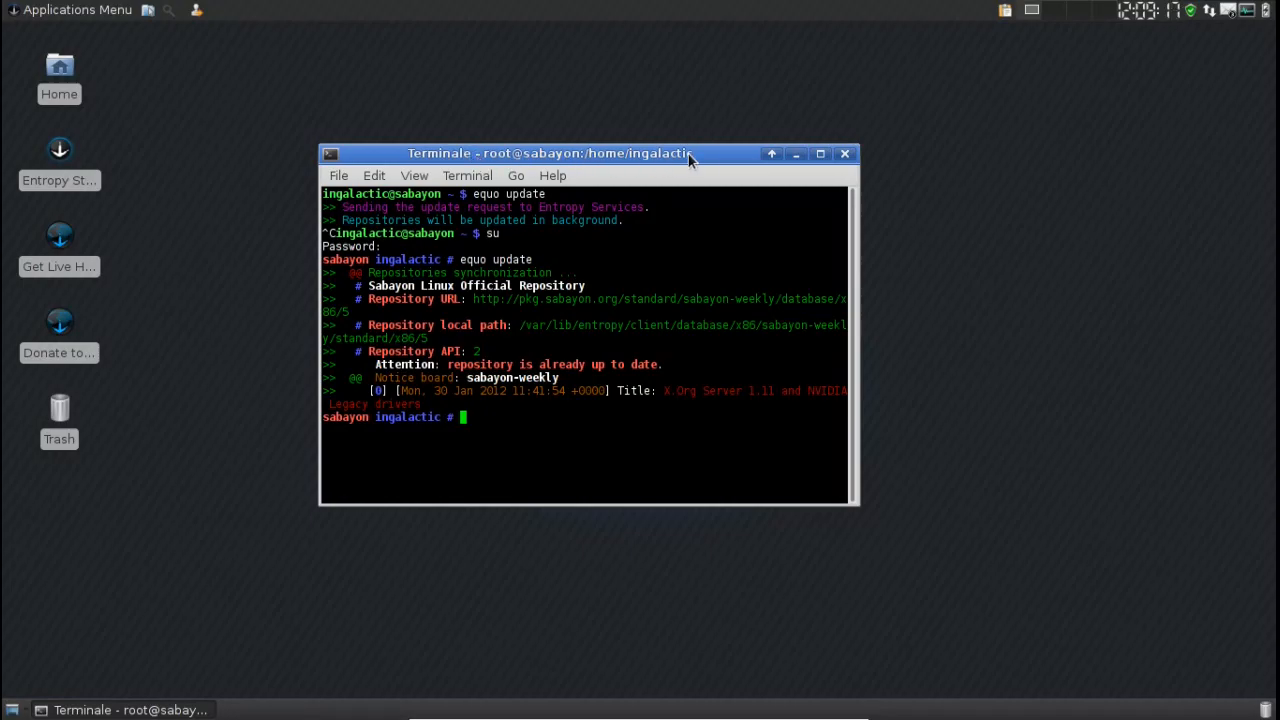
Step: Move the root terminal toward the desktop centre and nudge it slightly lower
{"action": "left_click_drag", "start_coordinate": [584, 152], "coordinate": [616, 192]}
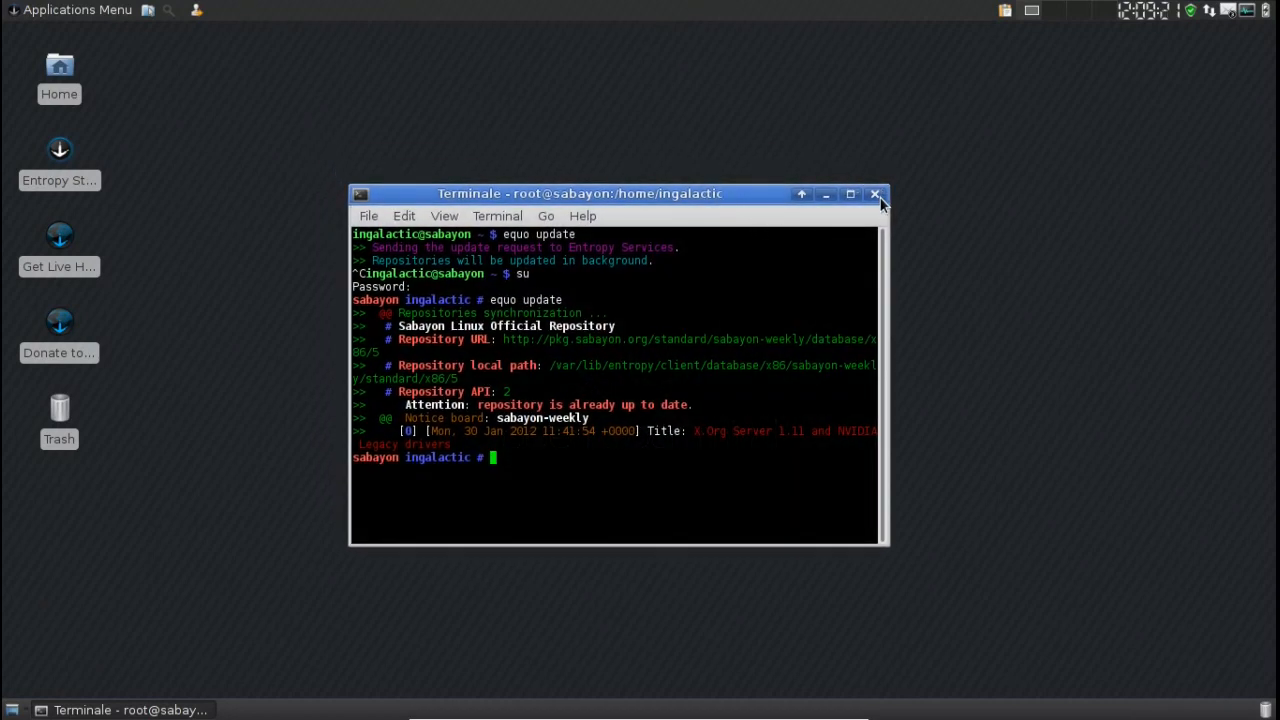
{"action": "mouse_move", "coordinate": [850, 184]}
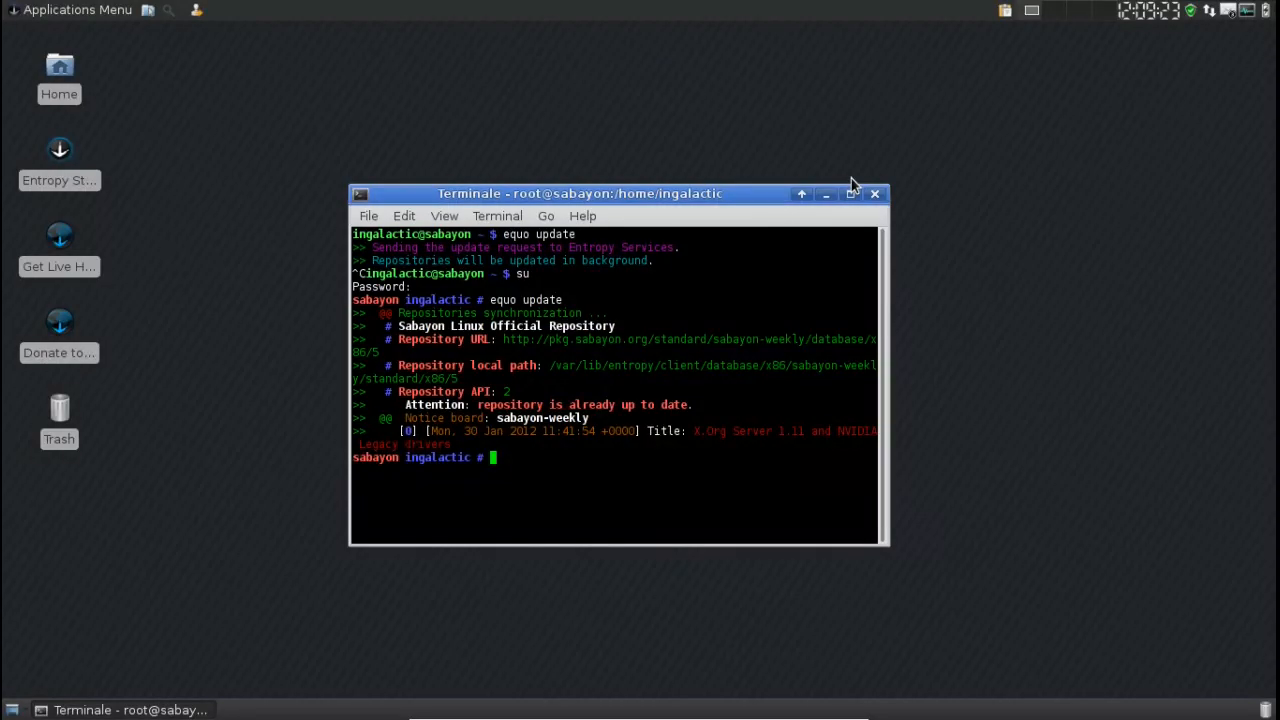
{"action": "mouse_move", "coordinate": [756, 198]}
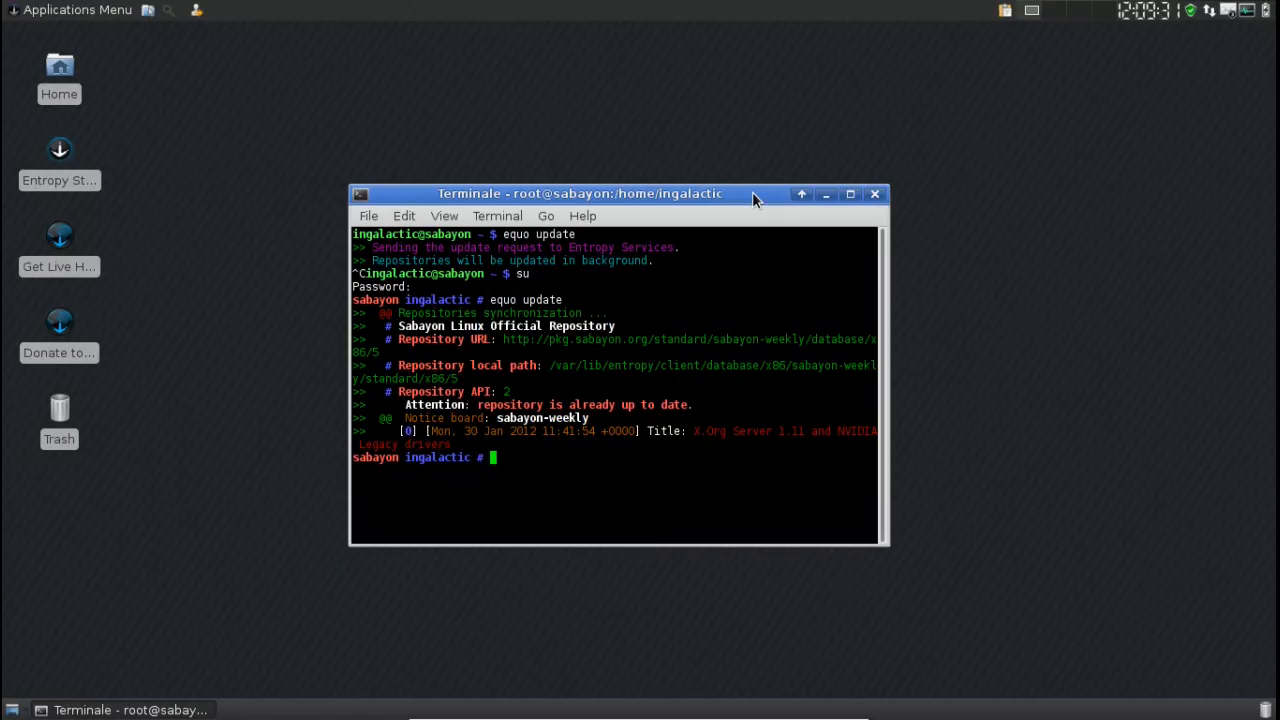
{"action": "mouse_move", "coordinate": [1136, 38]}
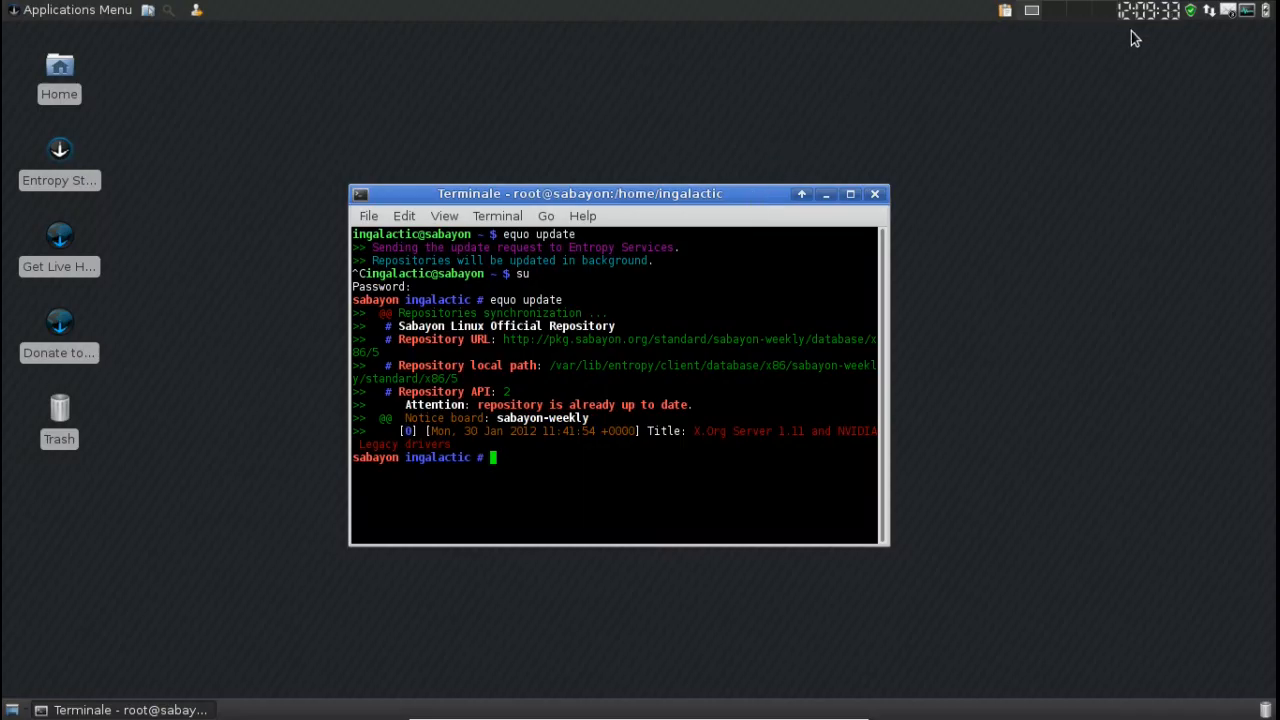
{"action": "mouse_move", "coordinate": [1252, 12]}
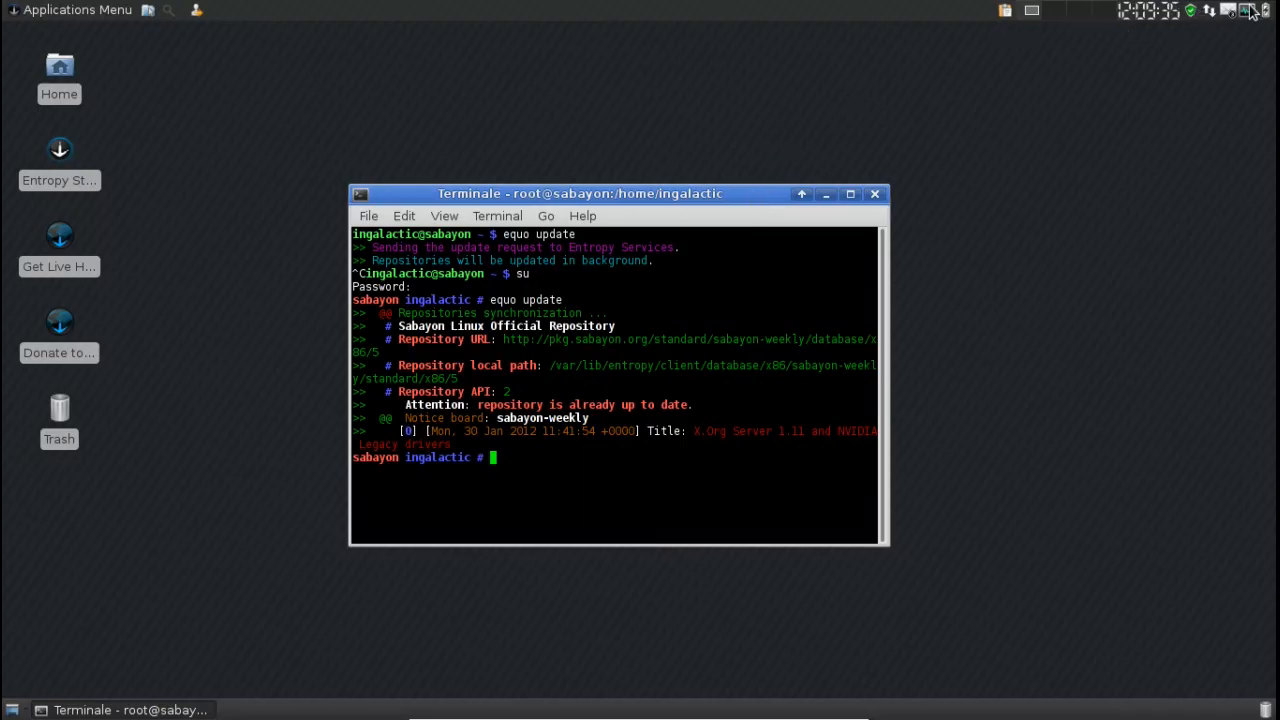
{"action": "mouse_move", "coordinate": [916, 234]}
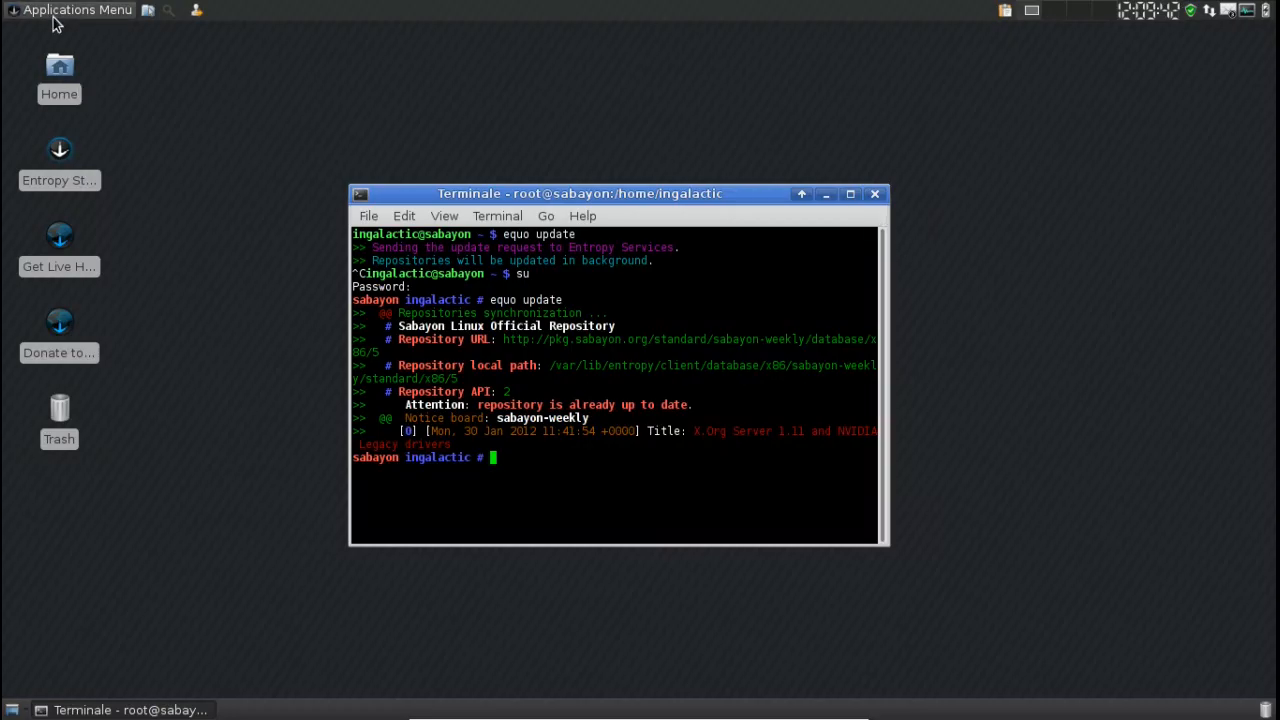
{"action": "mouse_move", "coordinate": [160, 184]}
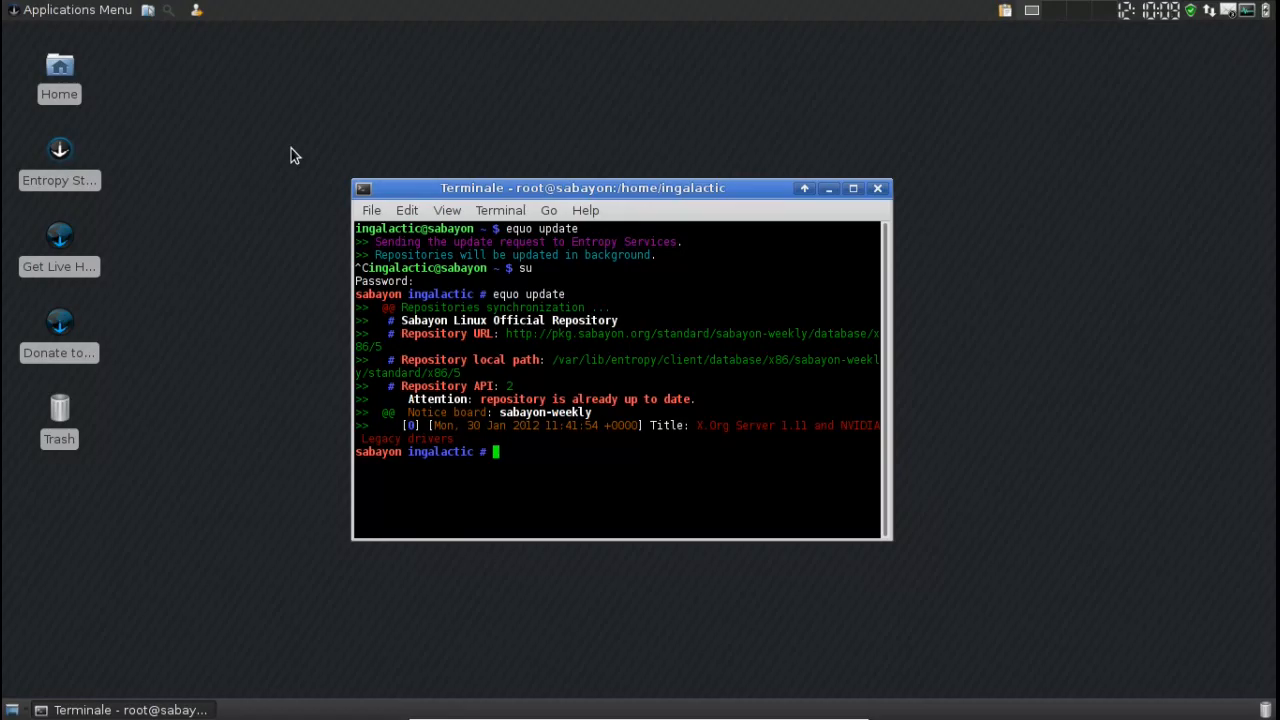
{"action": "mouse_move", "coordinate": [372, 130]}
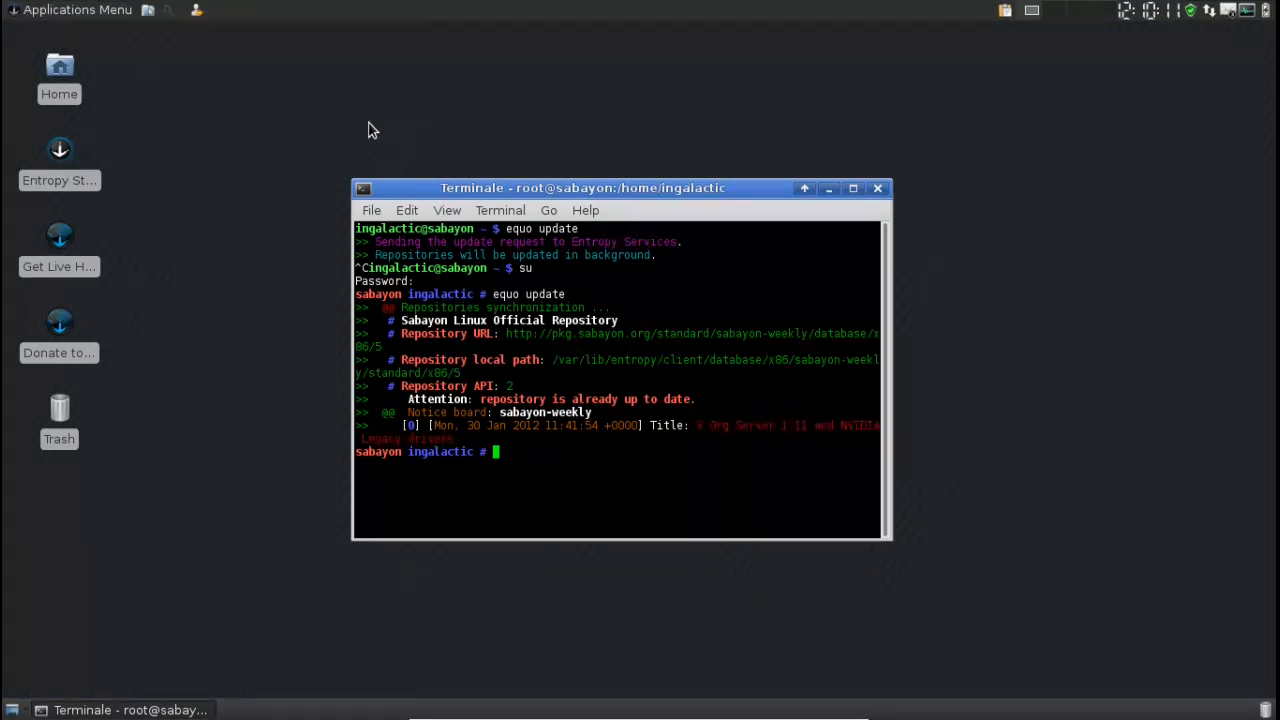
{"action": "left_click_drag", "start_coordinate": [582, 188], "coordinate": [582, 206]}
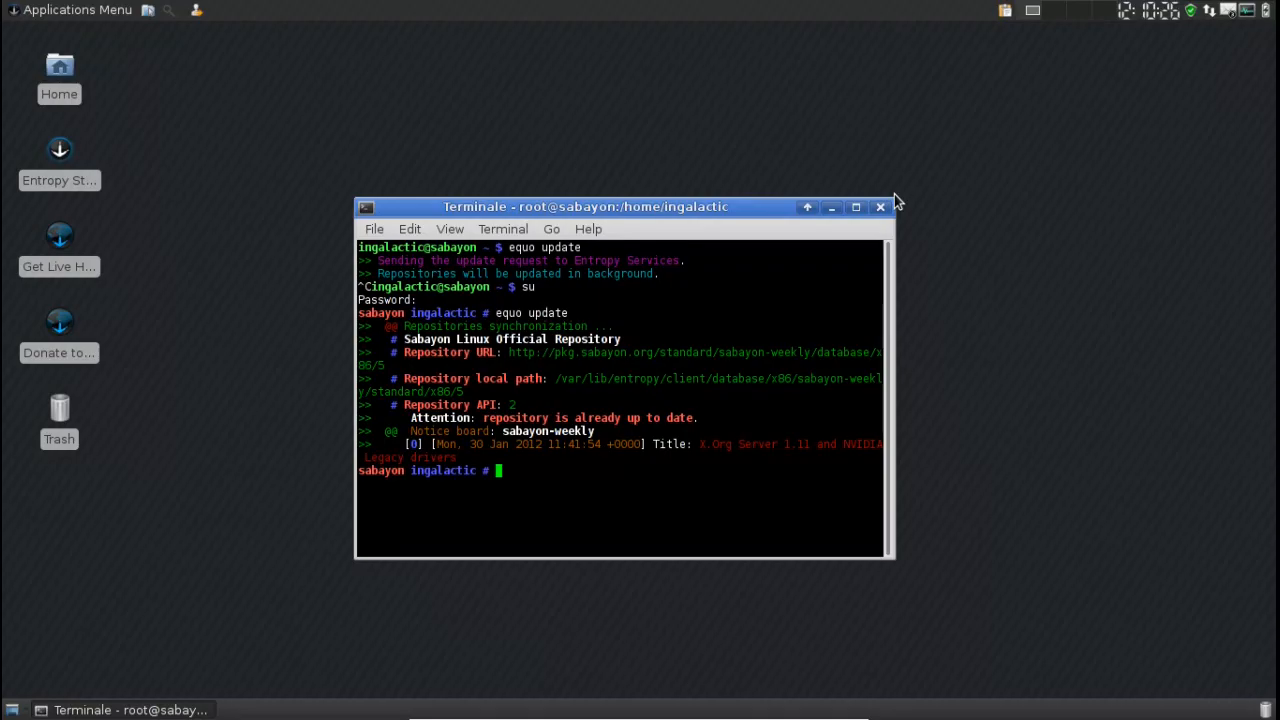
{"action": "mouse_move", "coordinate": [640, 164]}
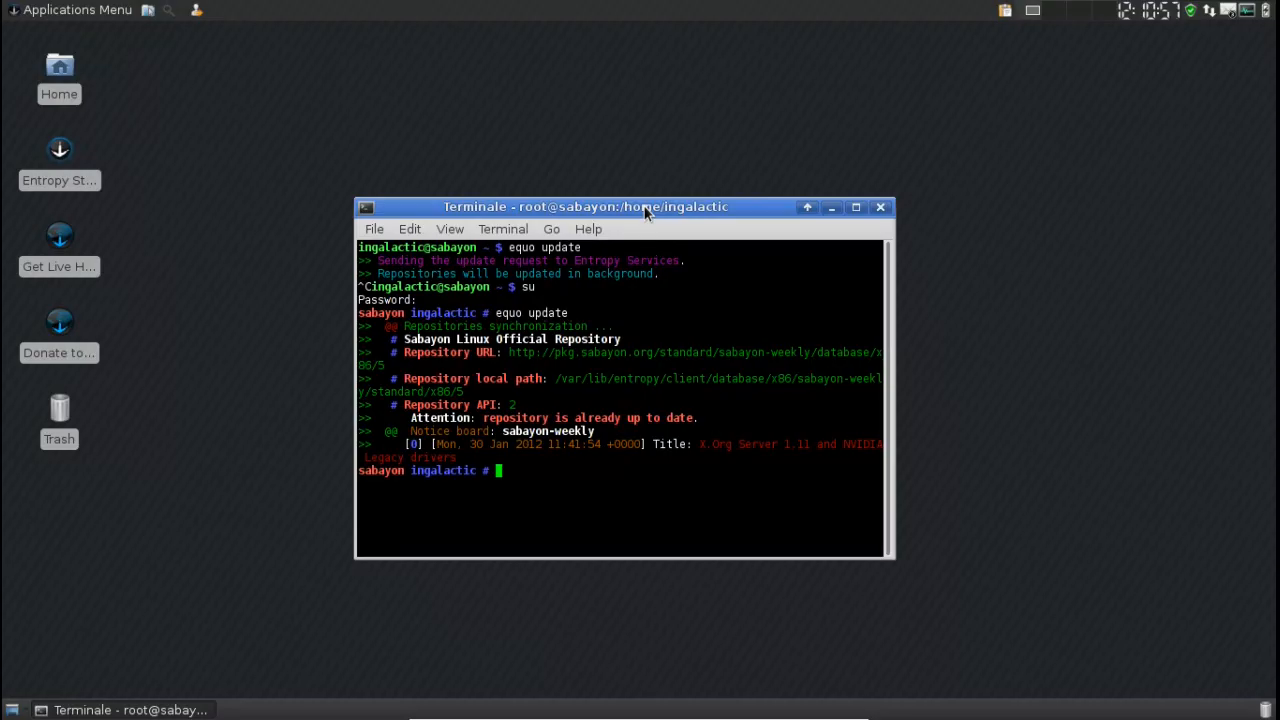
{"action": "mouse_move", "coordinate": [704, 198]}
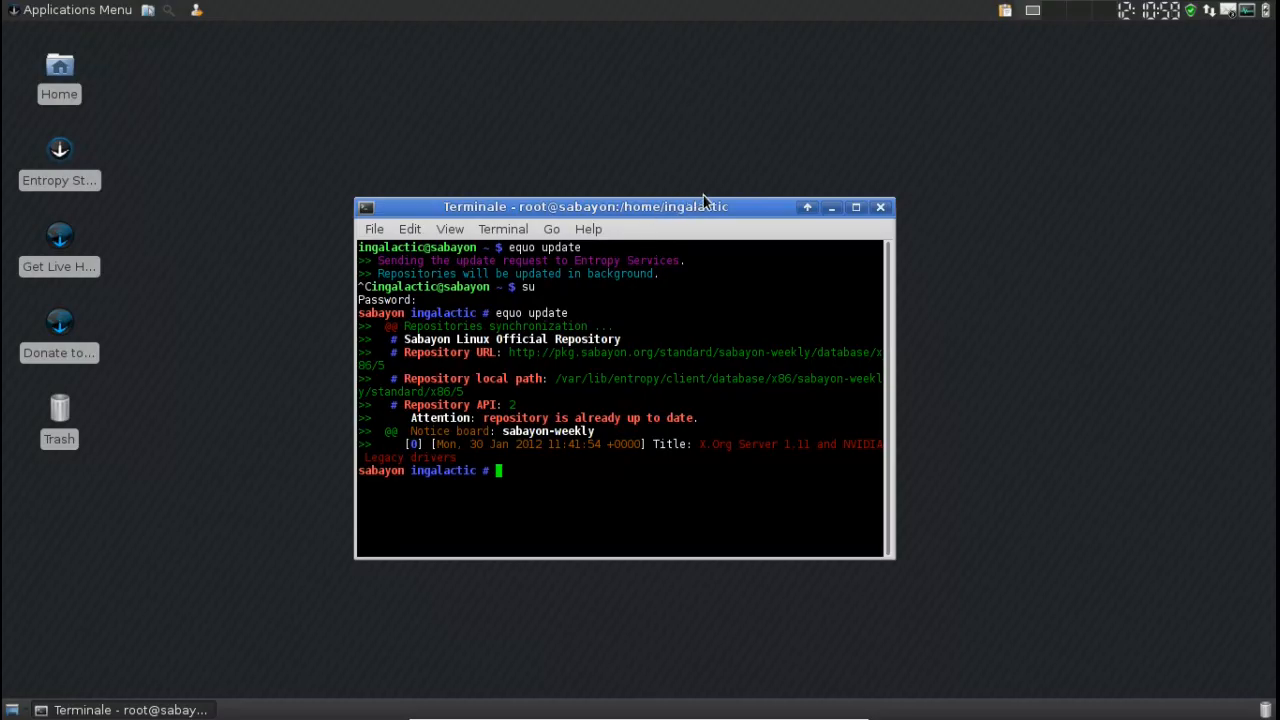
{"action": "mouse_move", "coordinate": [756, 210]}
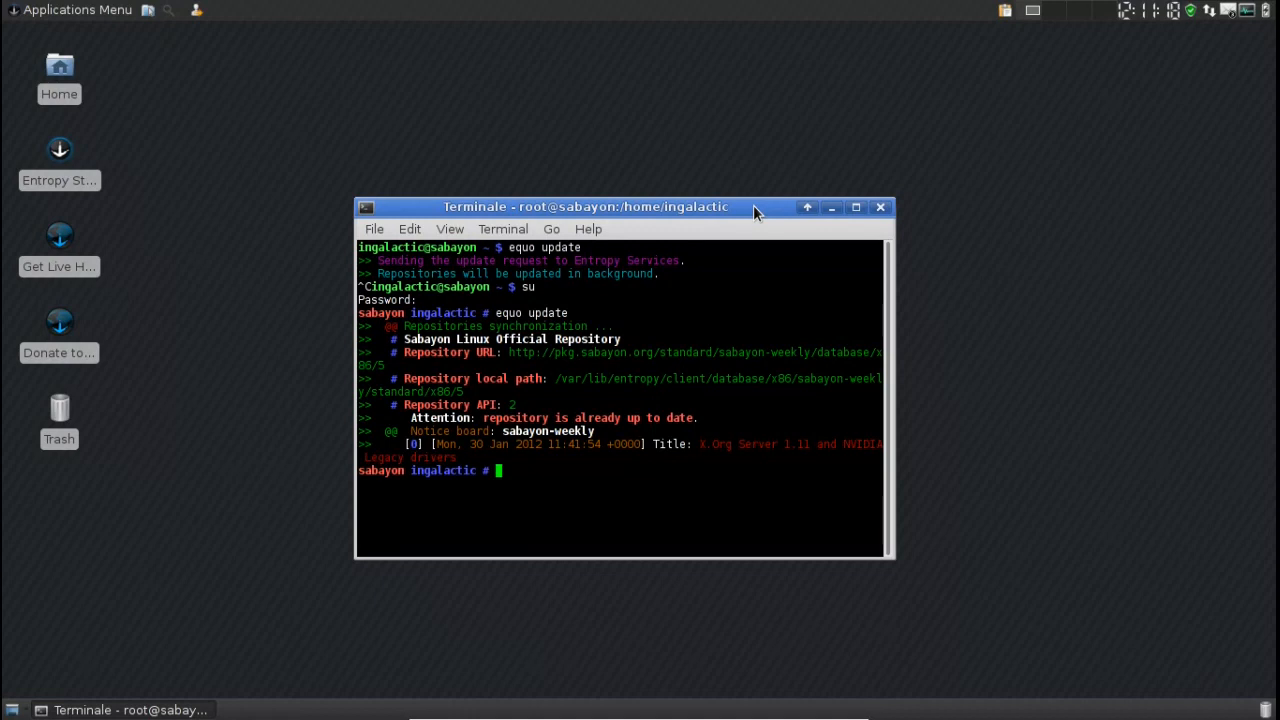
Step: Close the root terminal, leaving only the wallpaper and desktop icons
{"action": "left_click", "coordinate": [880, 206]}
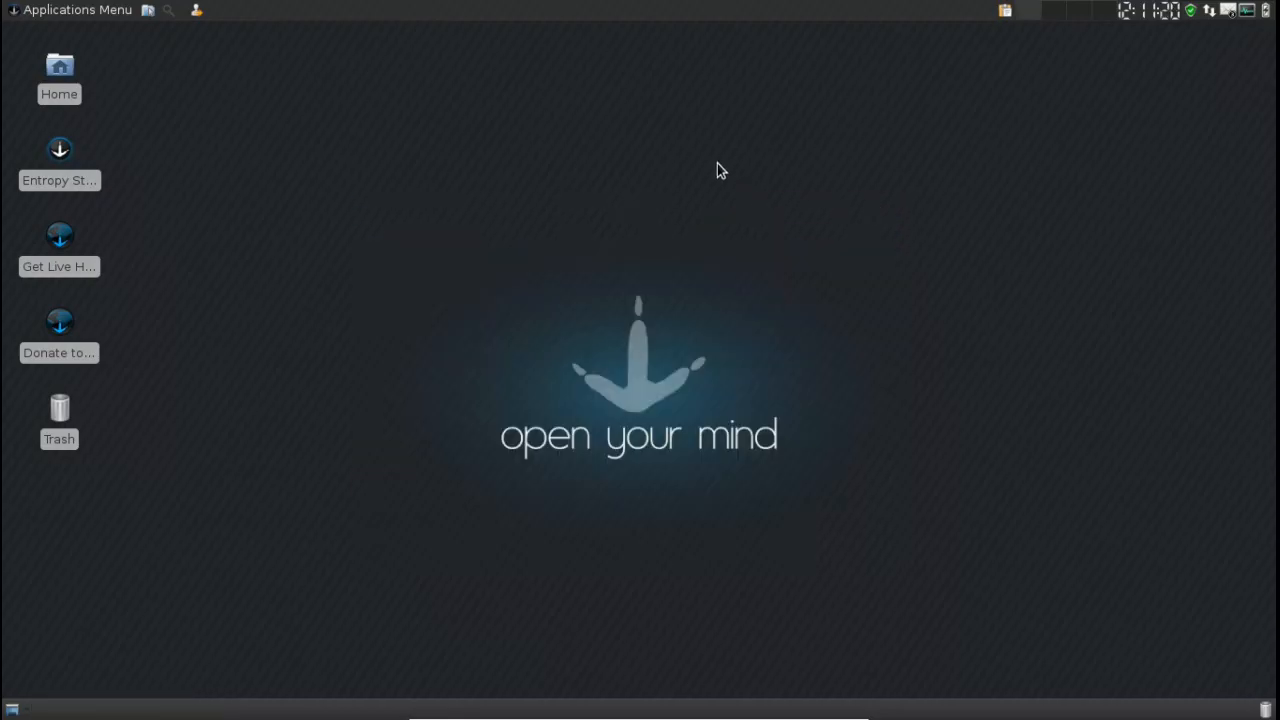
{"action": "mouse_move", "coordinate": [716, 166]}
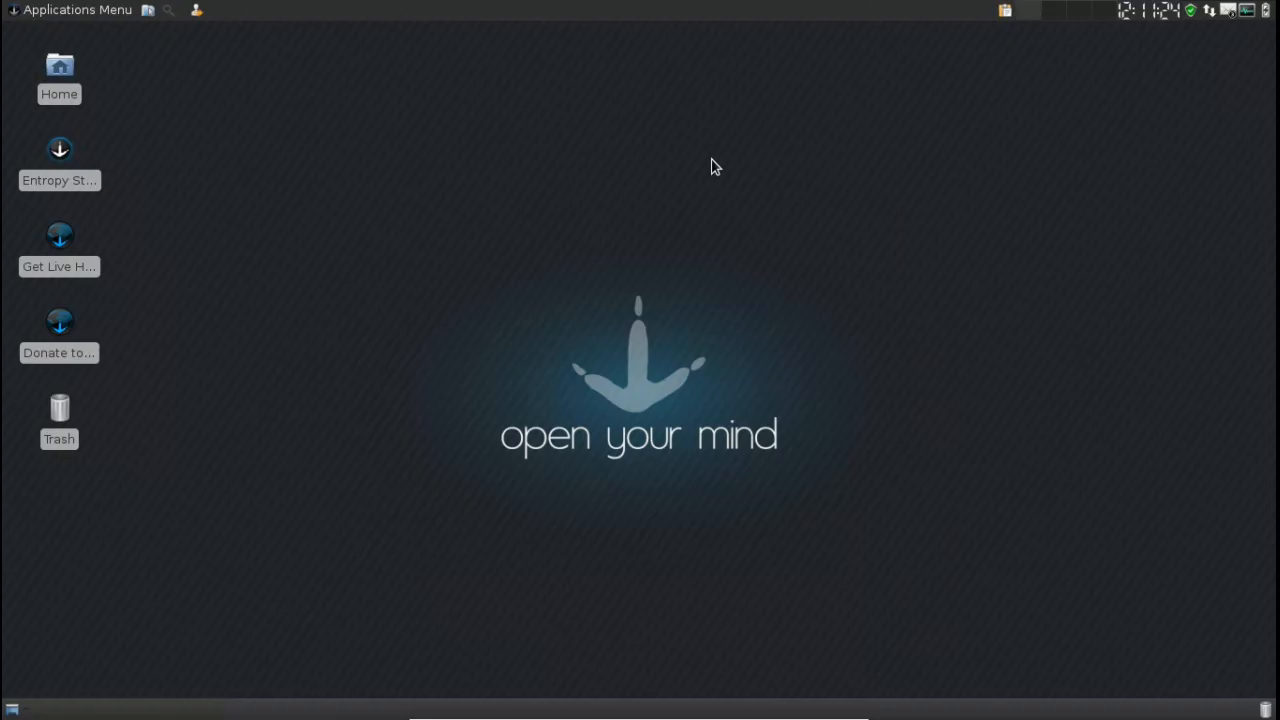
{"action": "mouse_move", "coordinate": [484, 178]}
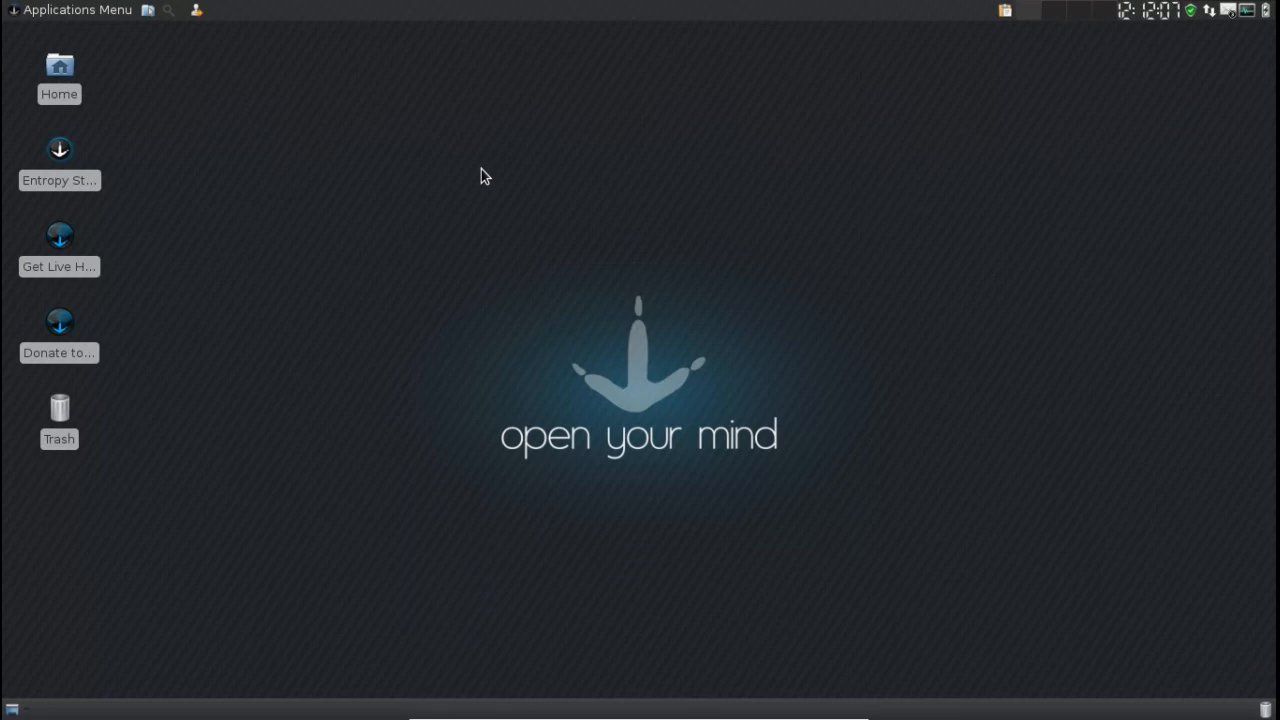
{"action": "mouse_move", "coordinate": [140, 84]}
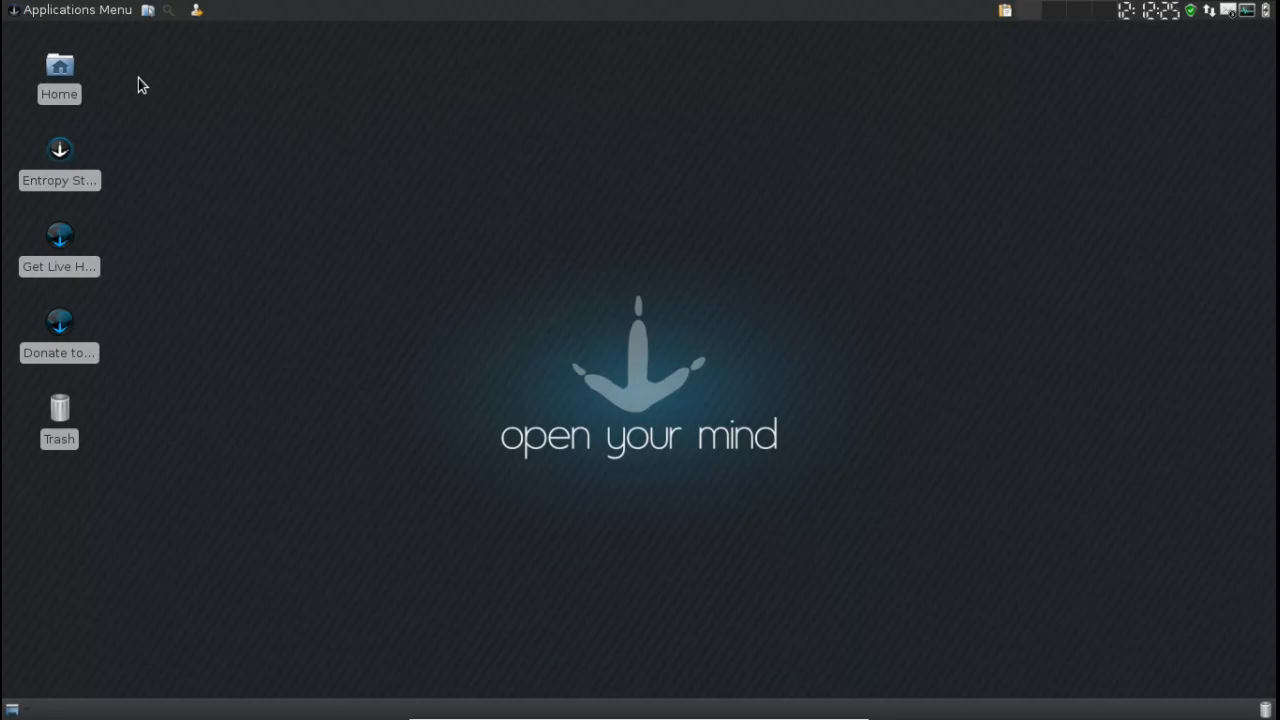
{"action": "mouse_move", "coordinate": [884, 92]}
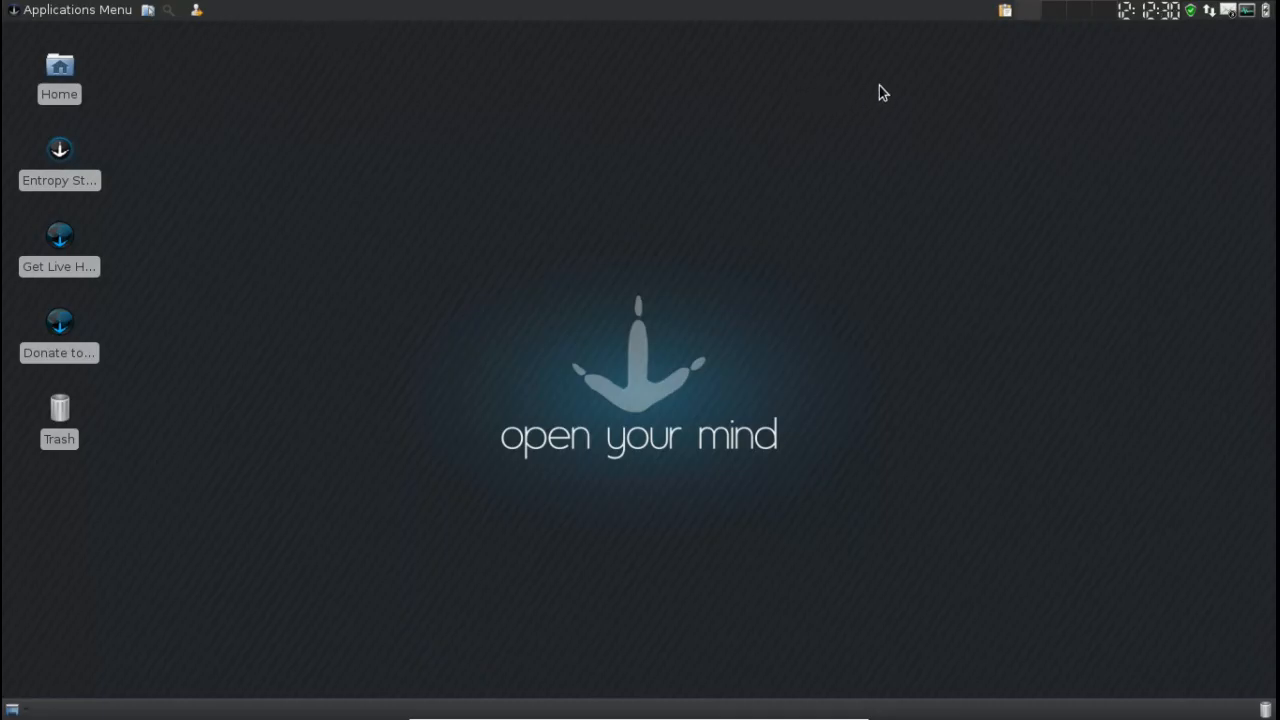
{"action": "mouse_move", "coordinate": [452, 328]}
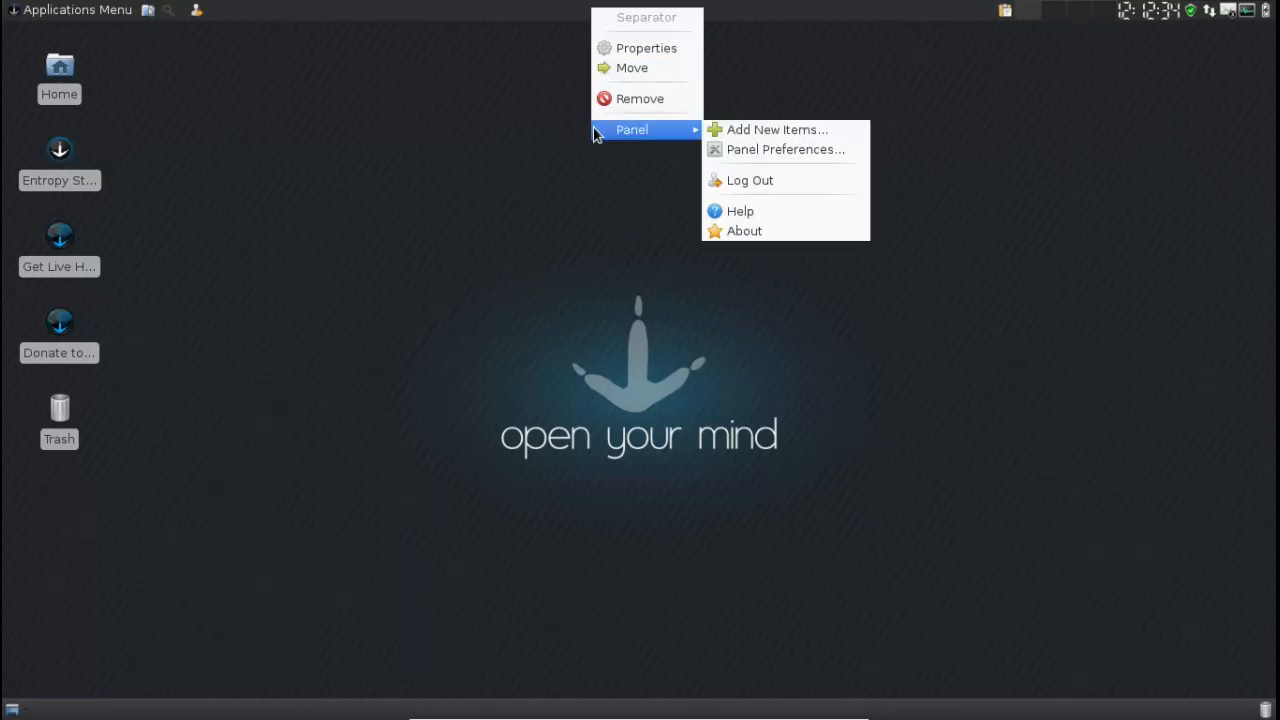
Step: Scroll through the panel's Add New Items plugin list
{"action": "left_click", "coordinate": [776, 128]}
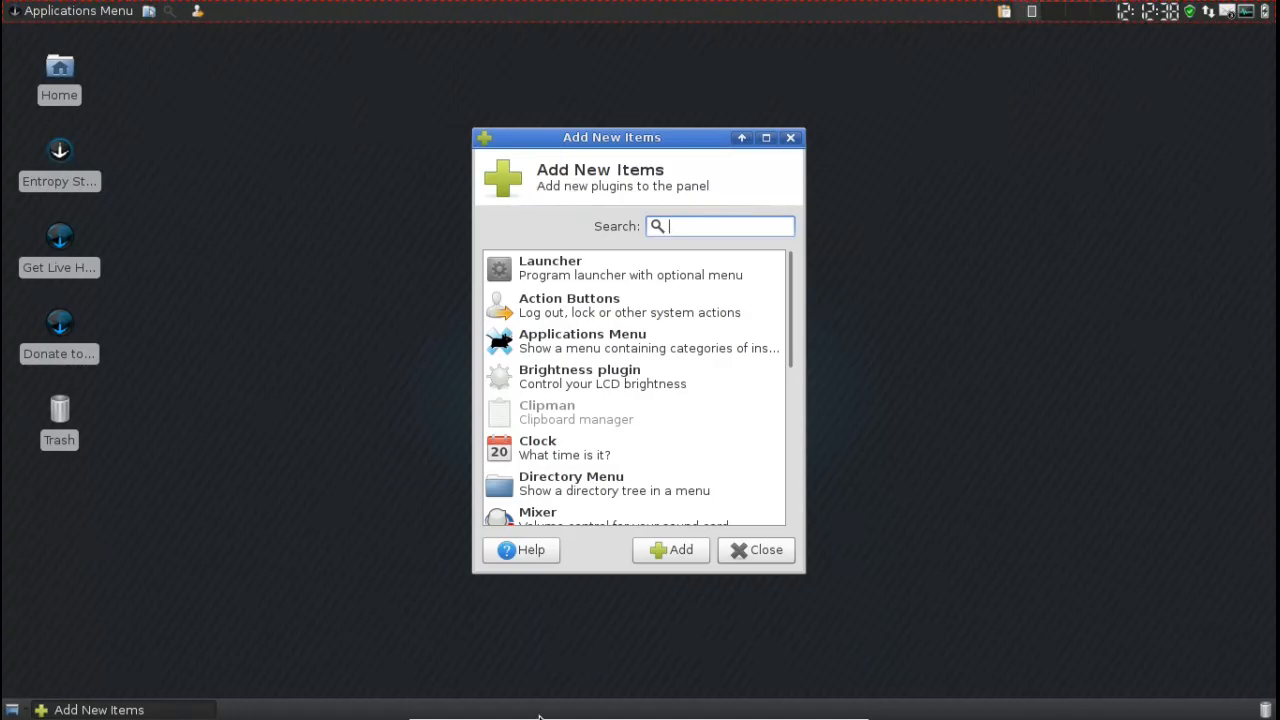
{"action": "scroll", "scroll_direction": "down", "scroll_amount": 3}
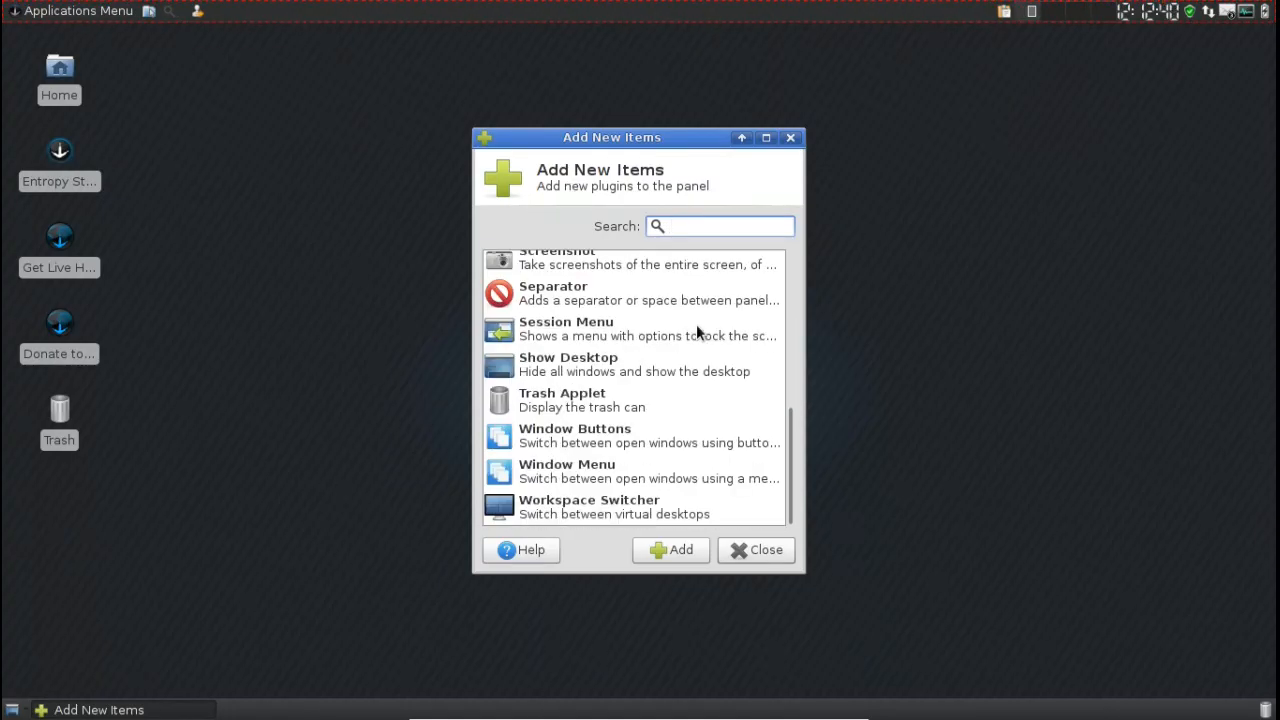
{"action": "scroll", "scroll_direction": "up", "scroll_amount": 3}
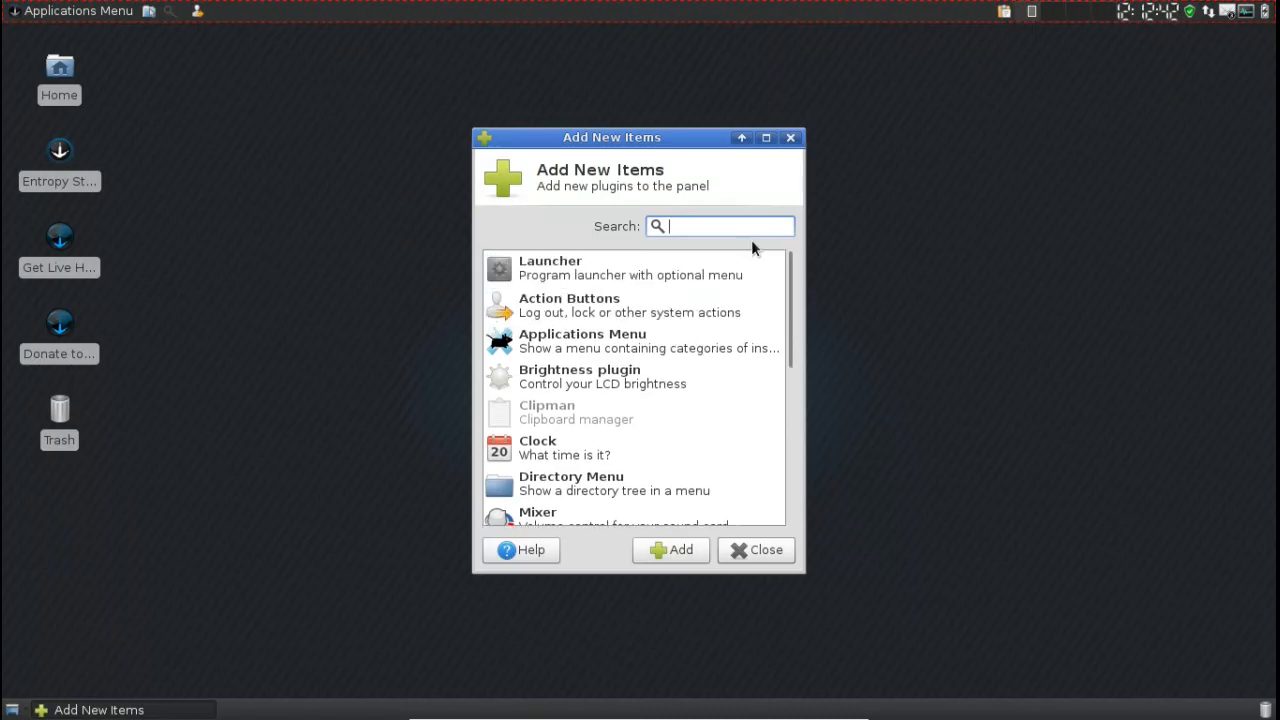
{"action": "mouse_move", "coordinate": [798, 144]}
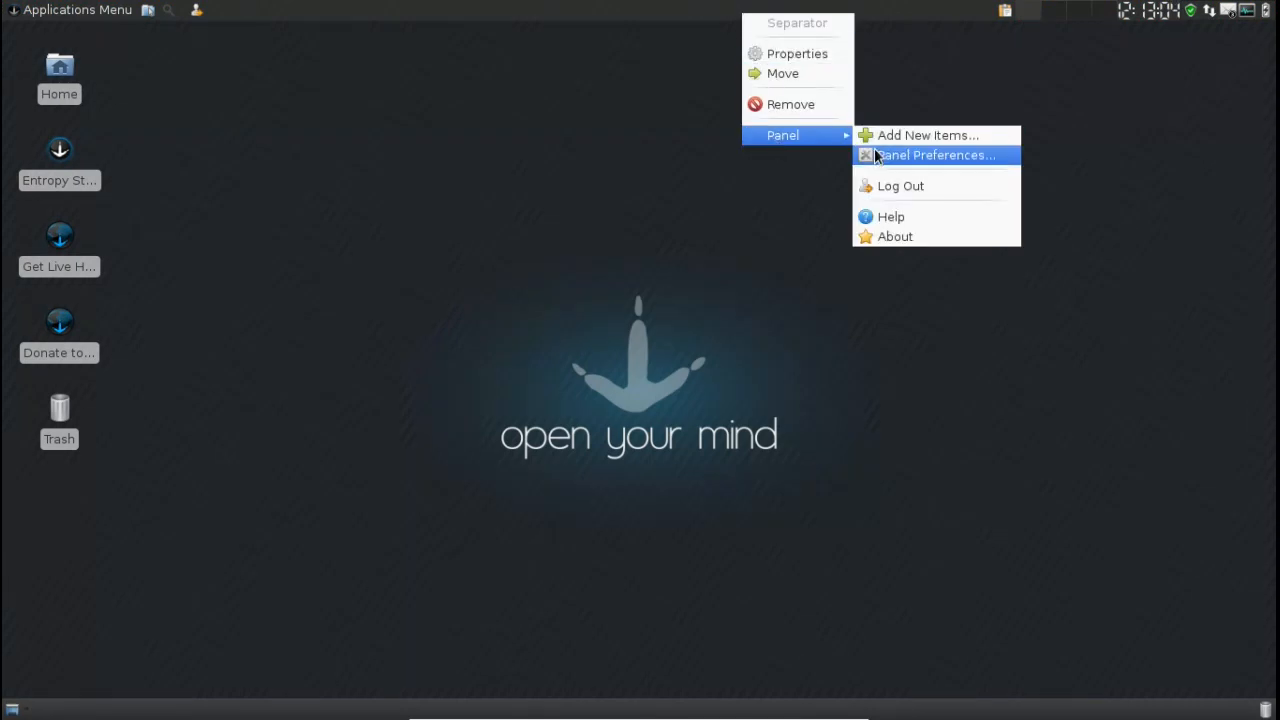
Step: Open Panel Preferences and the Xfce Settings Manager side by side
{"action": "left_click", "coordinate": [932, 156]}
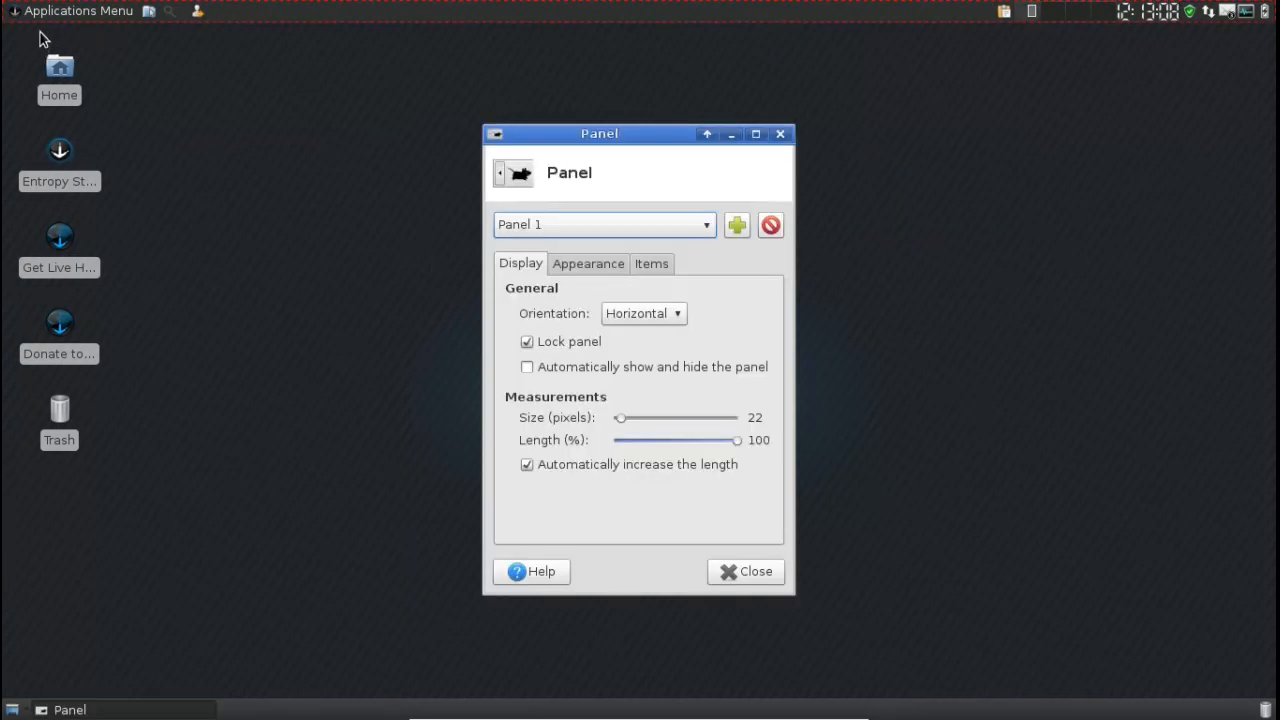
{"action": "left_click", "coordinate": [78, 12]}
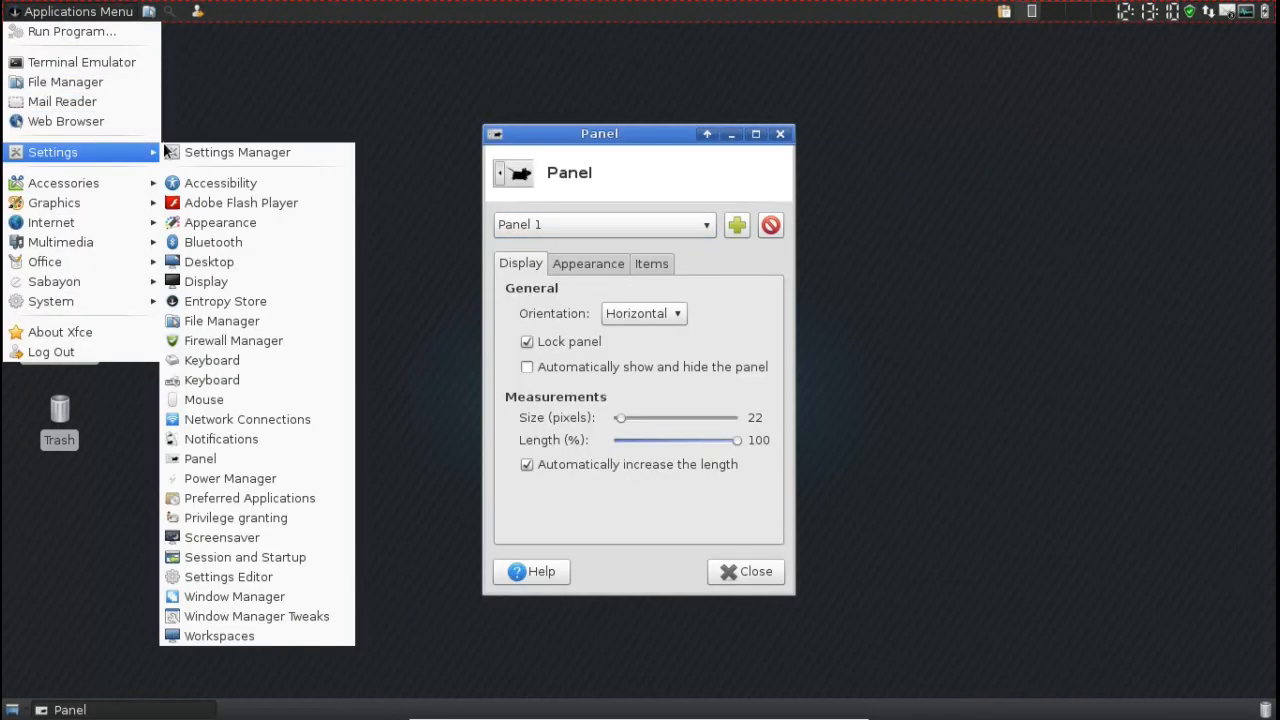
{"action": "left_click", "coordinate": [236, 152]}
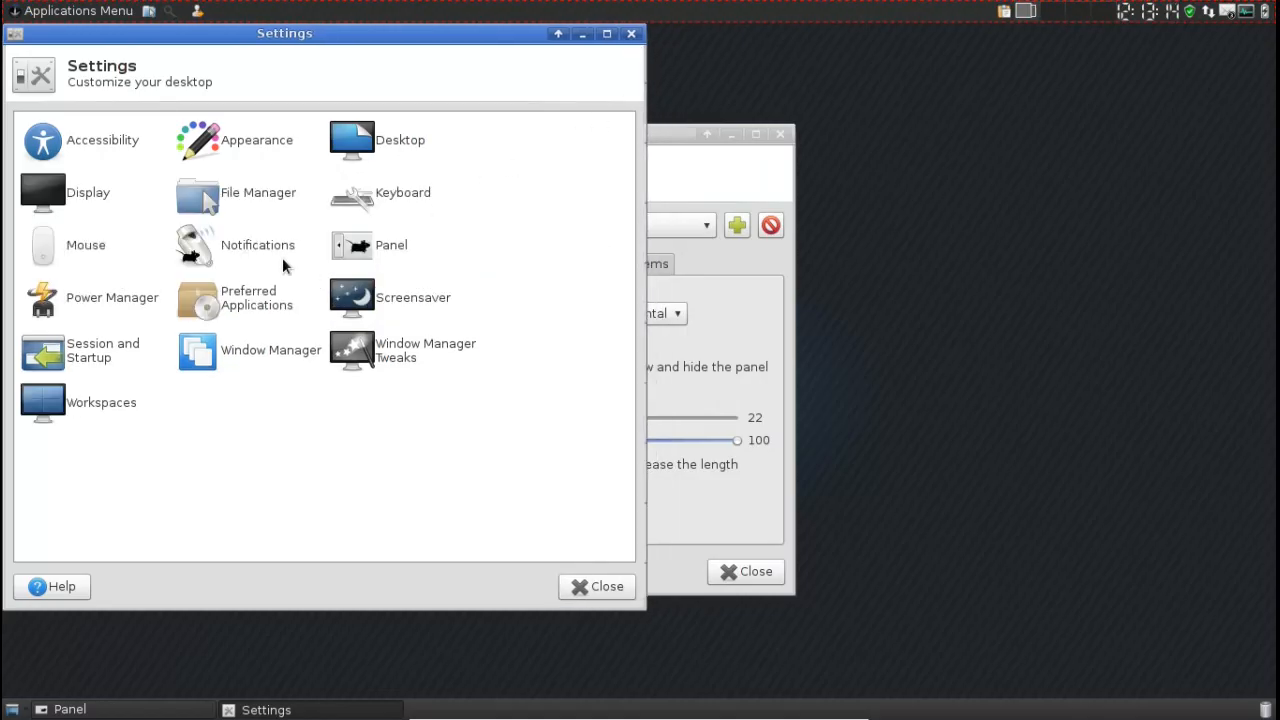
{"action": "mouse_move", "coordinate": [464, 610]}
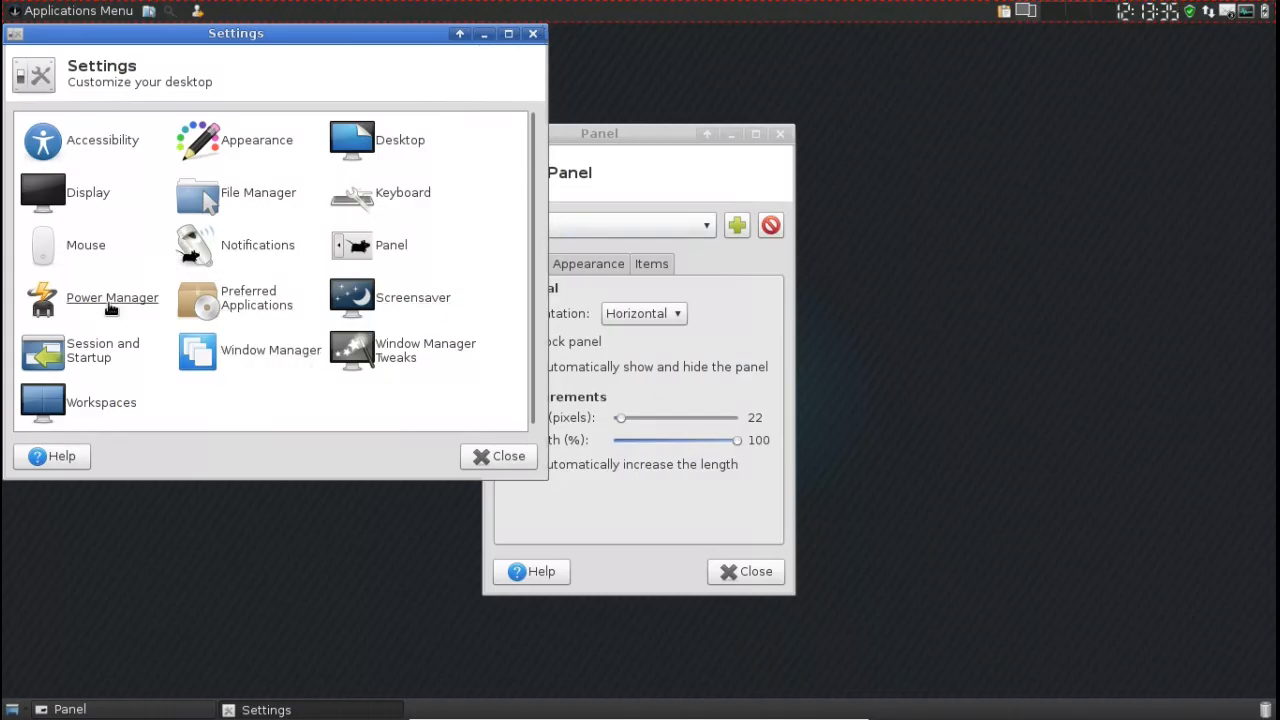
{"action": "mouse_move", "coordinate": [116, 222]}
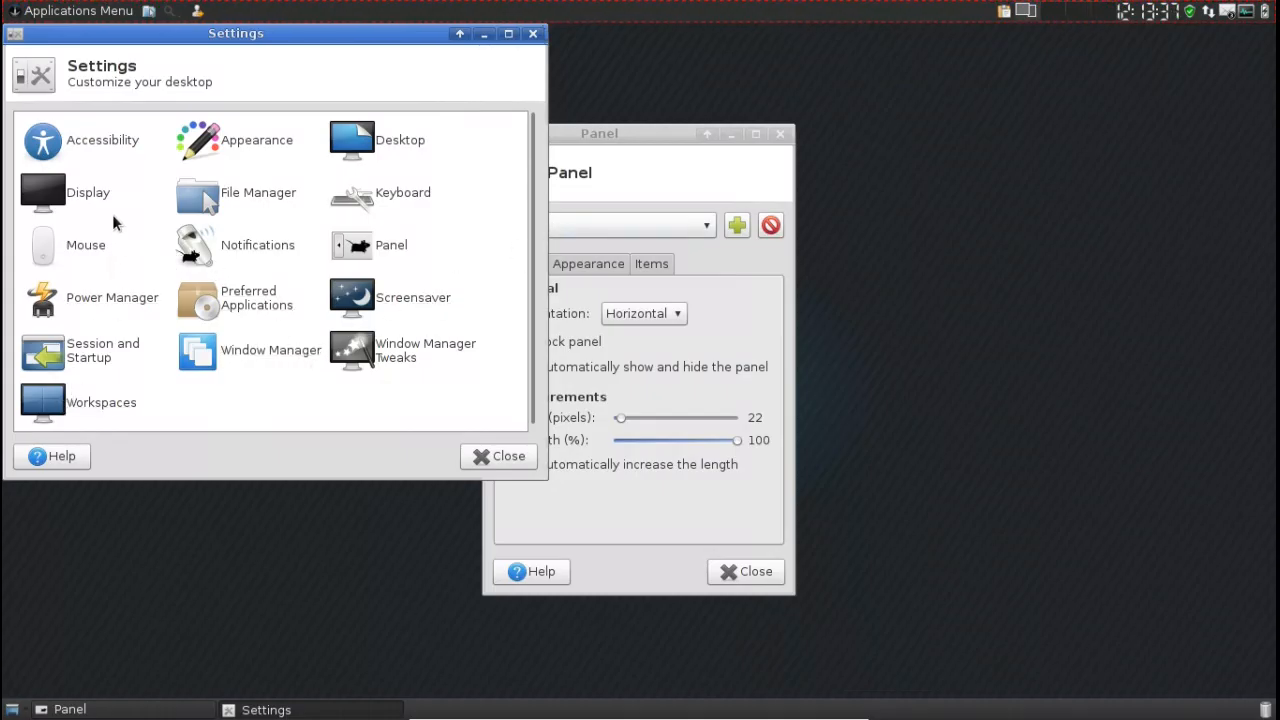
Step: Open Appearance from the Settings Manager and scroll through the Style list
{"action": "left_click", "coordinate": [70, 12]}
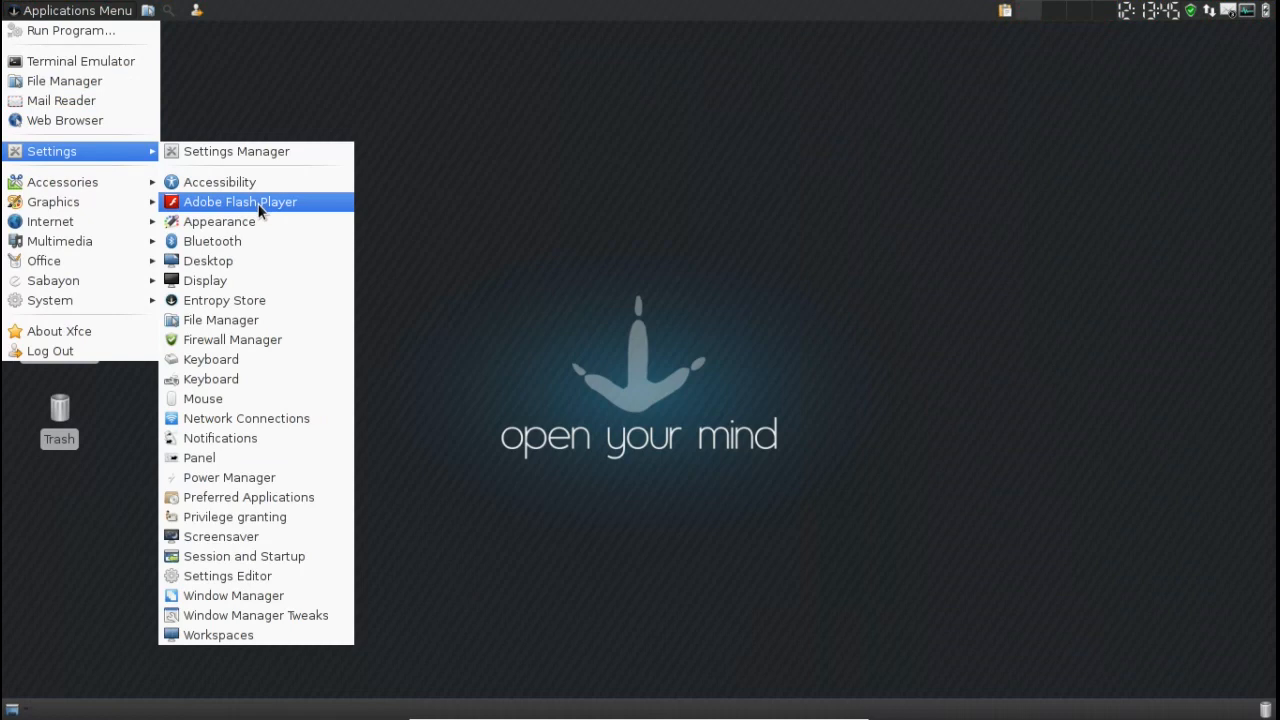
{"action": "left_click", "coordinate": [236, 152]}
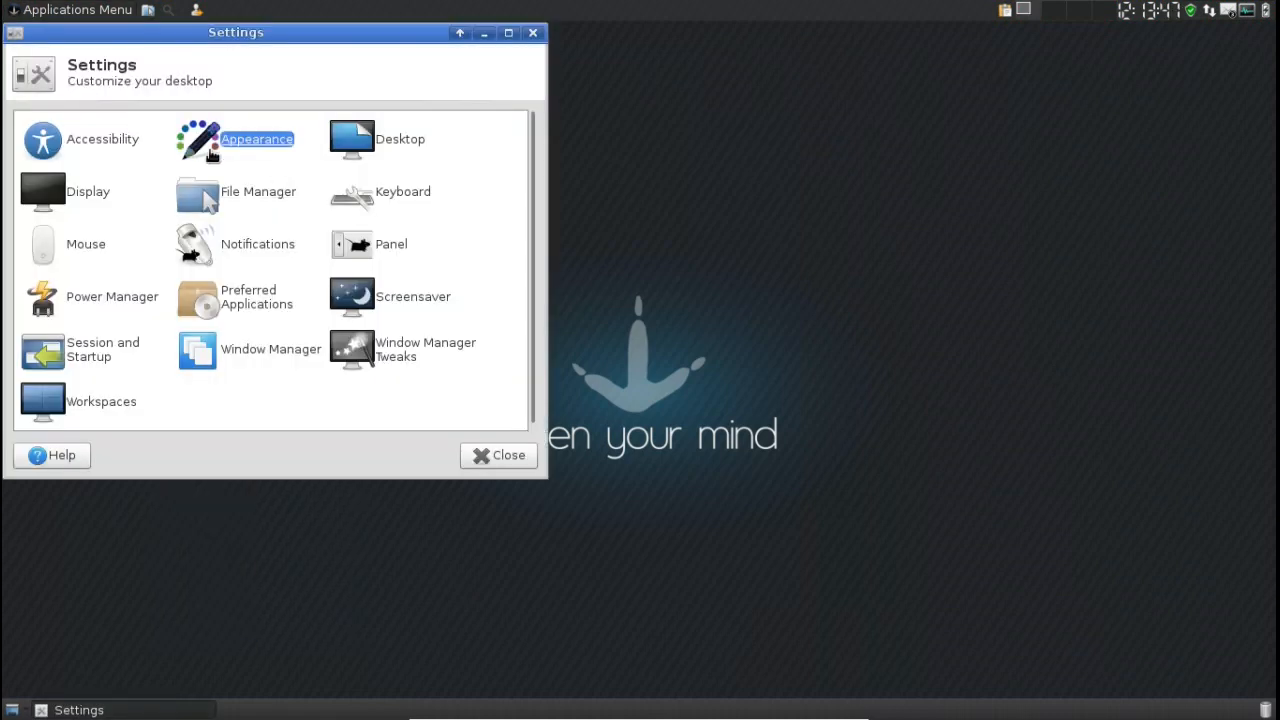
{"action": "double_click", "coordinate": [256, 140]}
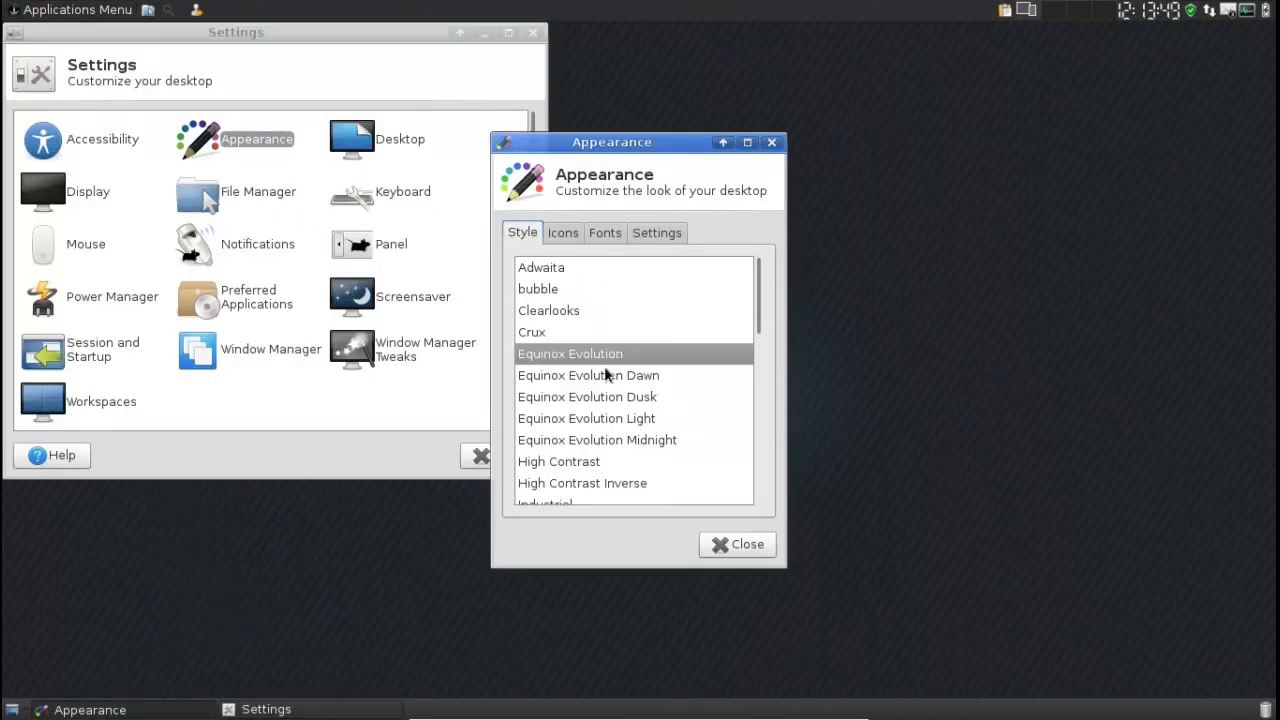
{"action": "scroll", "scroll_direction": "down", "scroll_amount": 3}
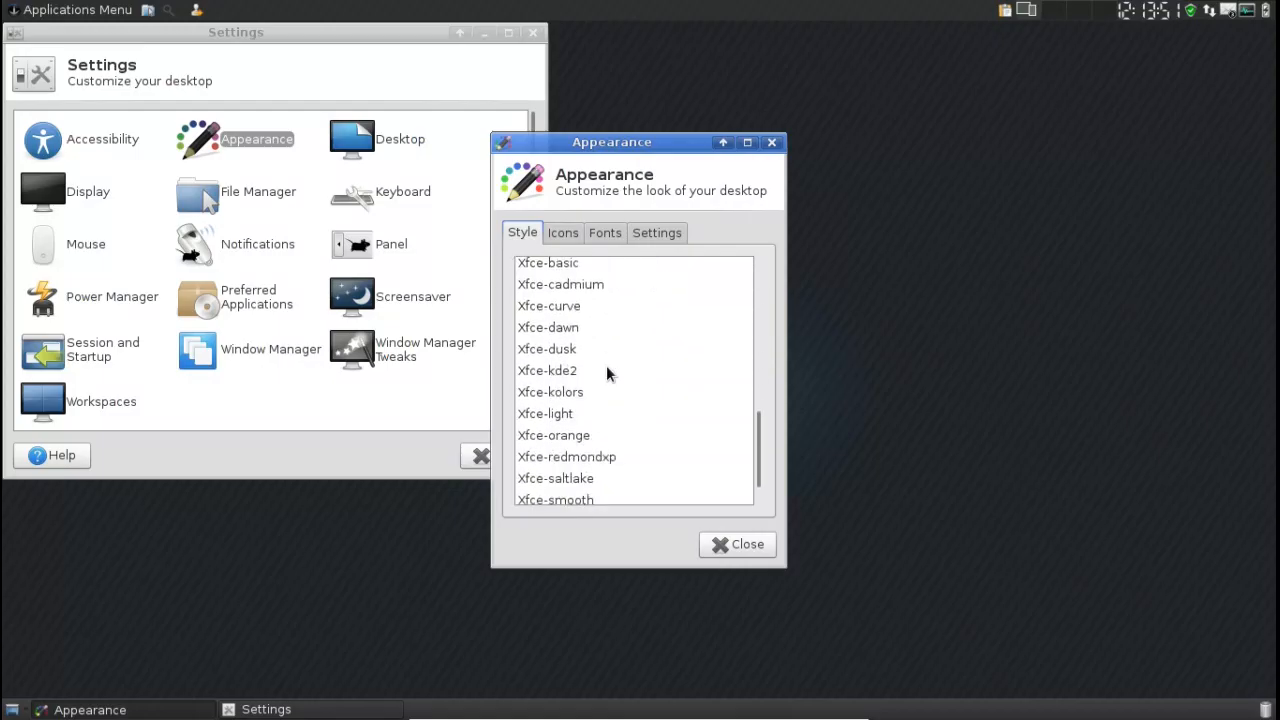
{"action": "scroll", "scroll_direction": "up", "scroll_amount": 3}
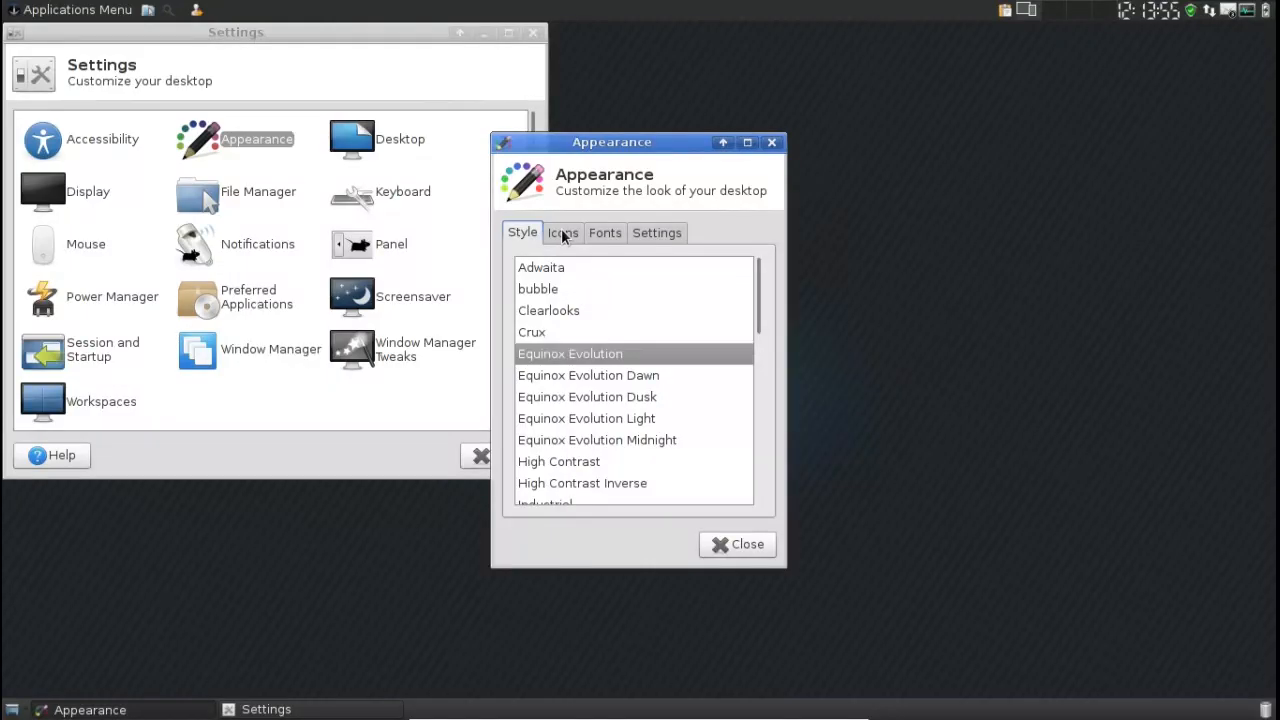
Step: Switch to the icon themes list and the next Appearance tab
{"action": "left_click", "coordinate": [564, 232]}
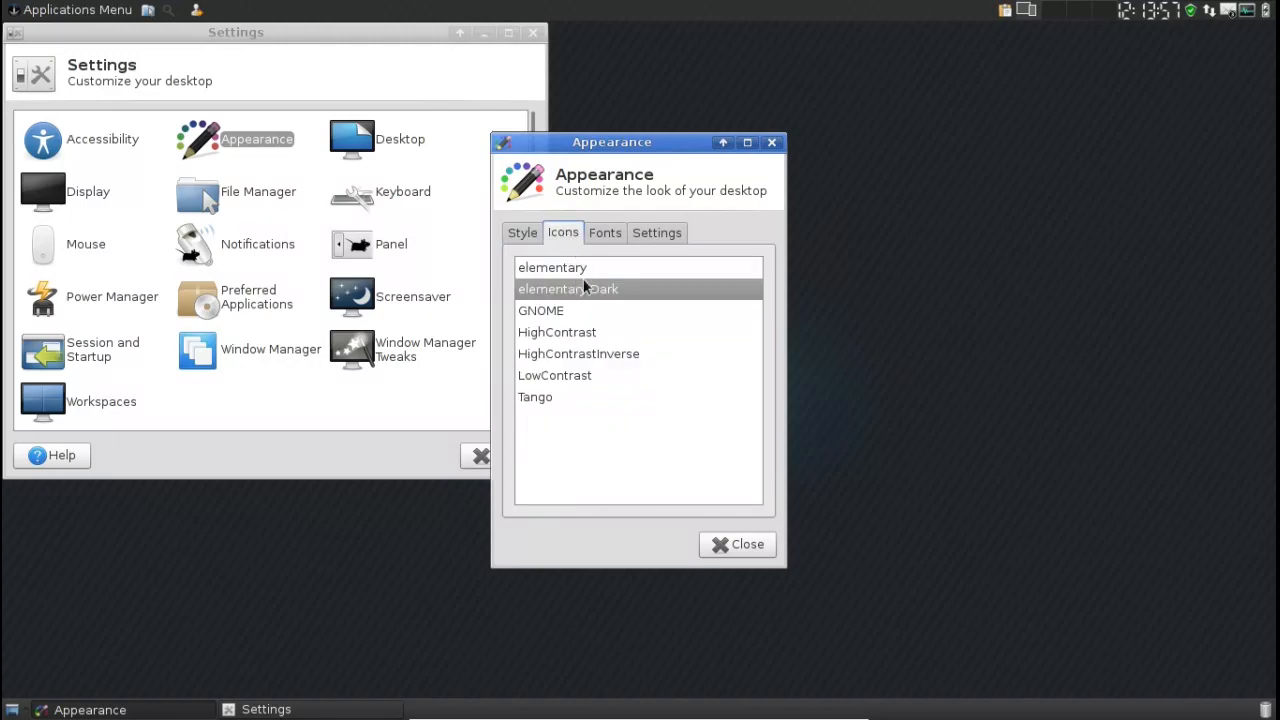
{"action": "mouse_move", "coordinate": [600, 324]}
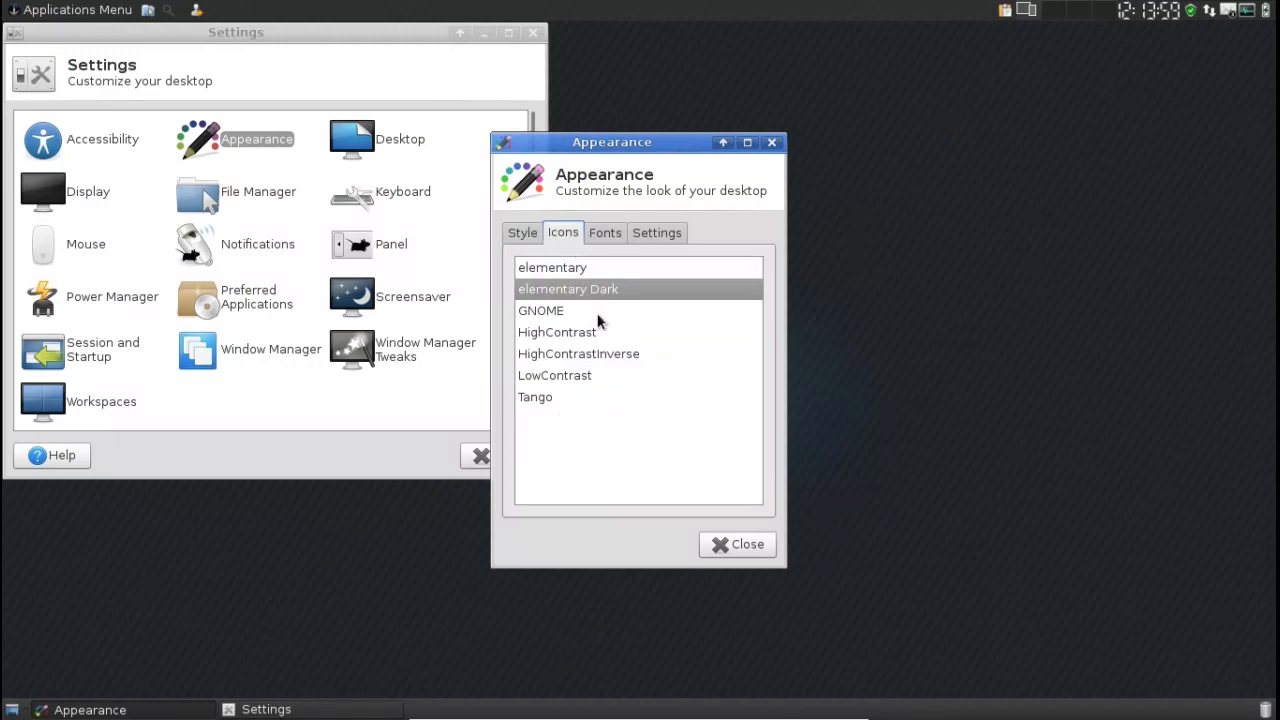
{"action": "left_click", "coordinate": [656, 232]}
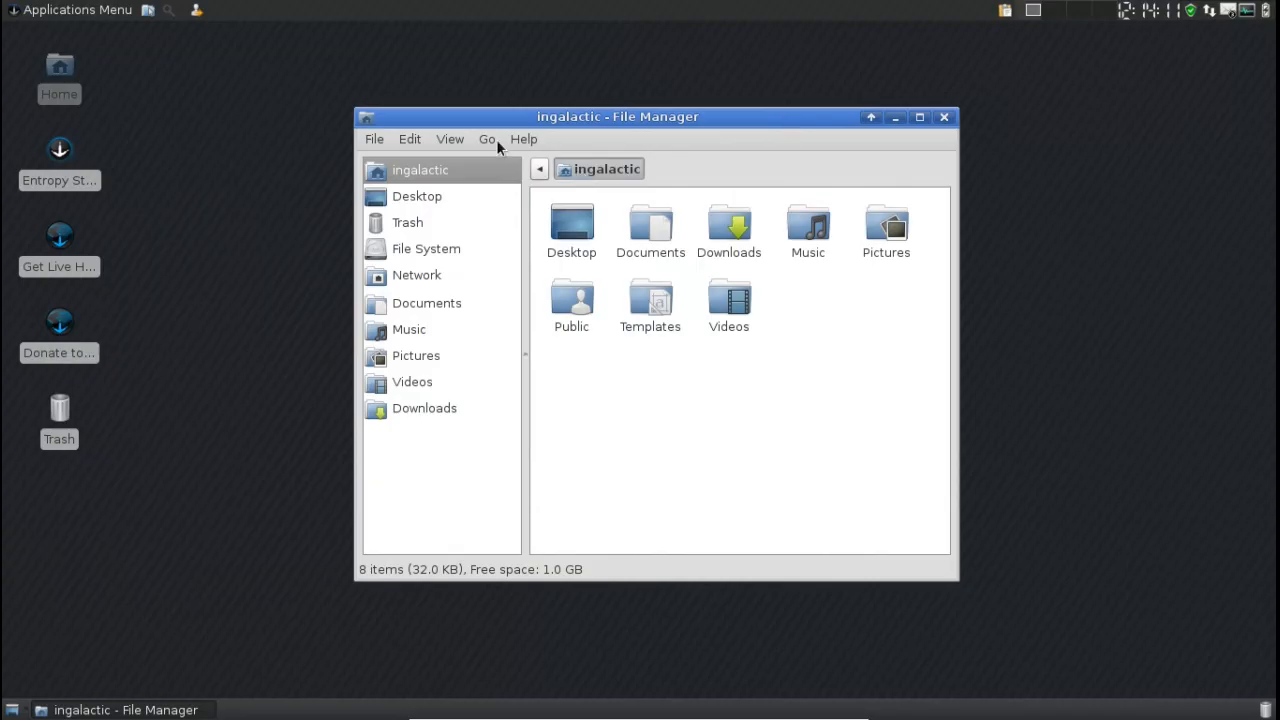
Step: Narrow the places side pane and show the context actions for the home folder
{"action": "left_click", "coordinate": [524, 140]}
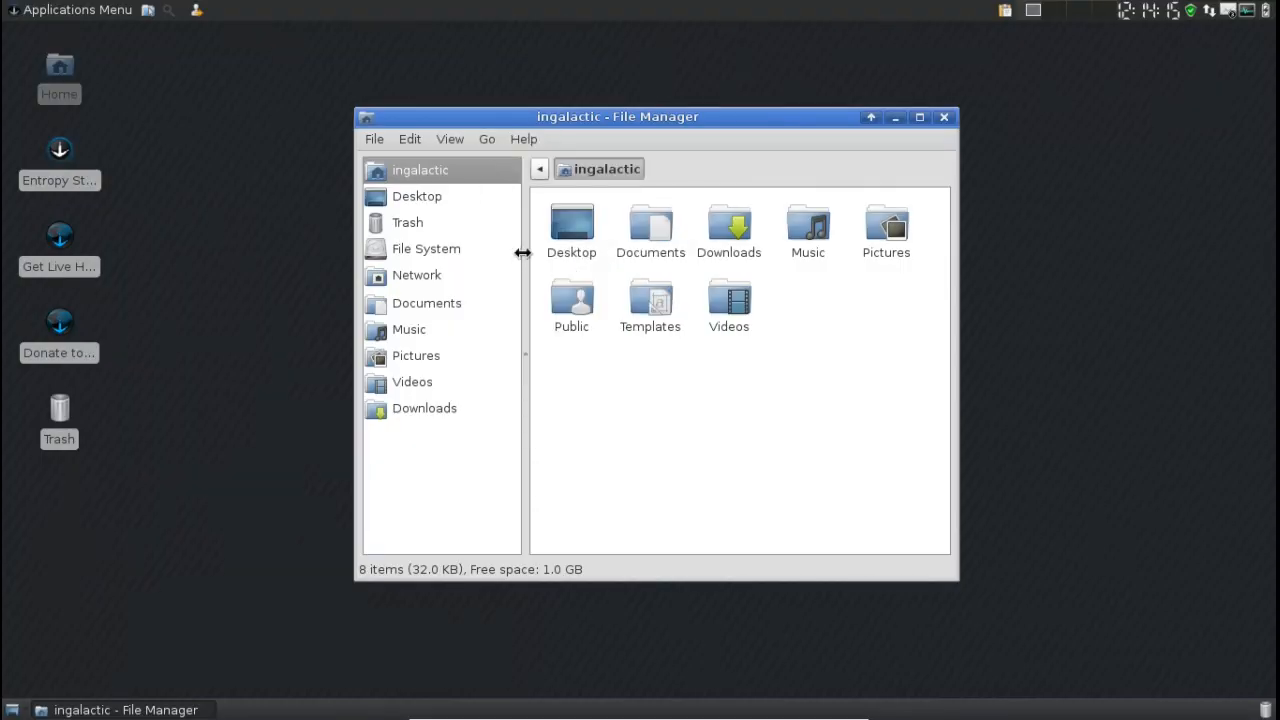
{"action": "left_click_drag", "start_coordinate": [524, 252], "coordinate": [496, 252]}
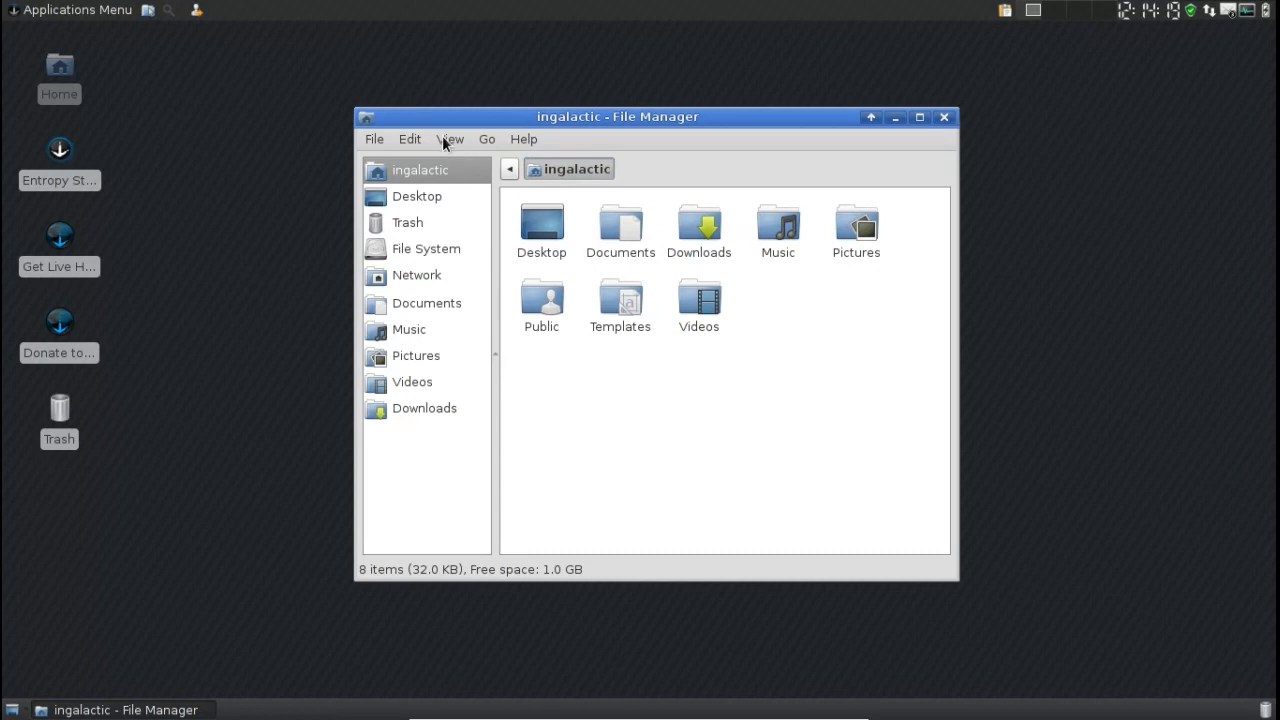
{"action": "mouse_move", "coordinate": [838, 250]}
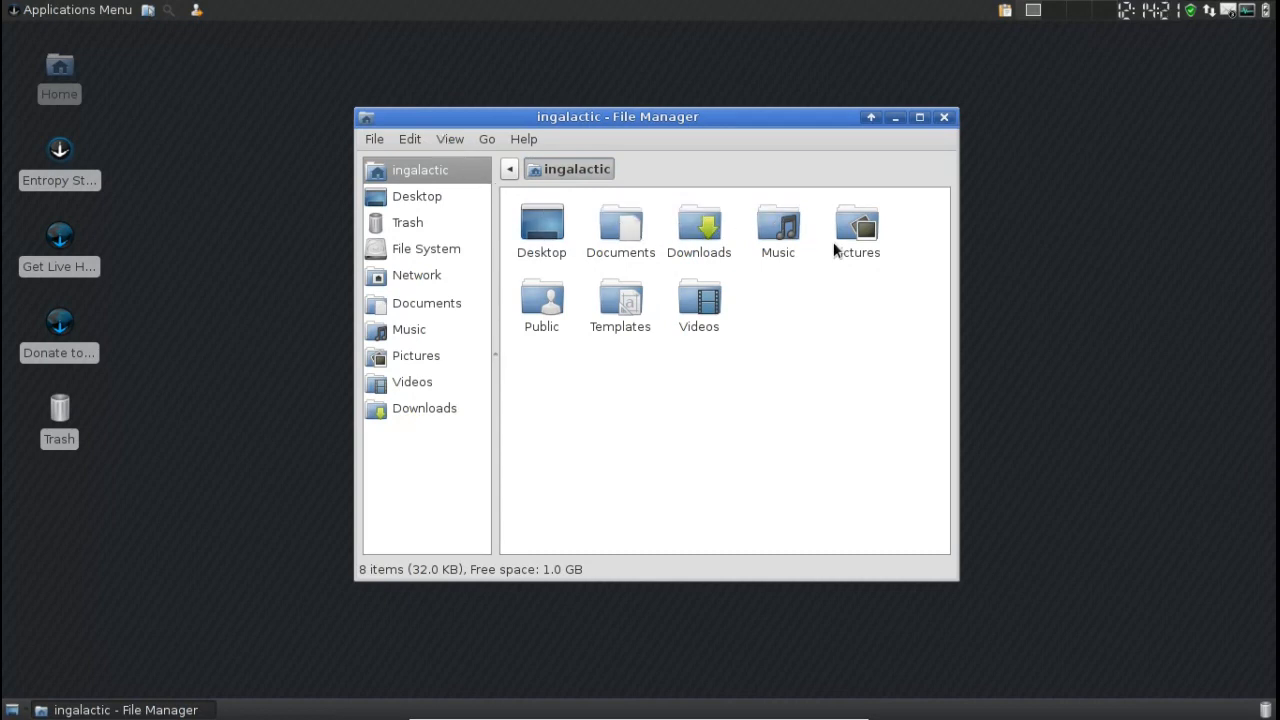
{"action": "right_click", "coordinate": [864, 296]}
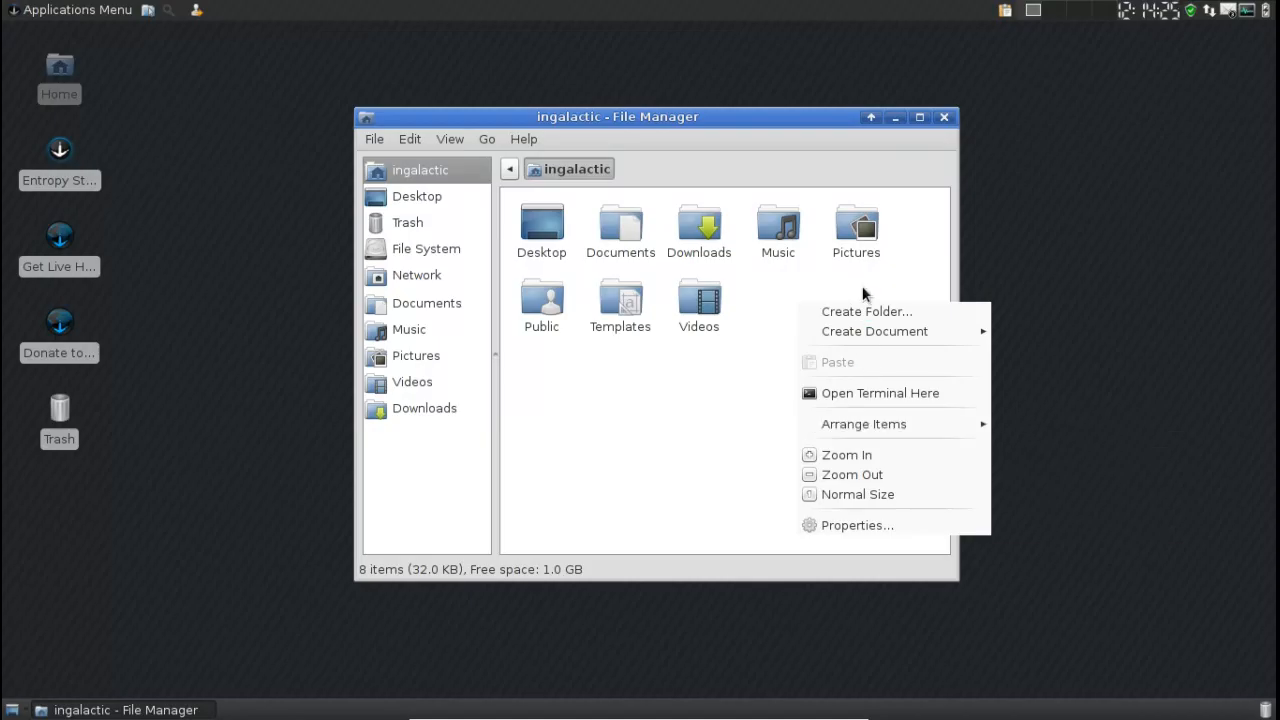
{"action": "mouse_move", "coordinate": [868, 370]}
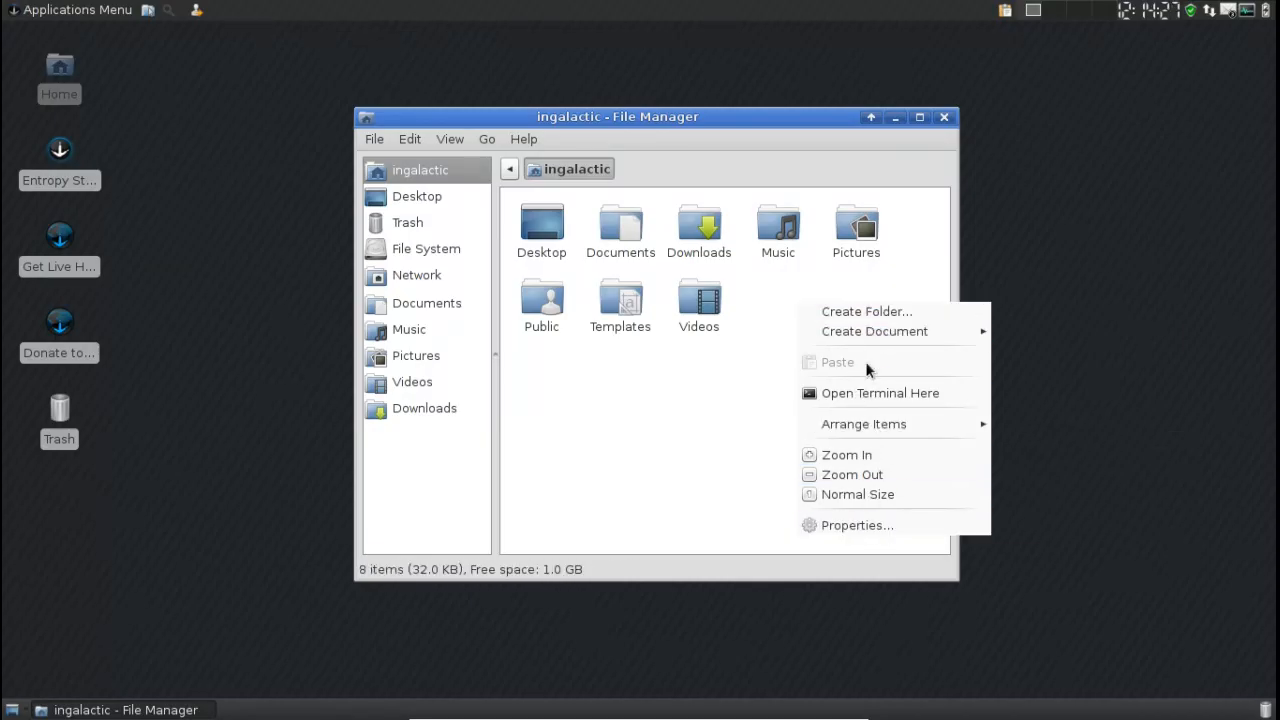
{"action": "mouse_move", "coordinate": [866, 312]}
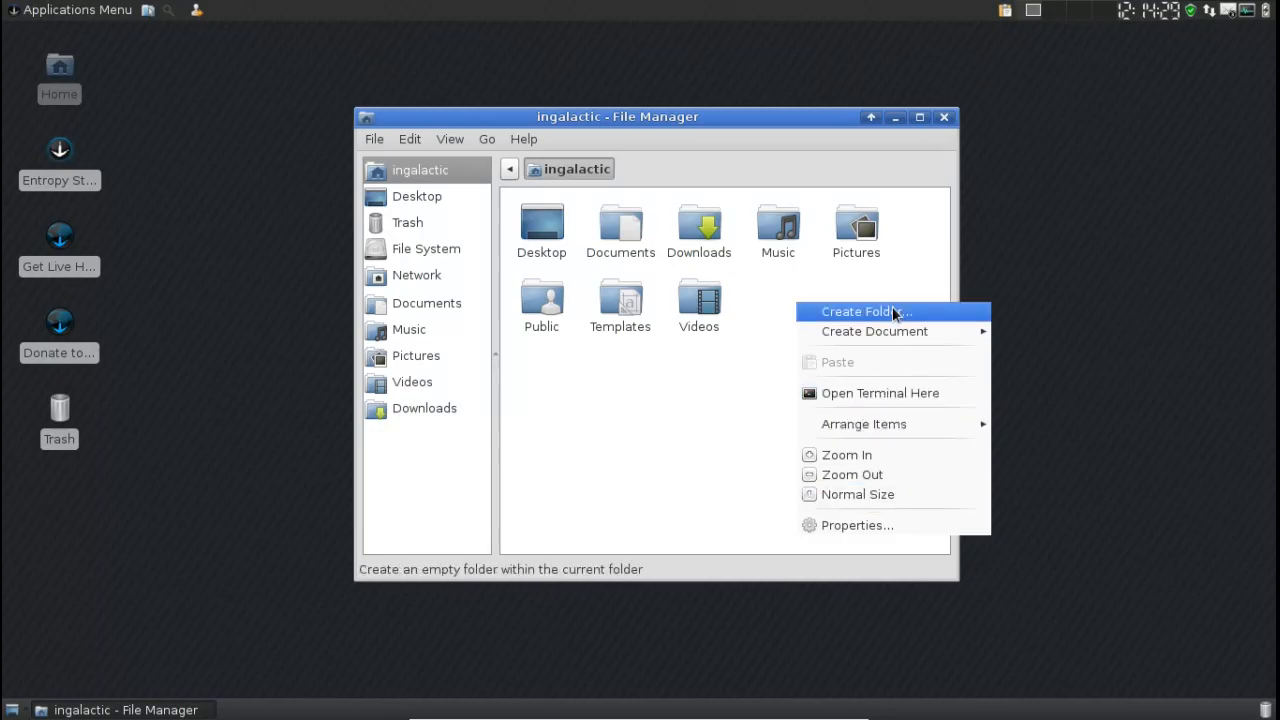
{"action": "mouse_move", "coordinate": [880, 392]}
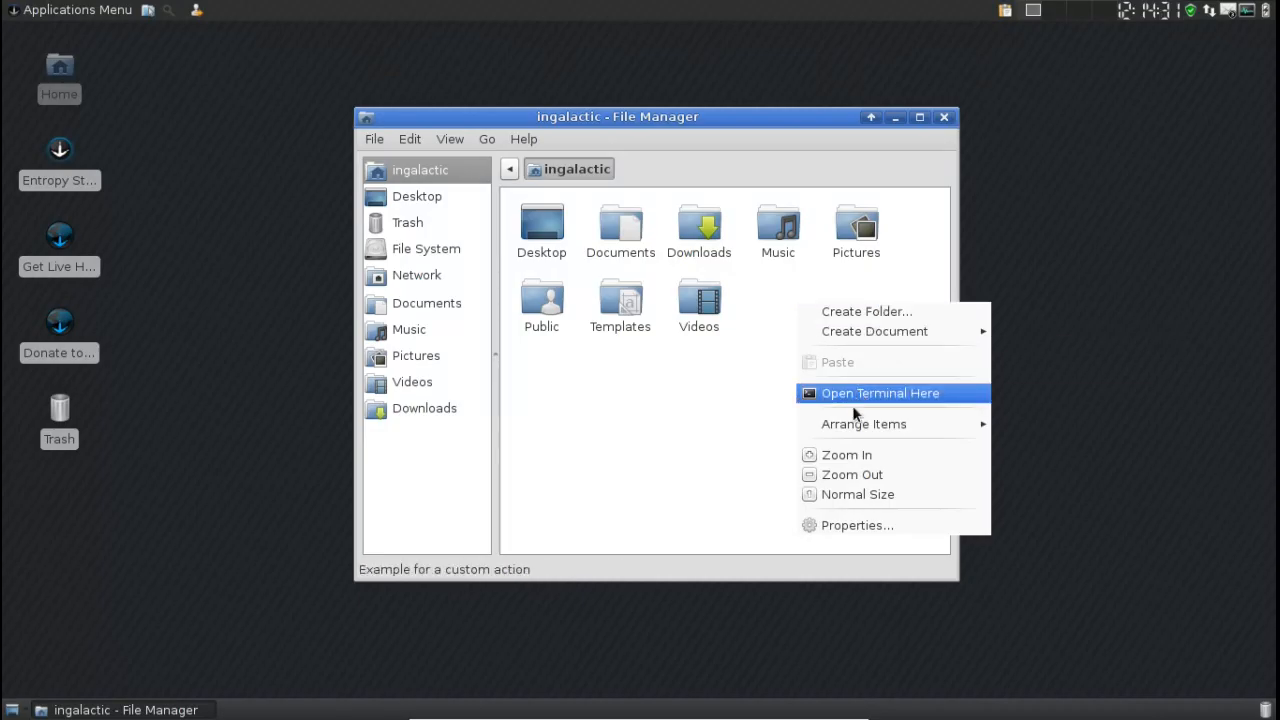
{"action": "mouse_move", "coordinate": [856, 524]}
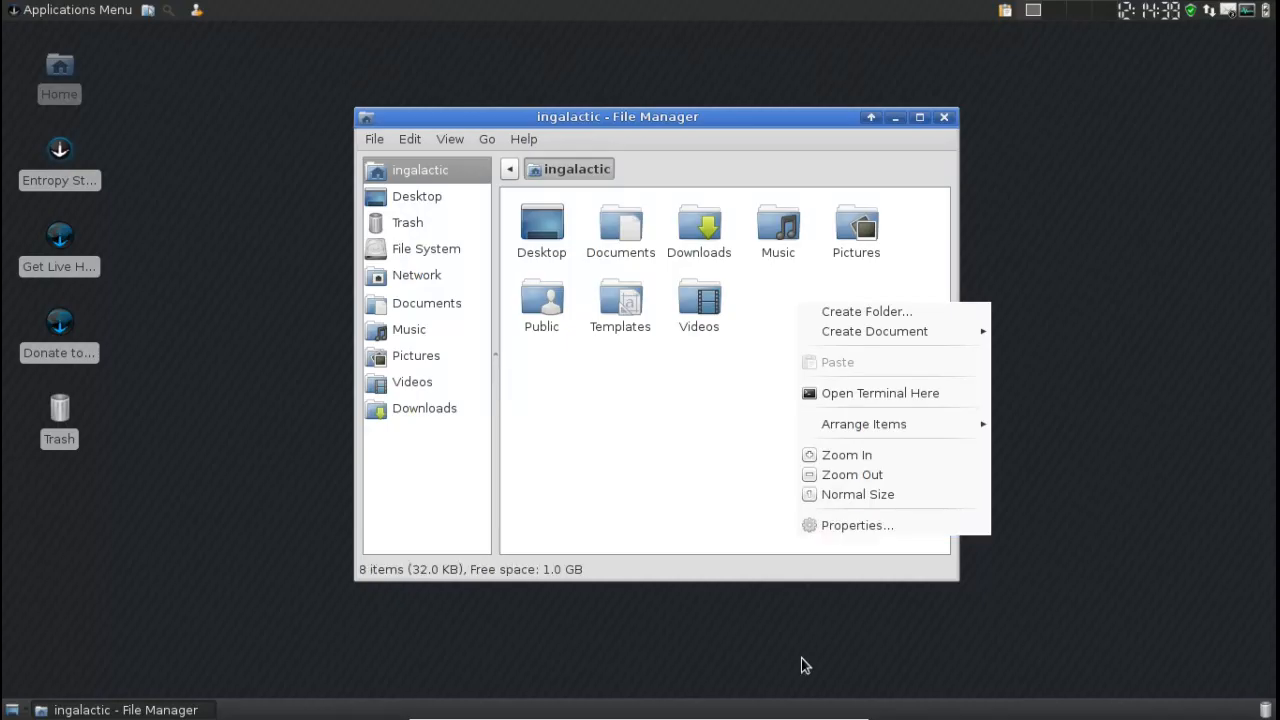
{"action": "mouse_move", "coordinate": [856, 520]}
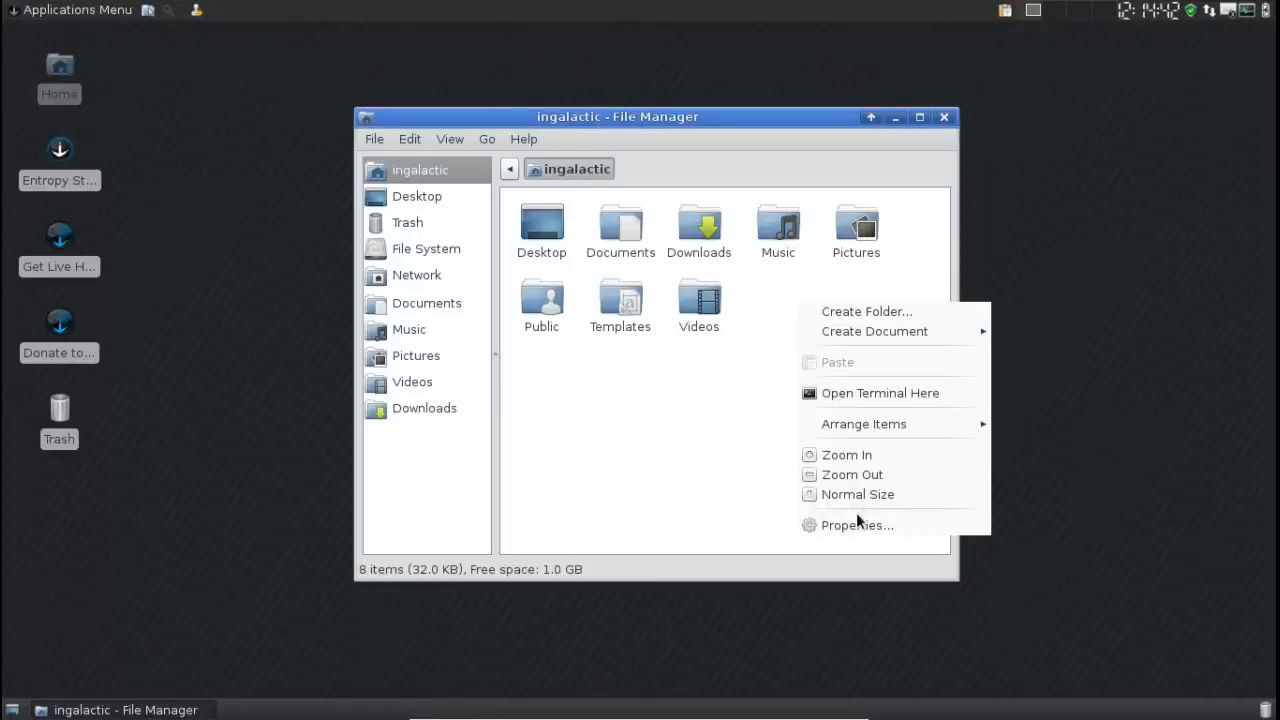
{"action": "mouse_move", "coordinate": [670, 438]}
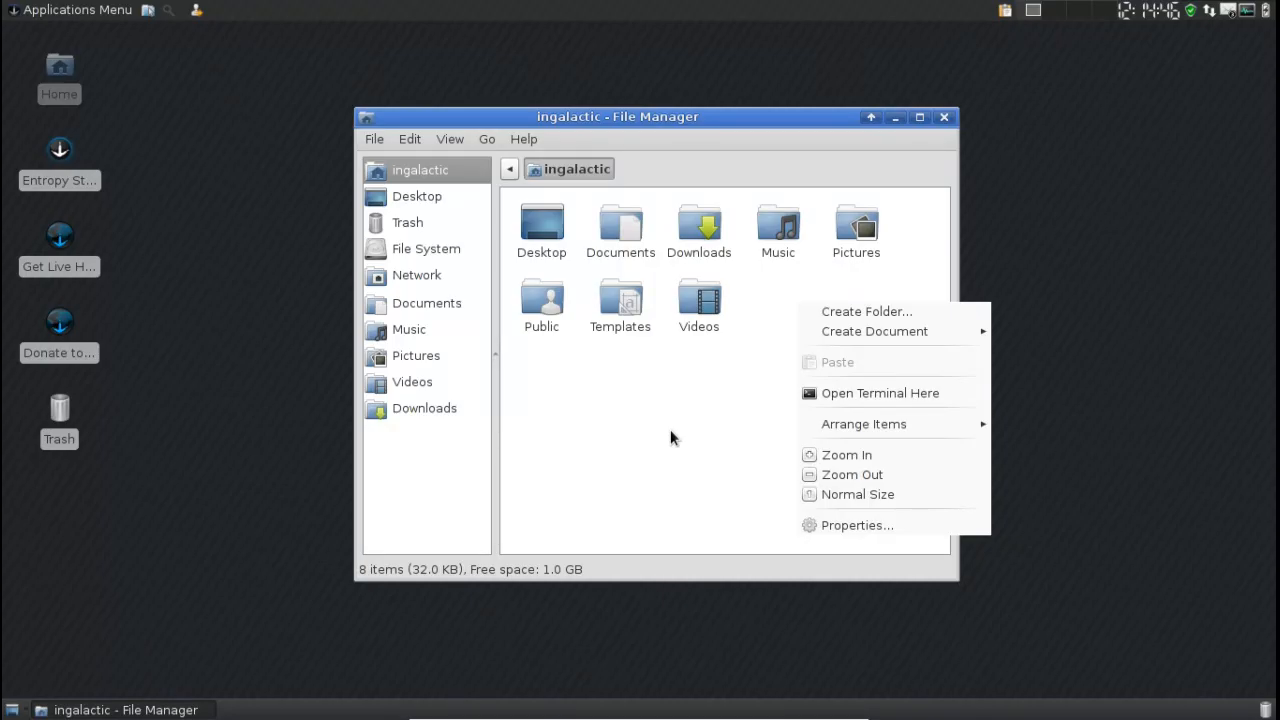
Step: Show the Network location listing the sabayon host and Windows Network
{"action": "left_click", "coordinate": [416, 276]}
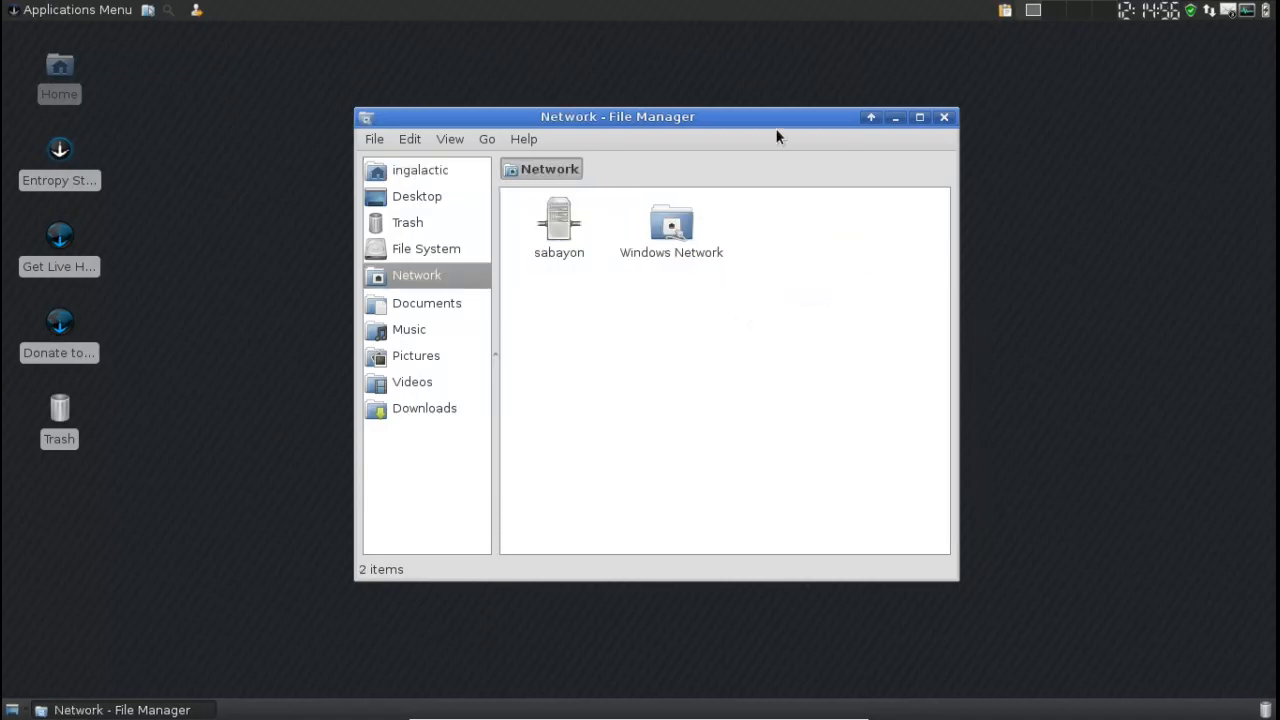
{"action": "mouse_move", "coordinate": [536, 200]}
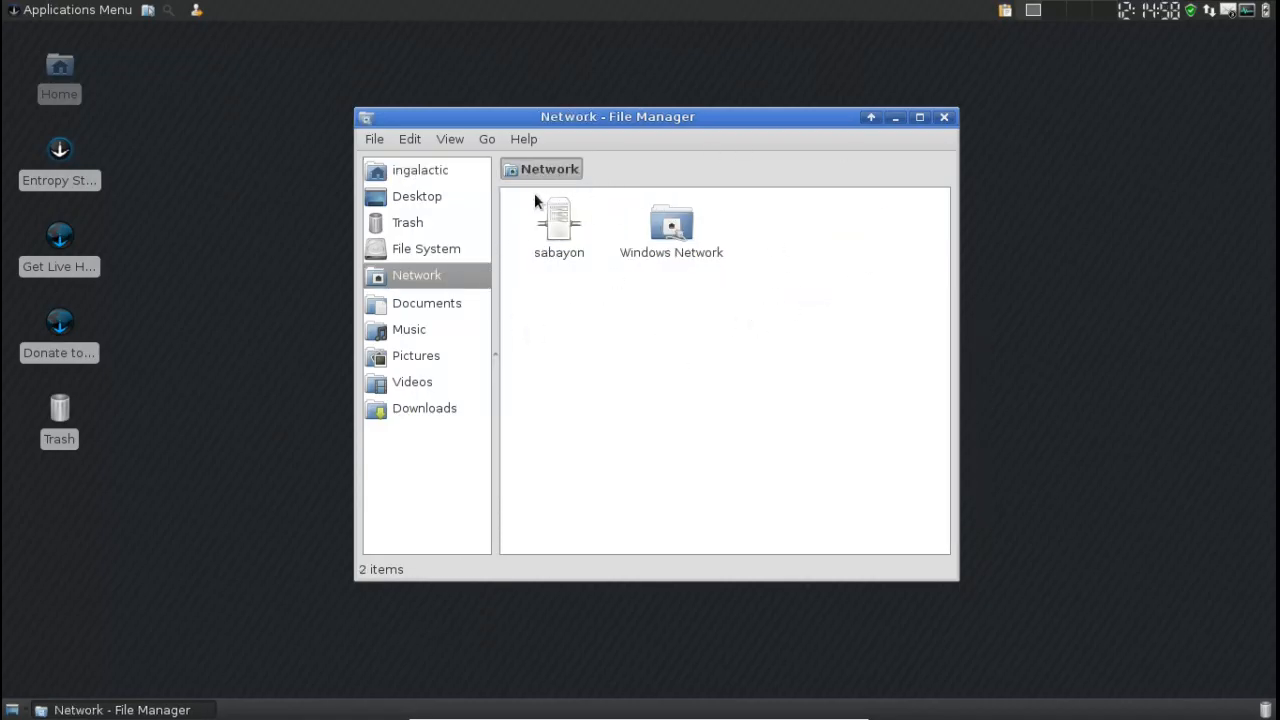
{"action": "mouse_move", "coordinate": [730, 224]}
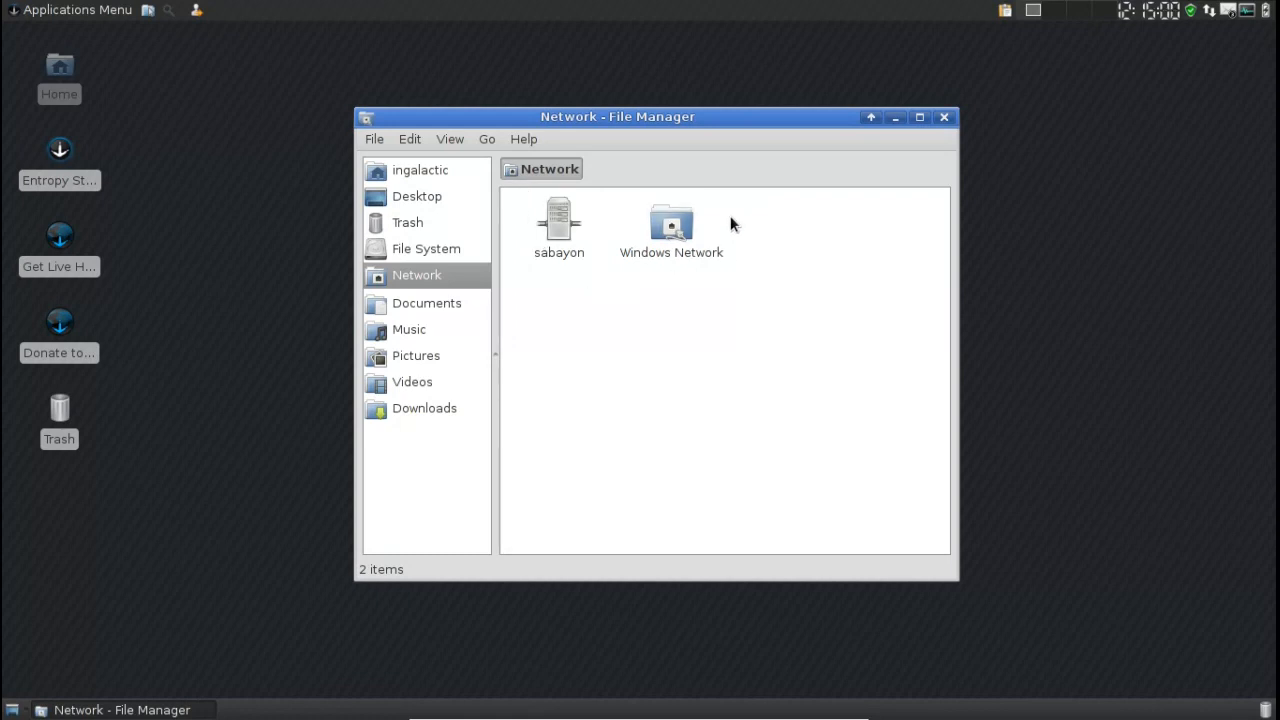
{"action": "mouse_move", "coordinate": [836, 252]}
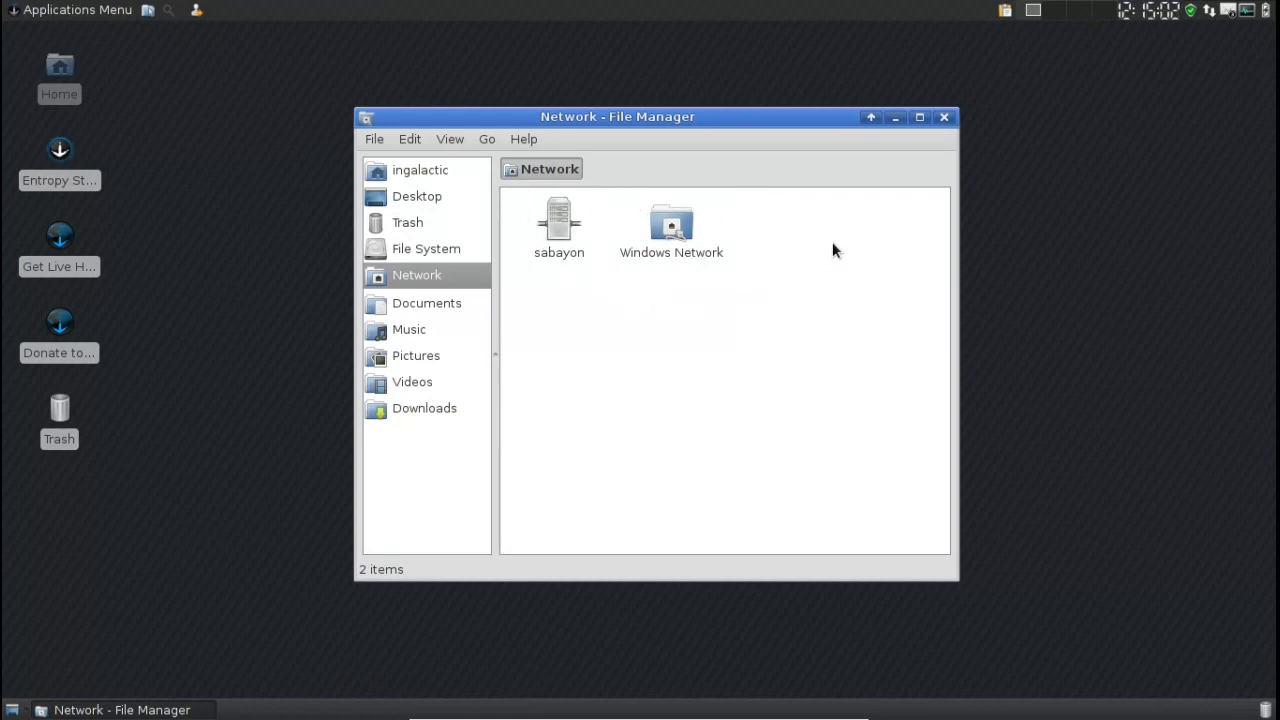
{"action": "mouse_move", "coordinate": [944, 116]}
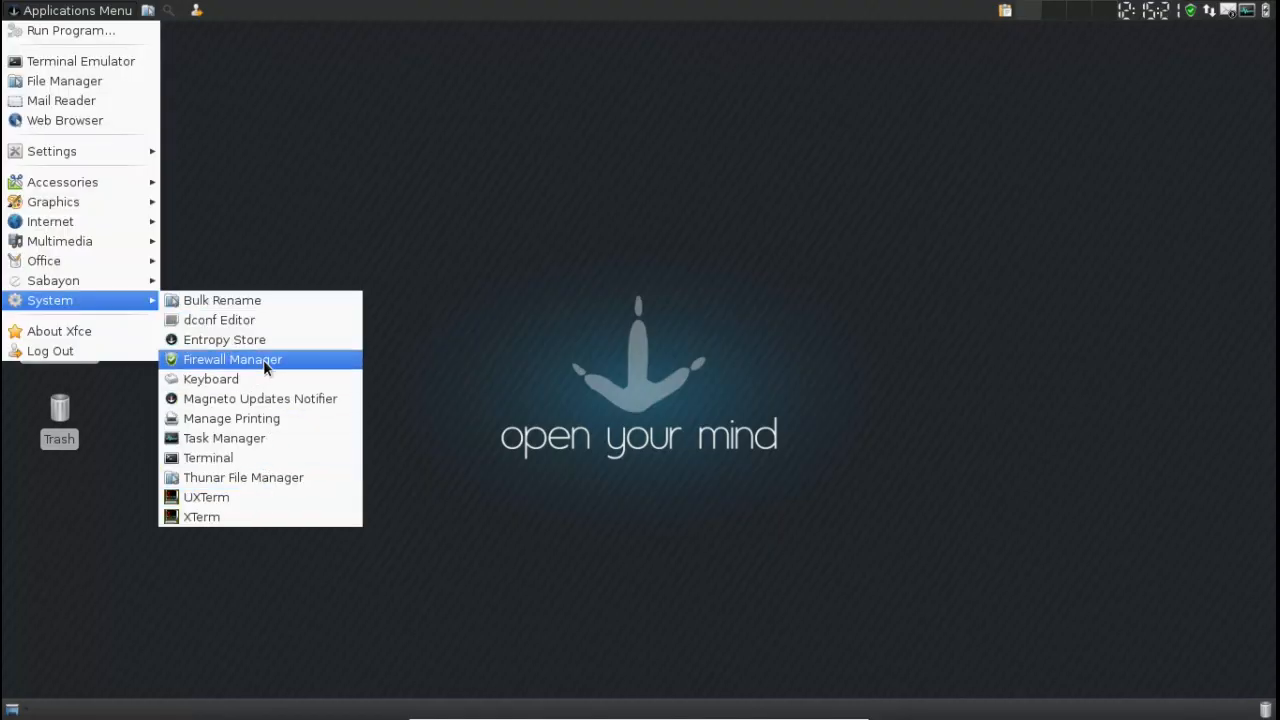
Step: Launch Firewall Manager and Bulk Rename, then close them and dismiss the root permissions notice
{"action": "left_click", "coordinate": [232, 360]}
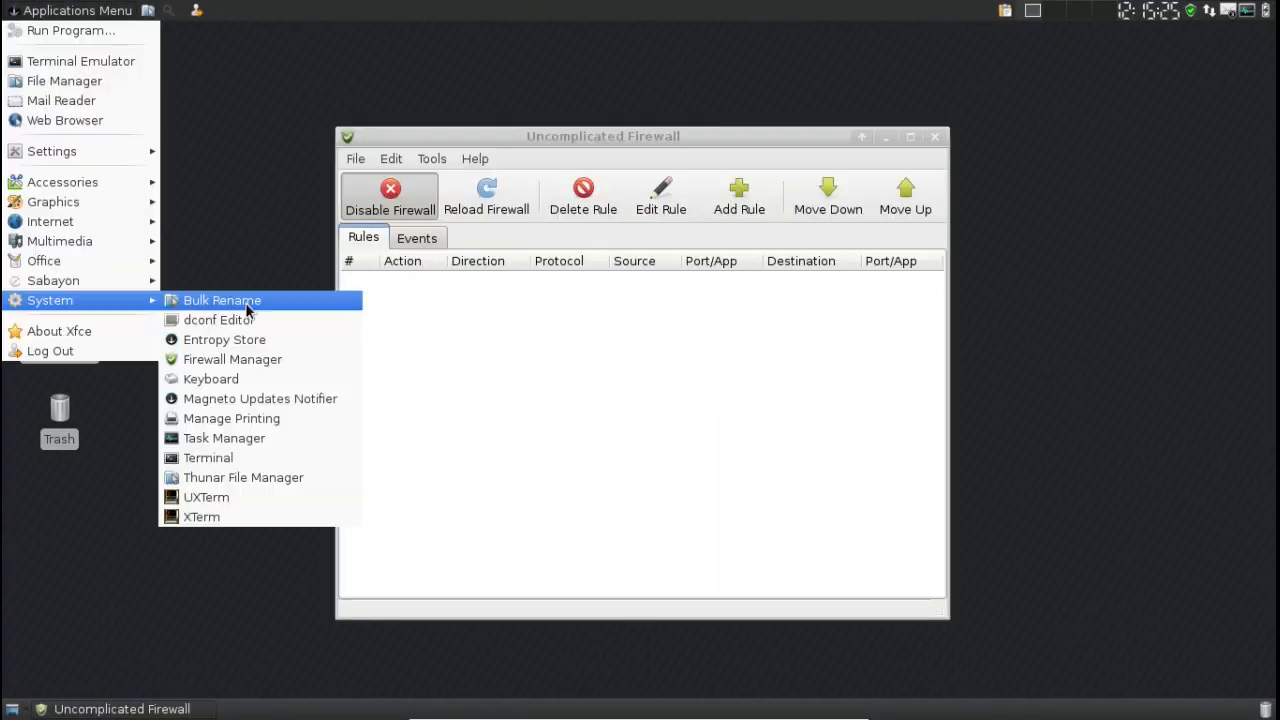
{"action": "left_click", "coordinate": [222, 300]}
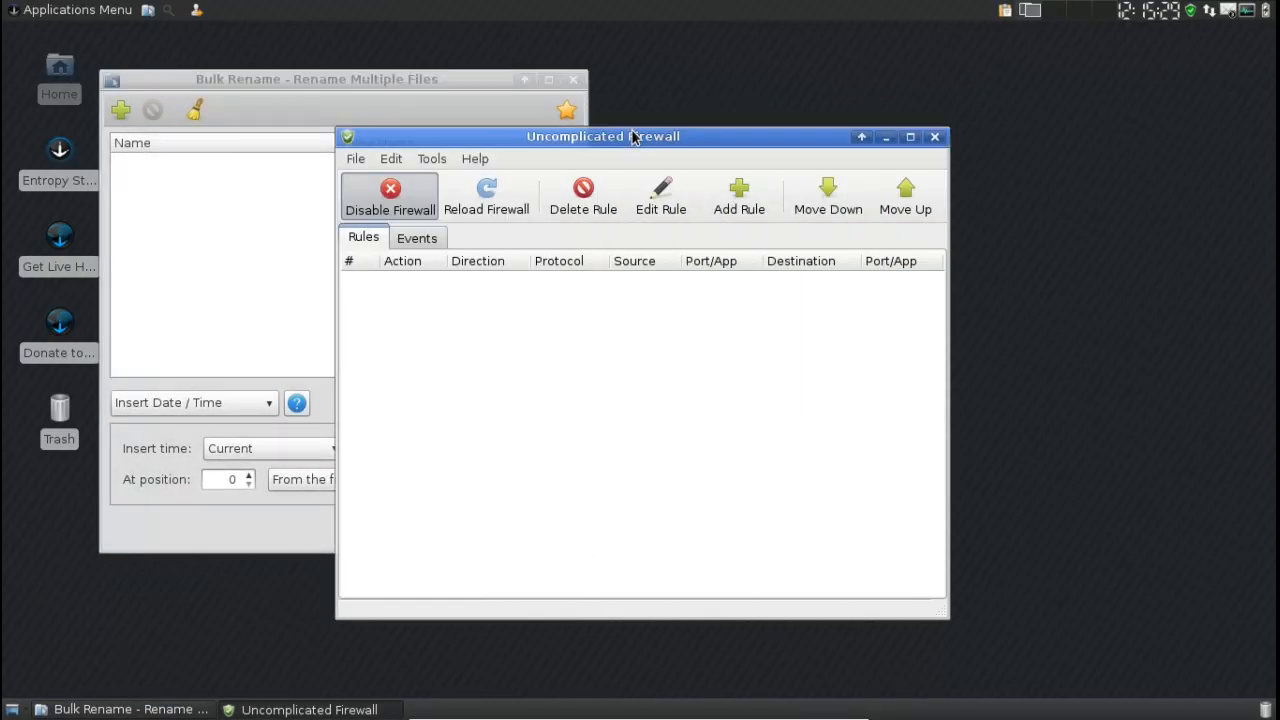
{"action": "mouse_move", "coordinate": [504, 92]}
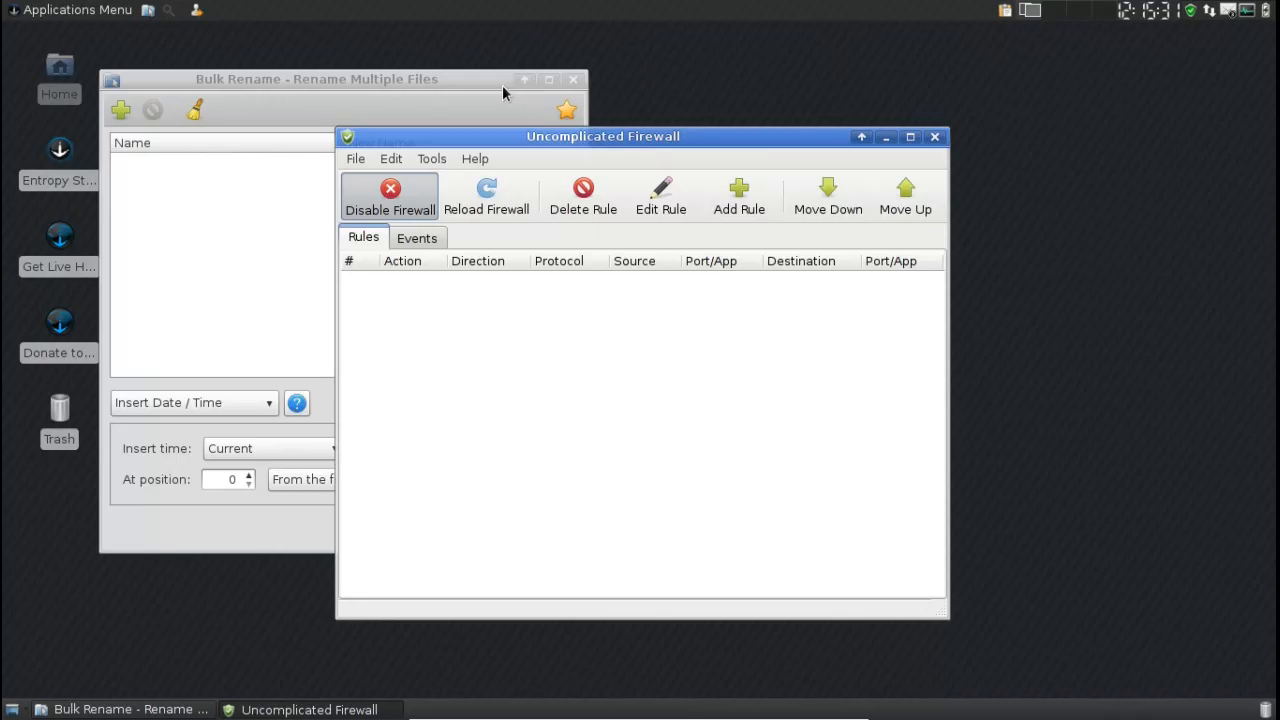
{"action": "left_click", "coordinate": [70, 10]}
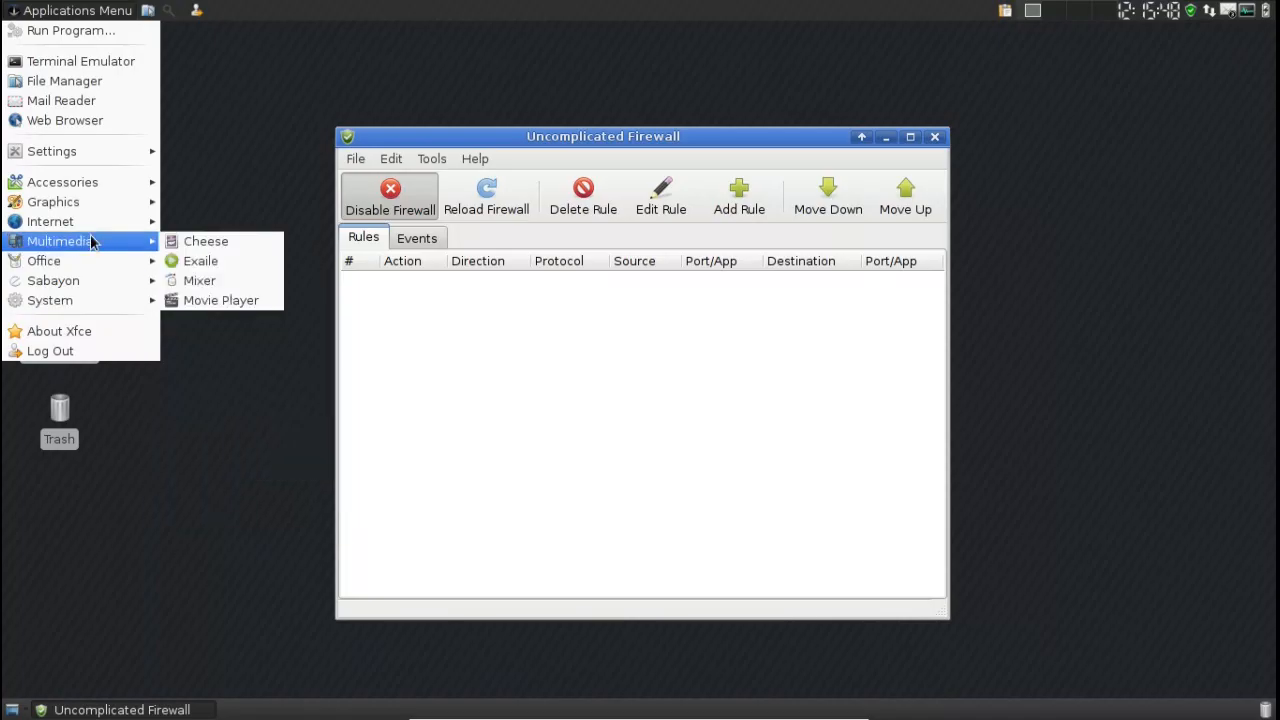
{"action": "mouse_move", "coordinate": [128, 138]}
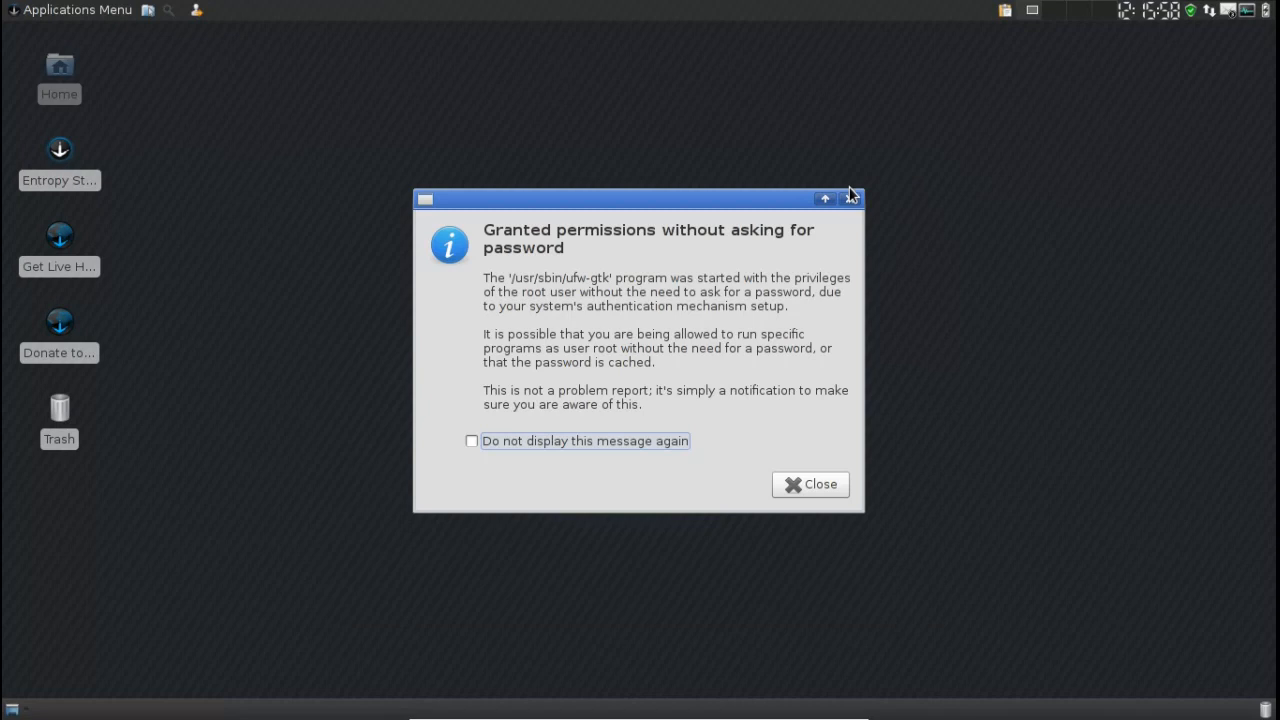
{"action": "left_click", "coordinate": [810, 484]}
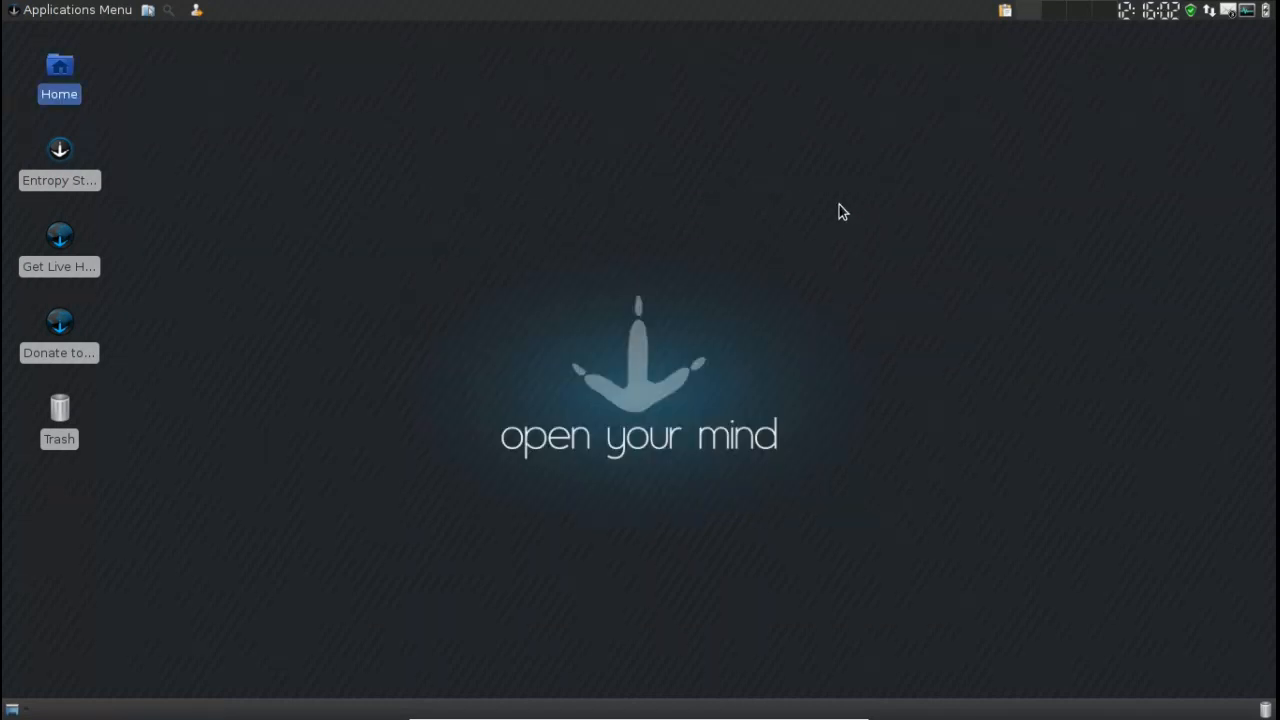
{"action": "mouse_move", "coordinate": [864, 198]}
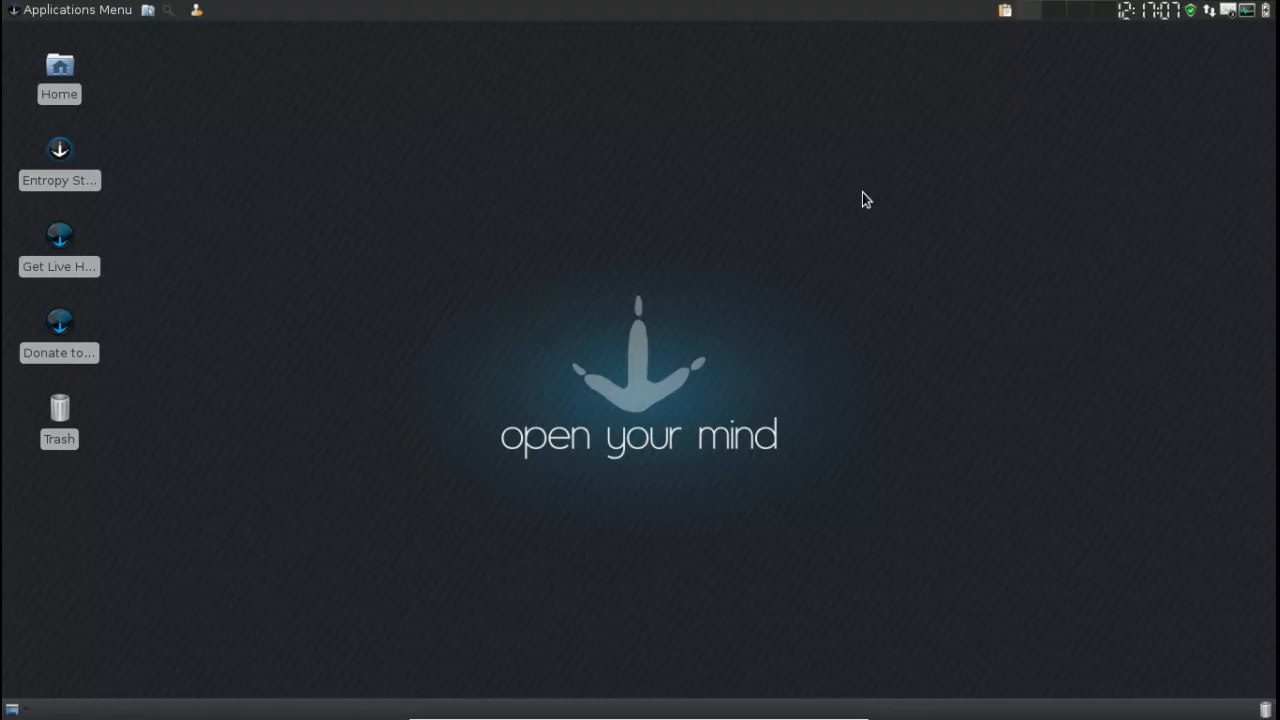
{"action": "mouse_move", "coordinate": [474, 288]}
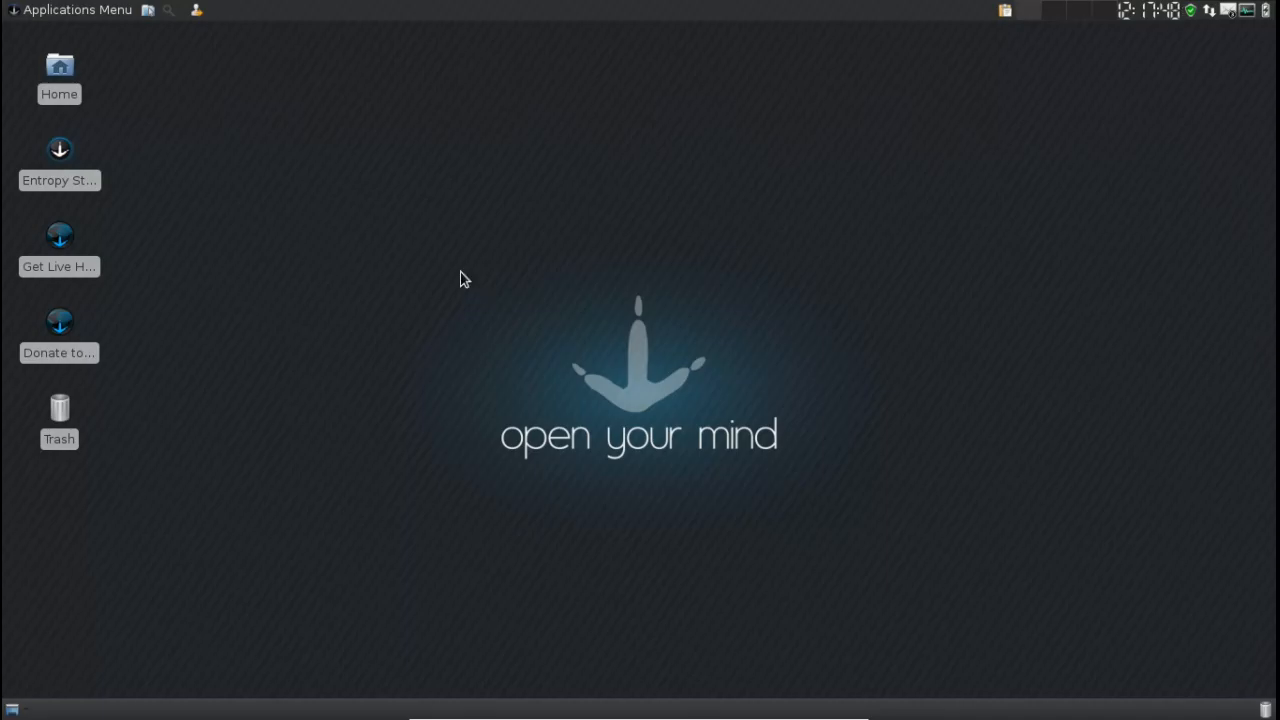
{"action": "mouse_move", "coordinate": [444, 288]}
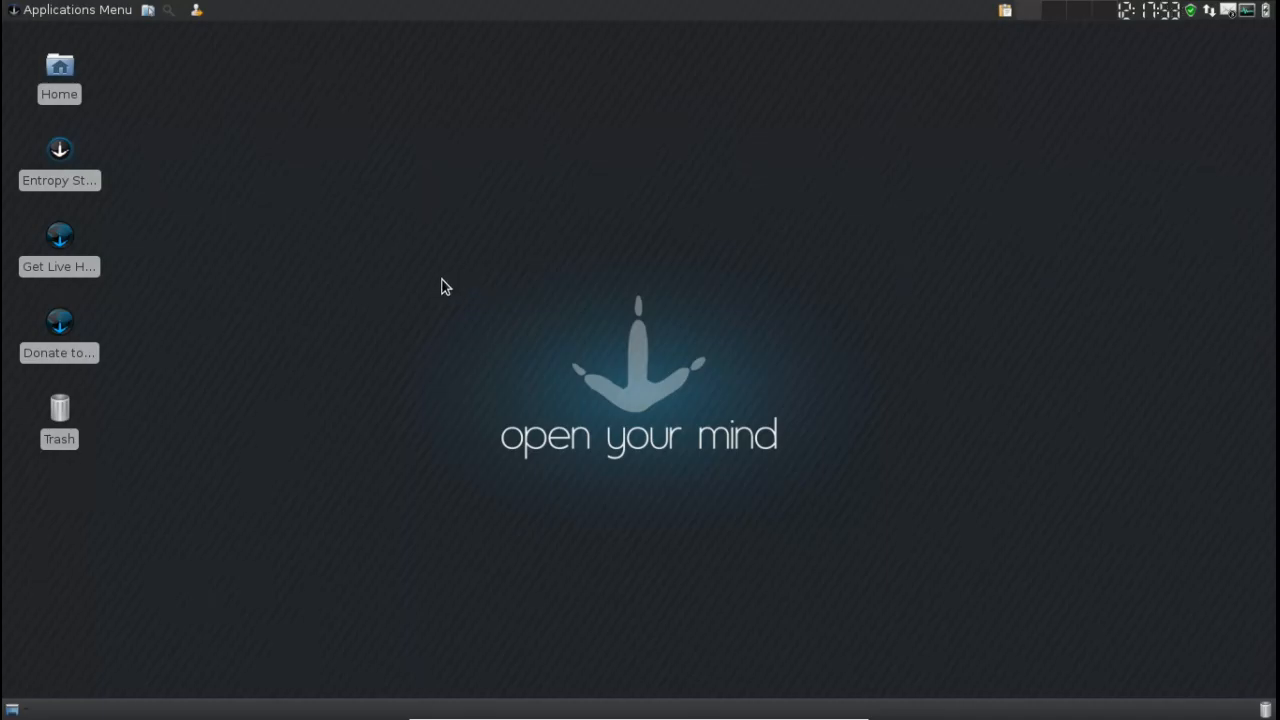